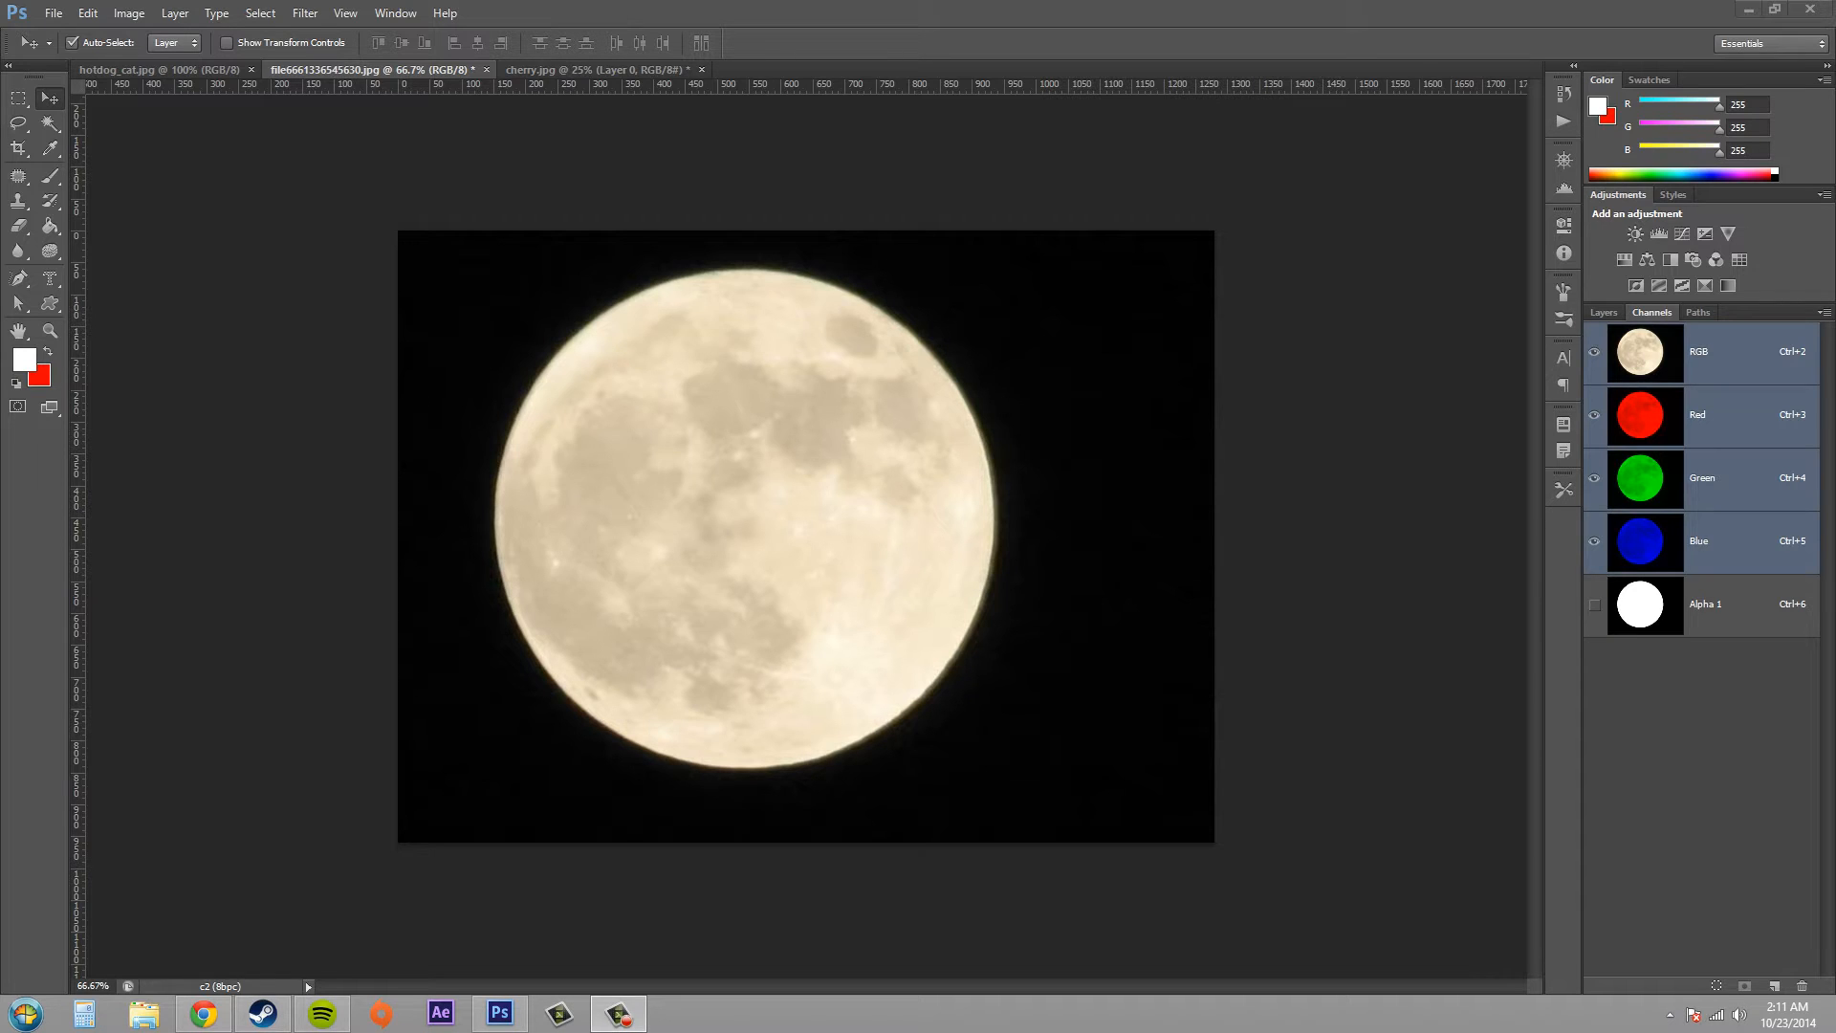
{"action": "mouse_move", "coordinate": [756, 244]}
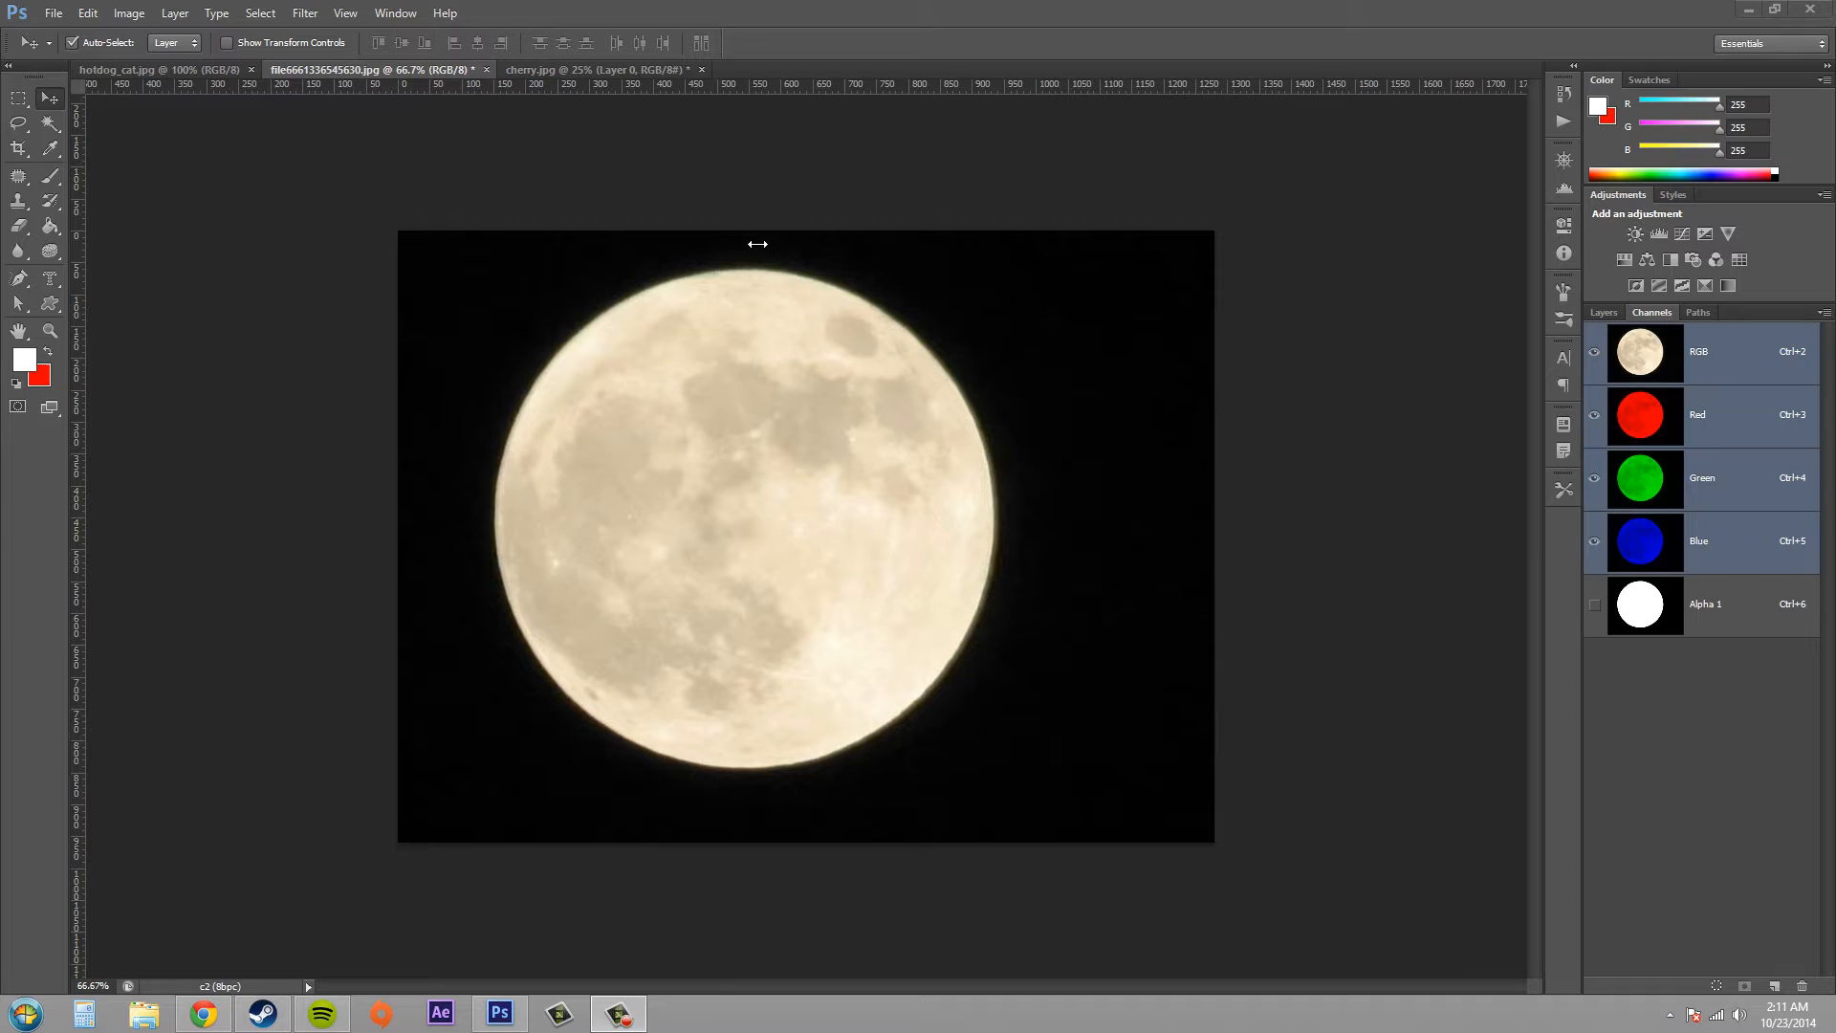
- Switch back and forth between the cherry and moon photo documents
{"action": "left_click", "coordinate": [560, 69]}
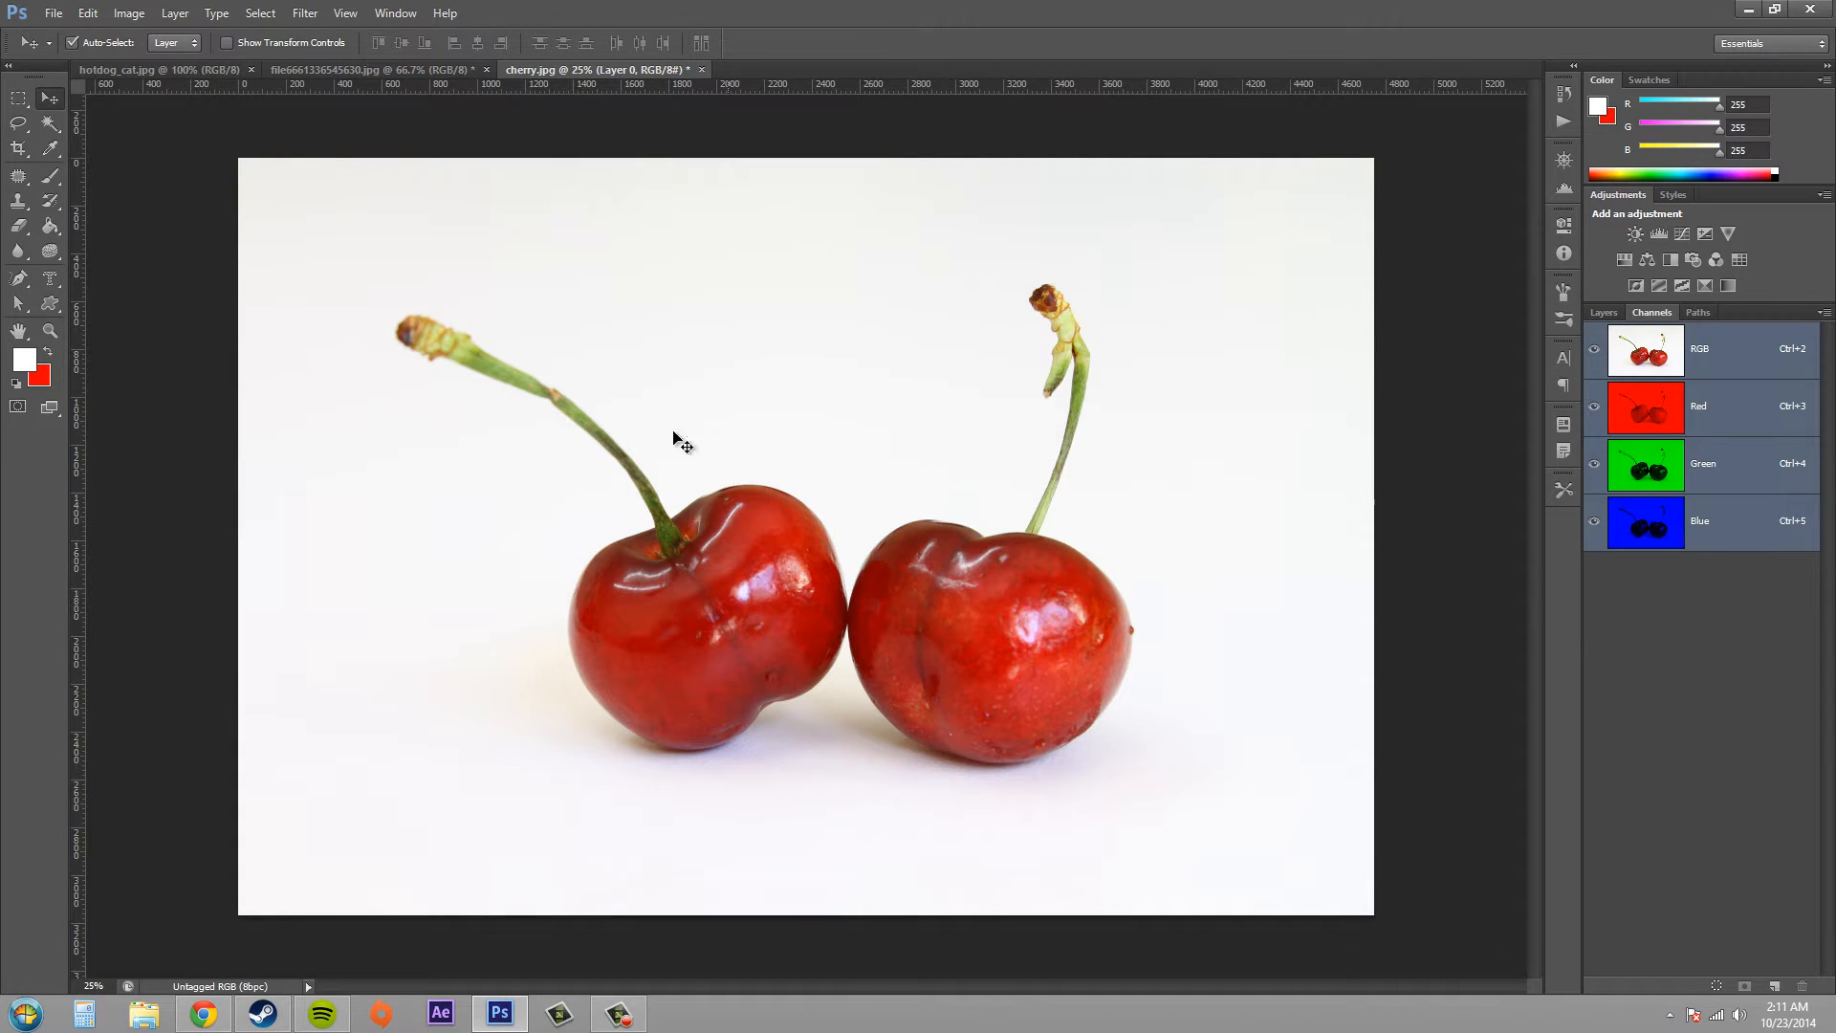
{"action": "mouse_move", "coordinate": [617, 257]}
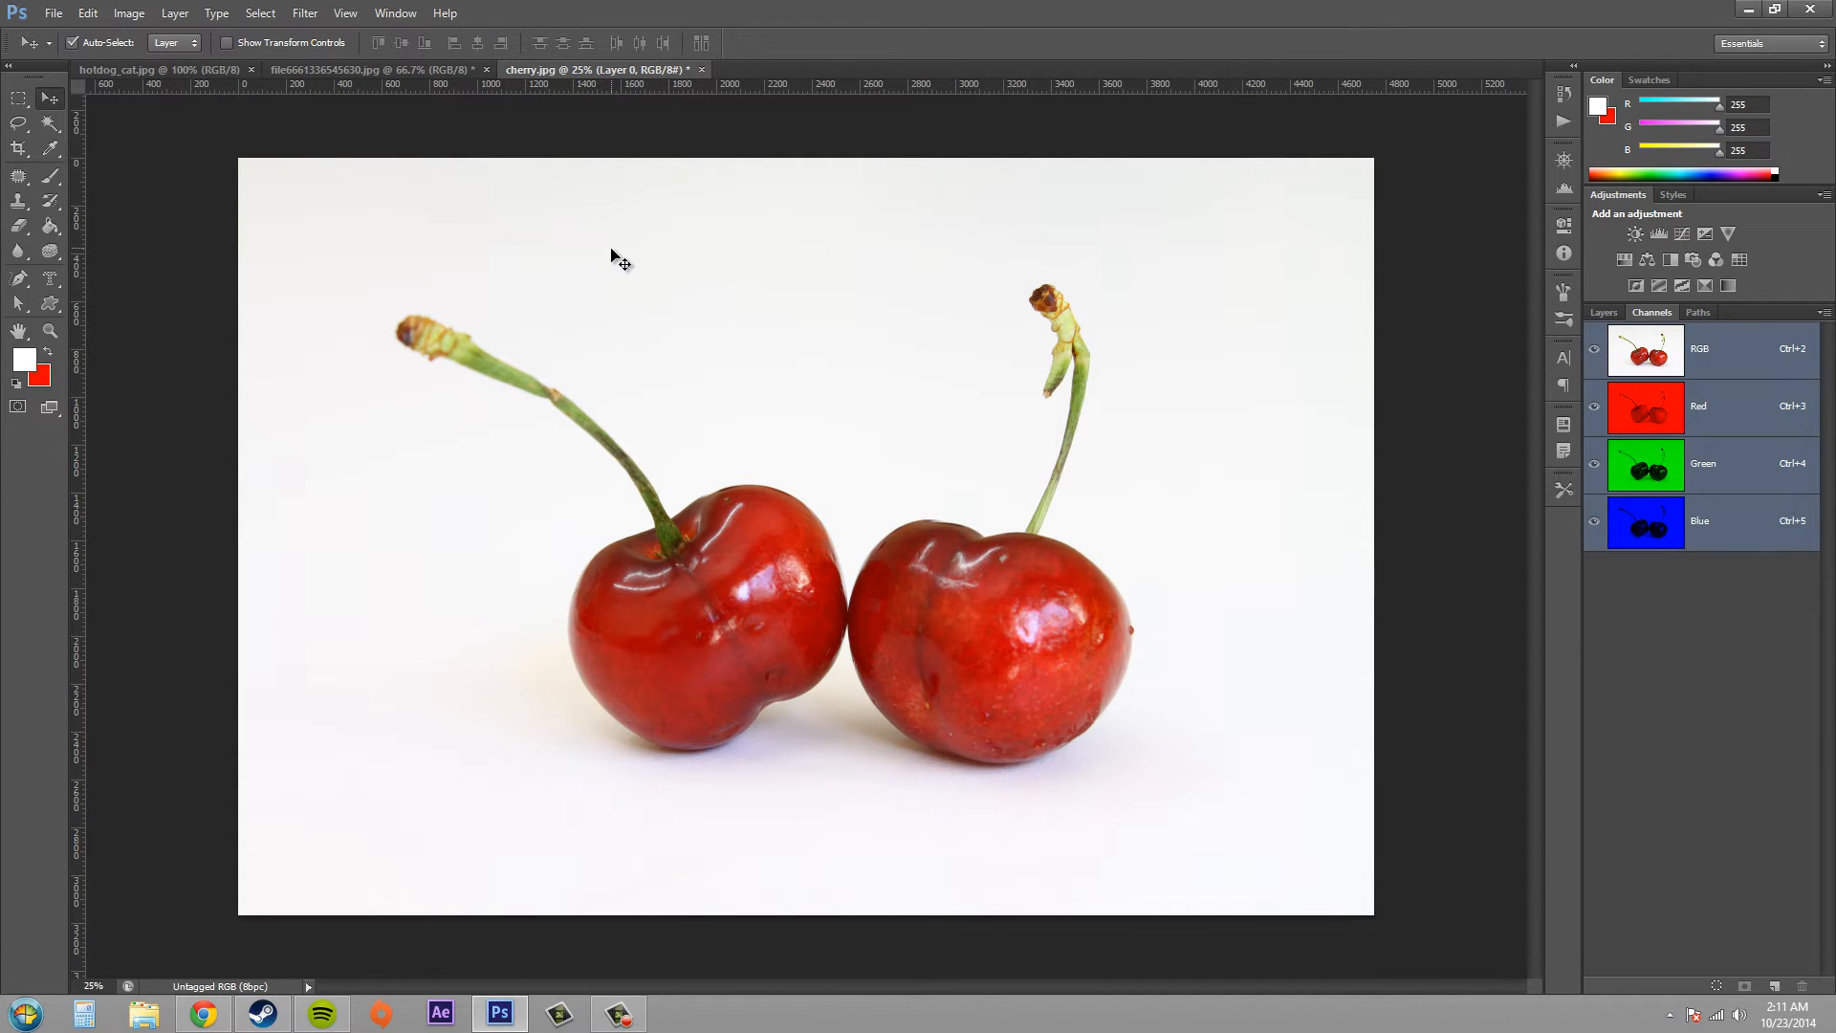
{"action": "left_click", "coordinate": [328, 69]}
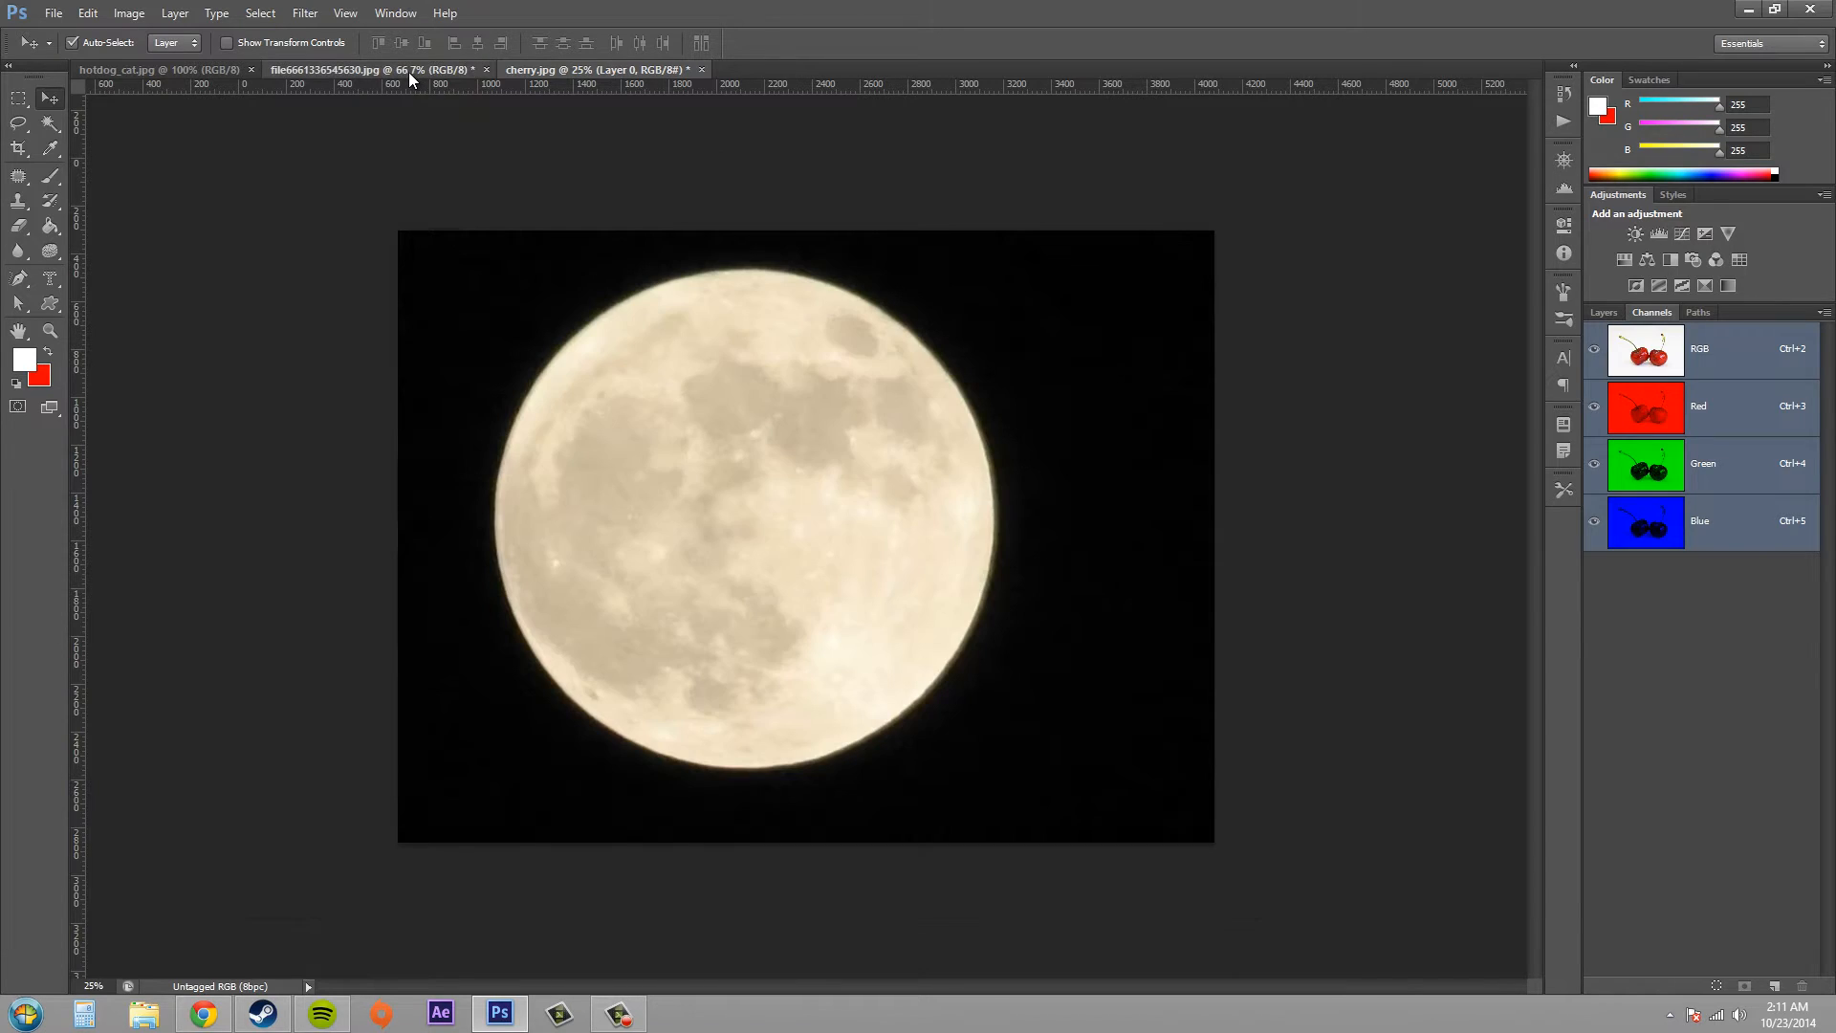
{"action": "left_click", "coordinate": [351, 69]}
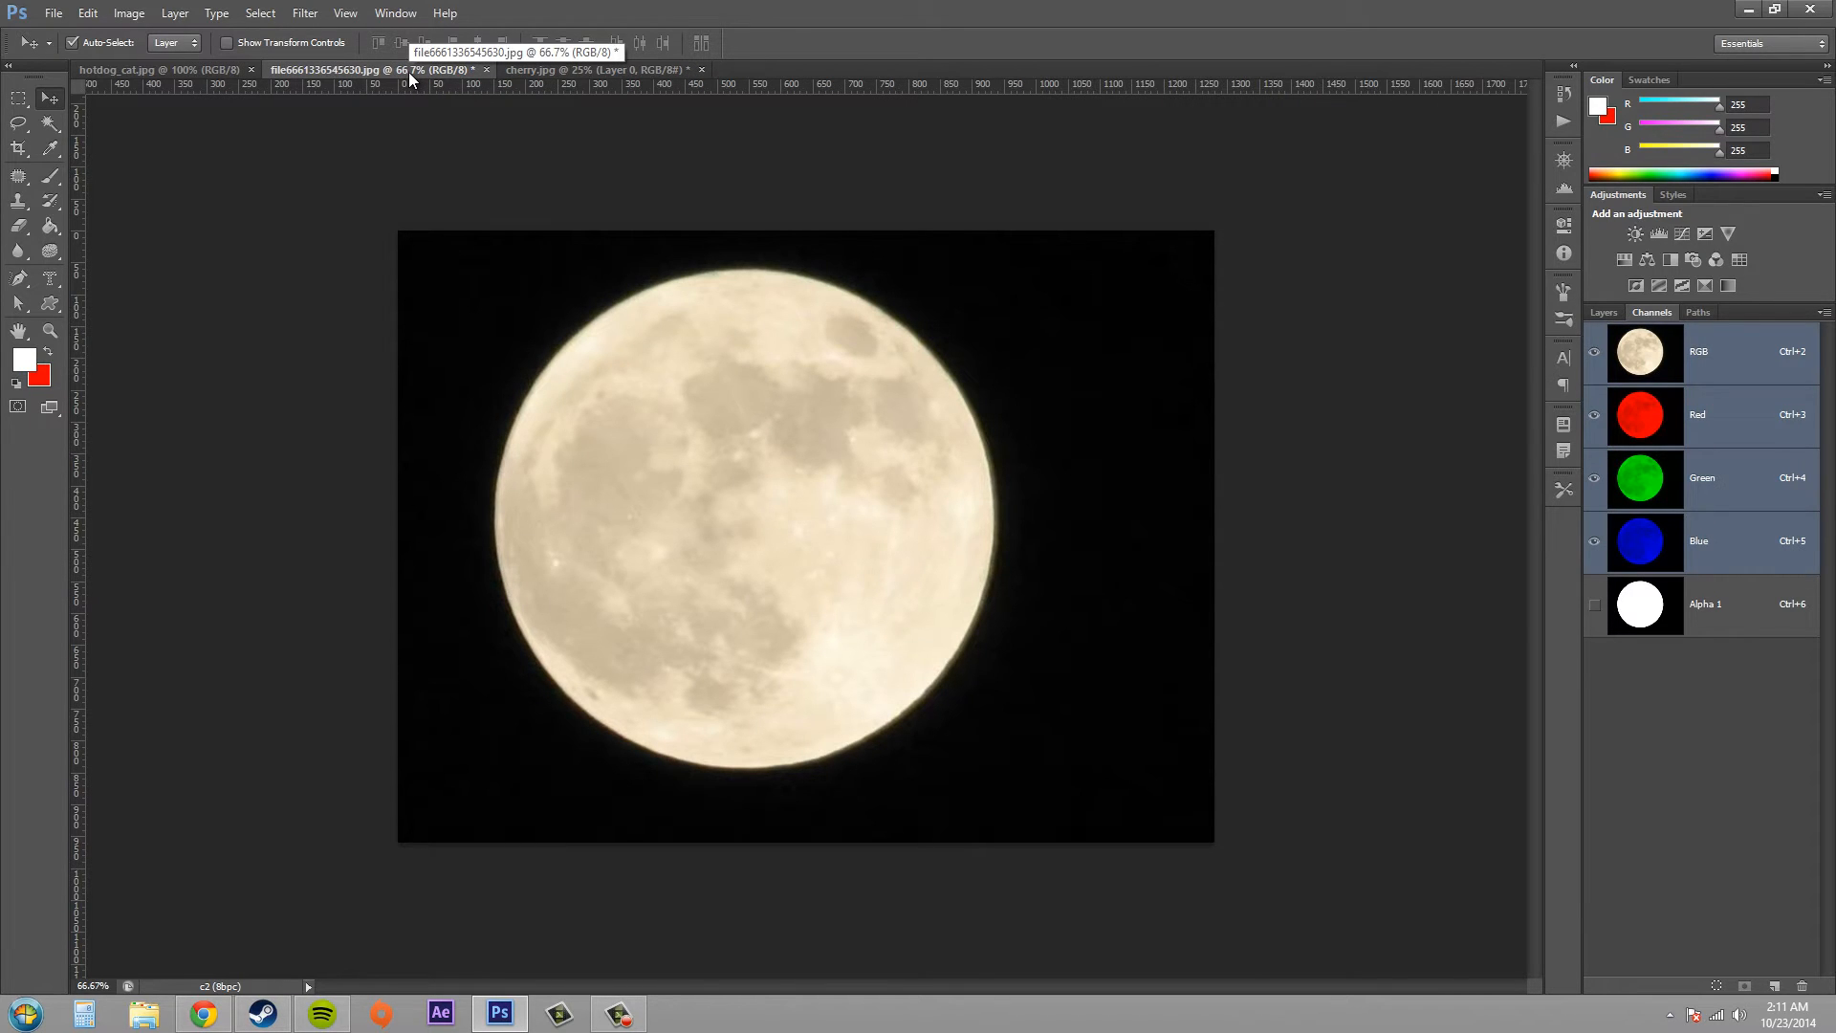
{"action": "mouse_move", "coordinate": [620, 546]}
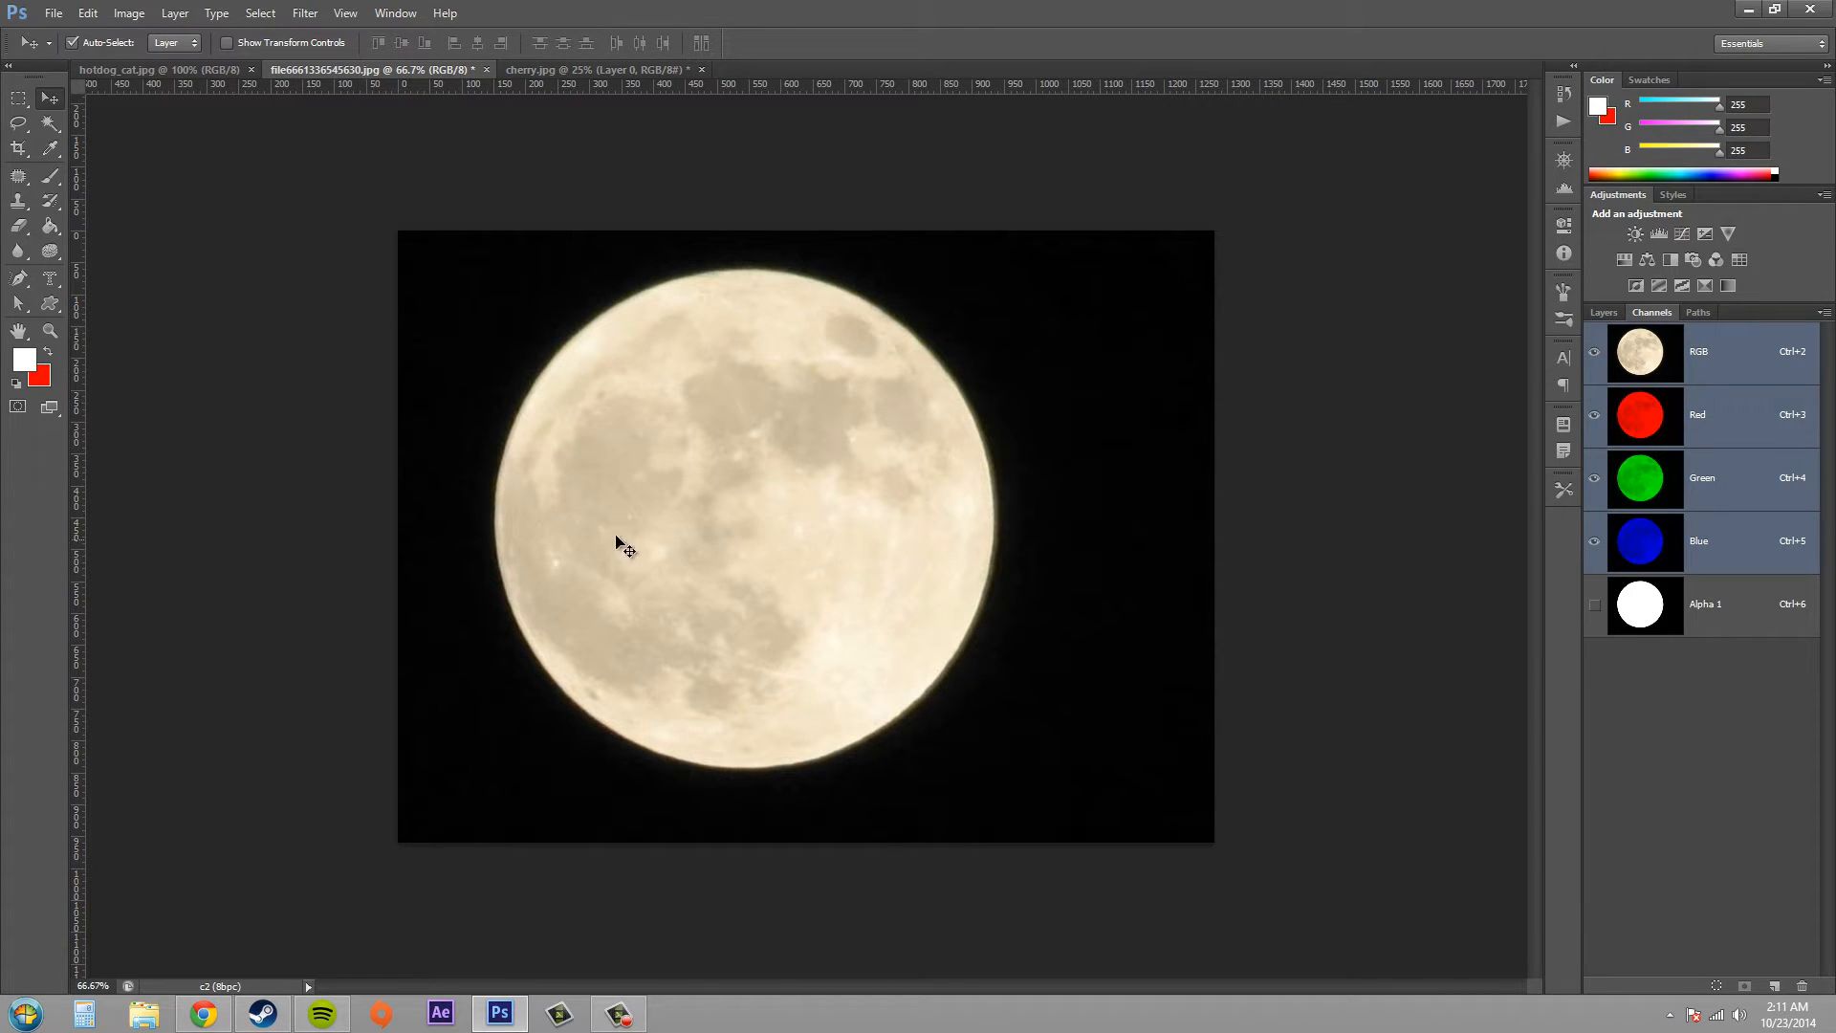
{"action": "mouse_move", "coordinate": [746, 250]}
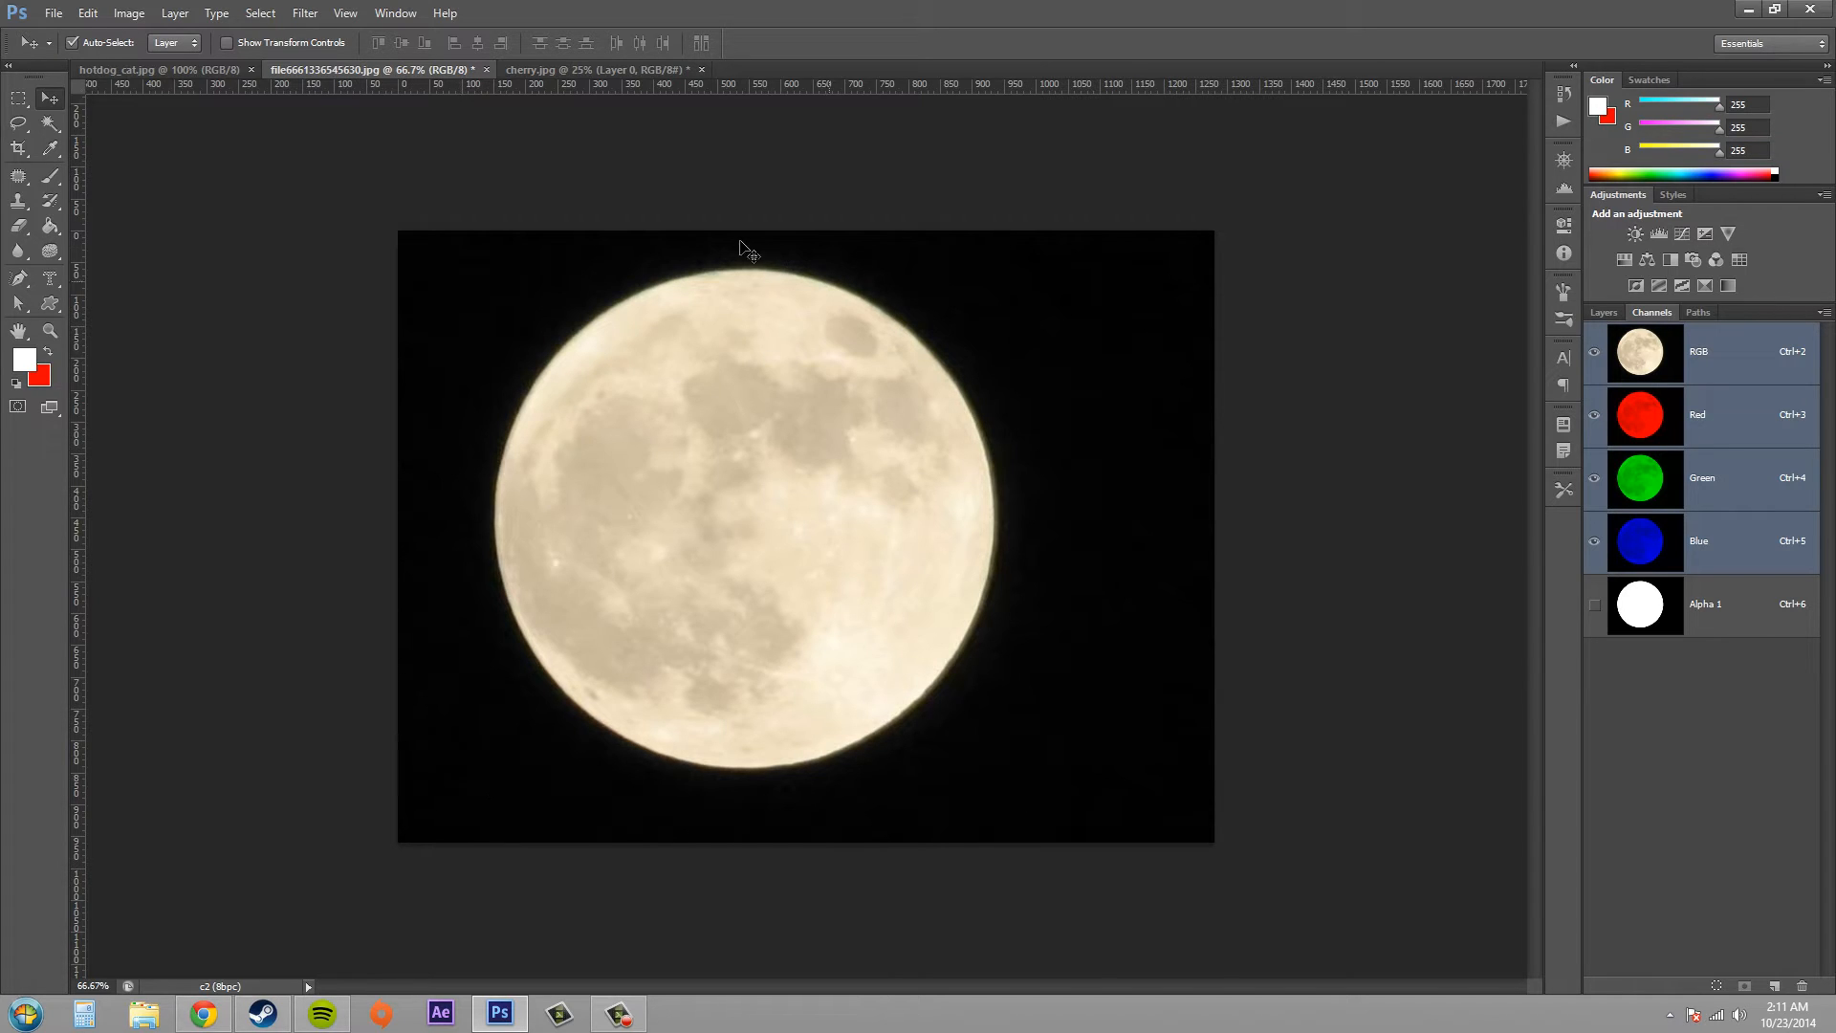
{"action": "mouse_move", "coordinate": [684, 439]}
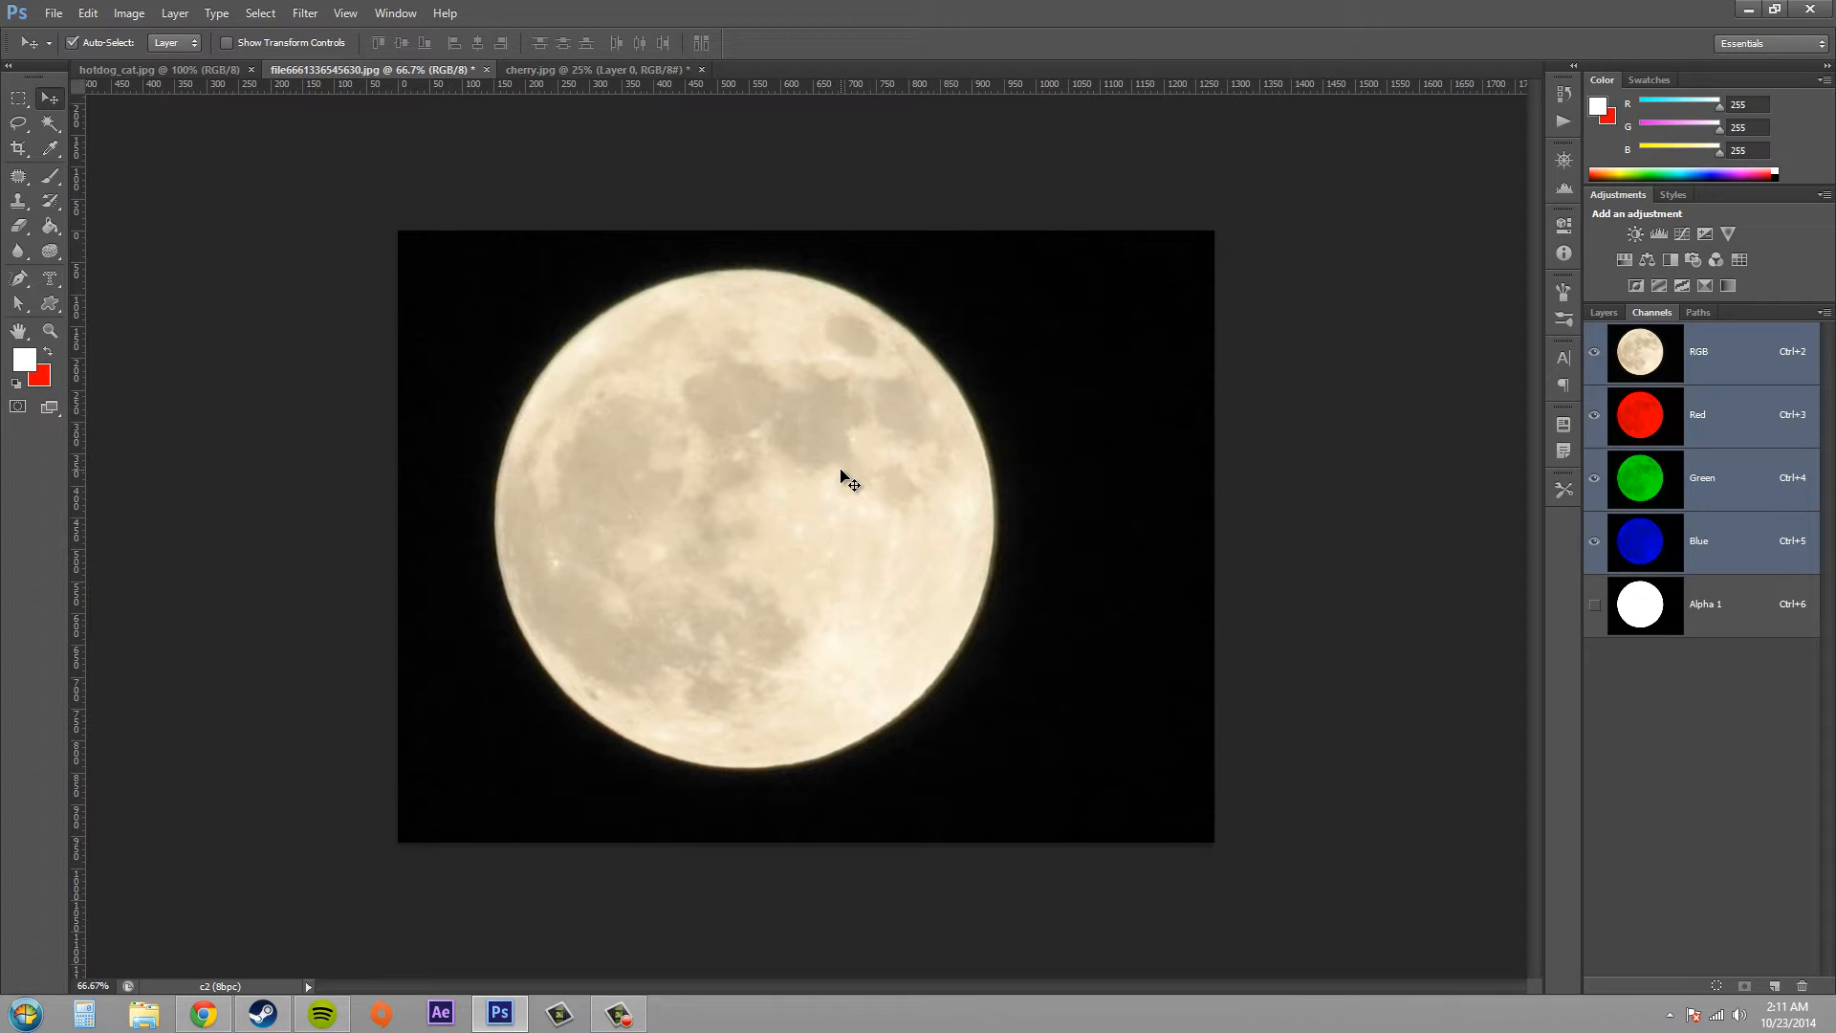
{"action": "mouse_move", "coordinate": [223, 379]}
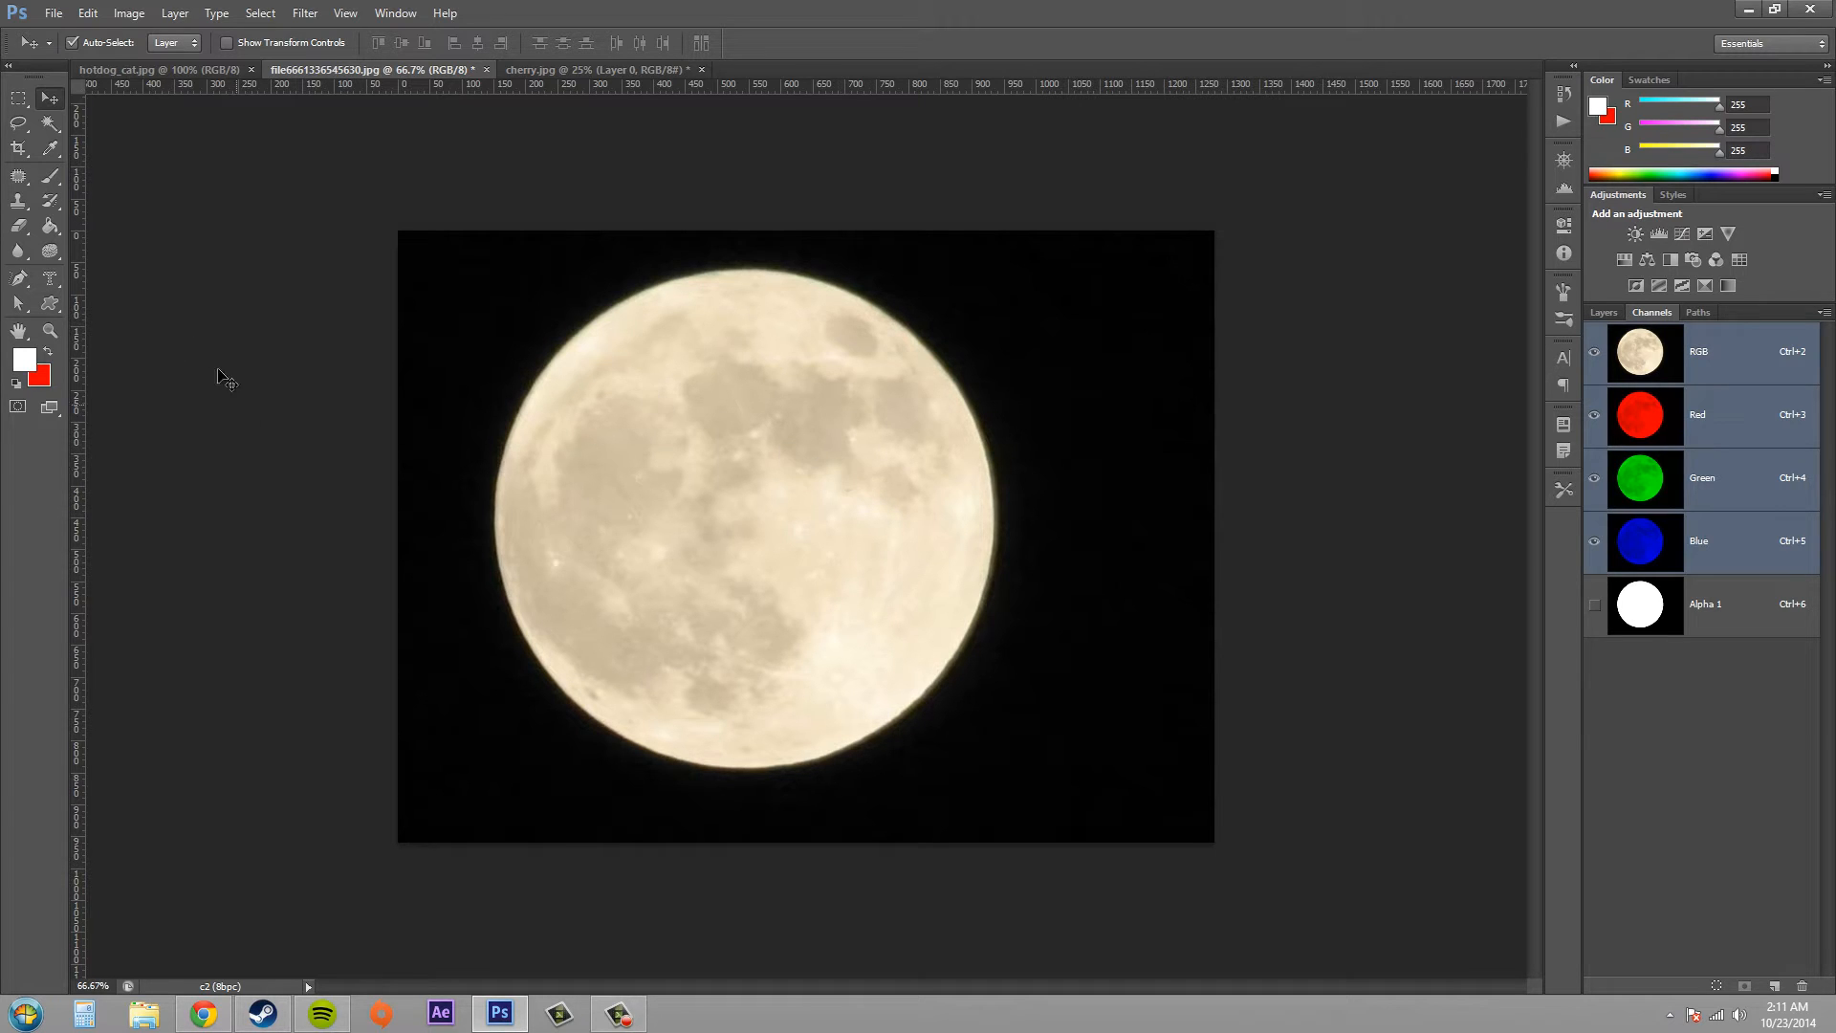
{"action": "mouse_move", "coordinate": [1138, 486]}
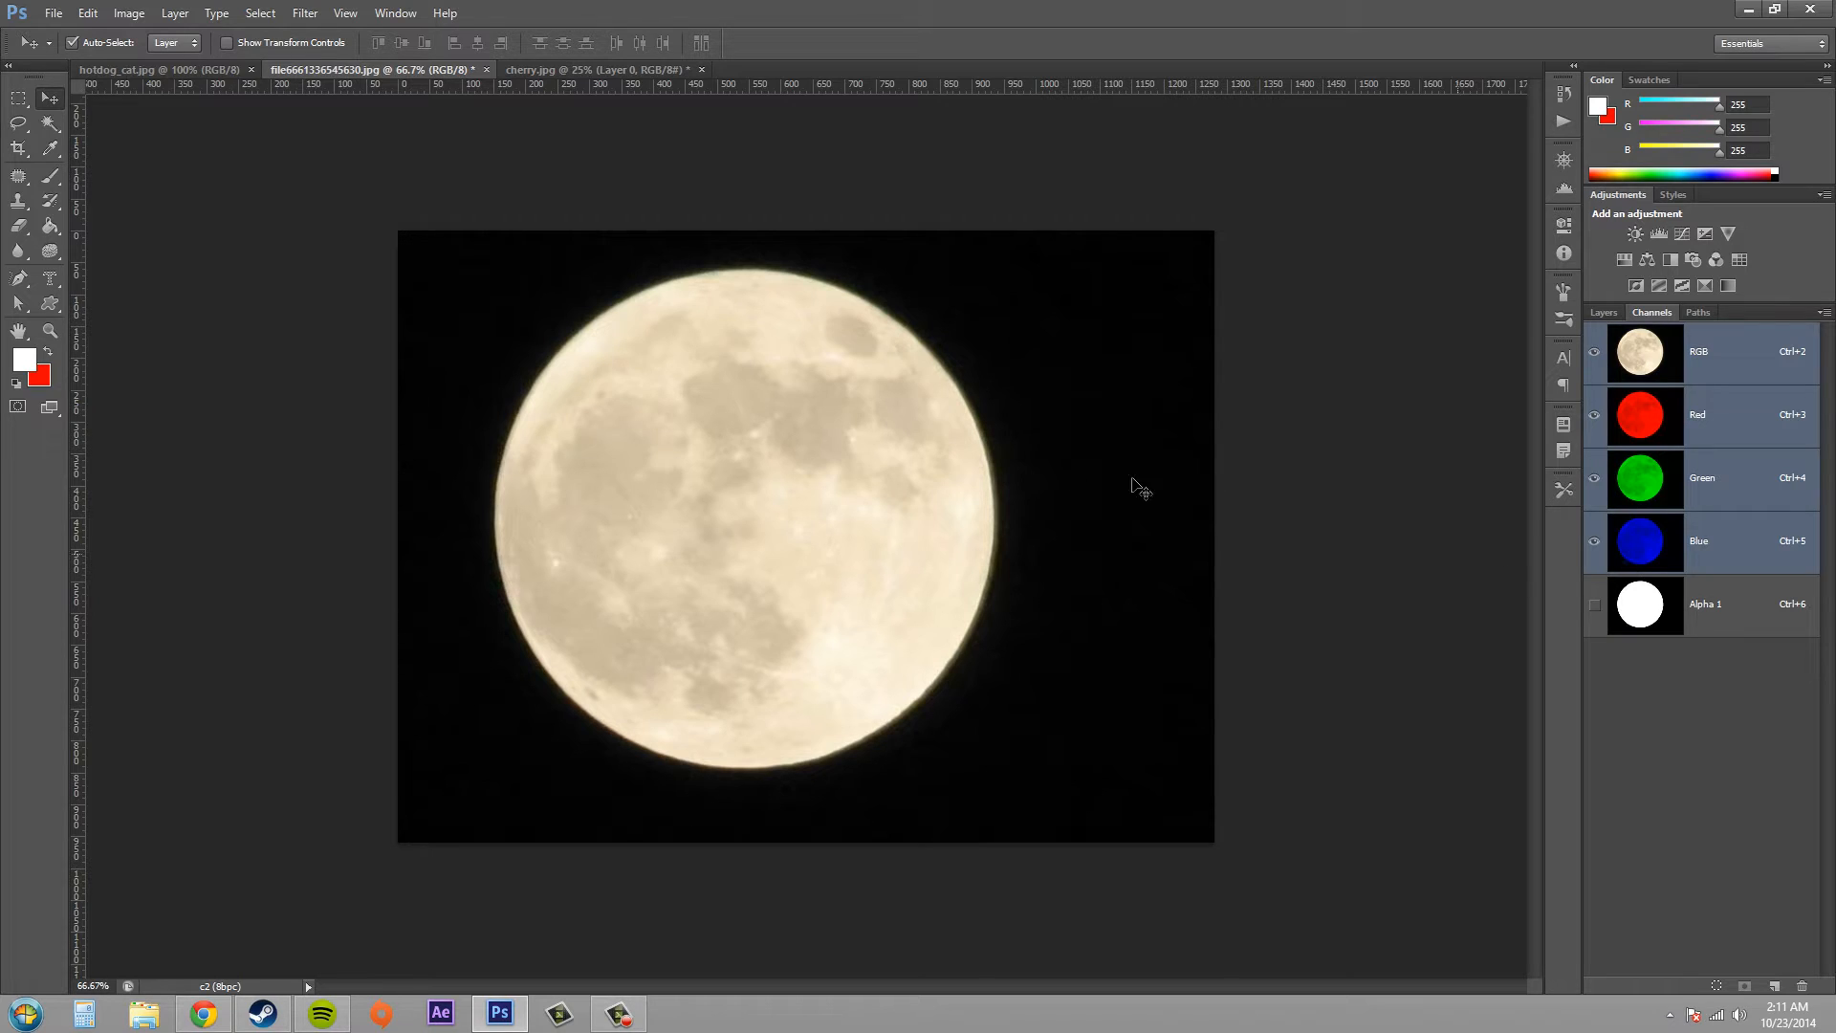
{"action": "mouse_move", "coordinate": [769, 369]}
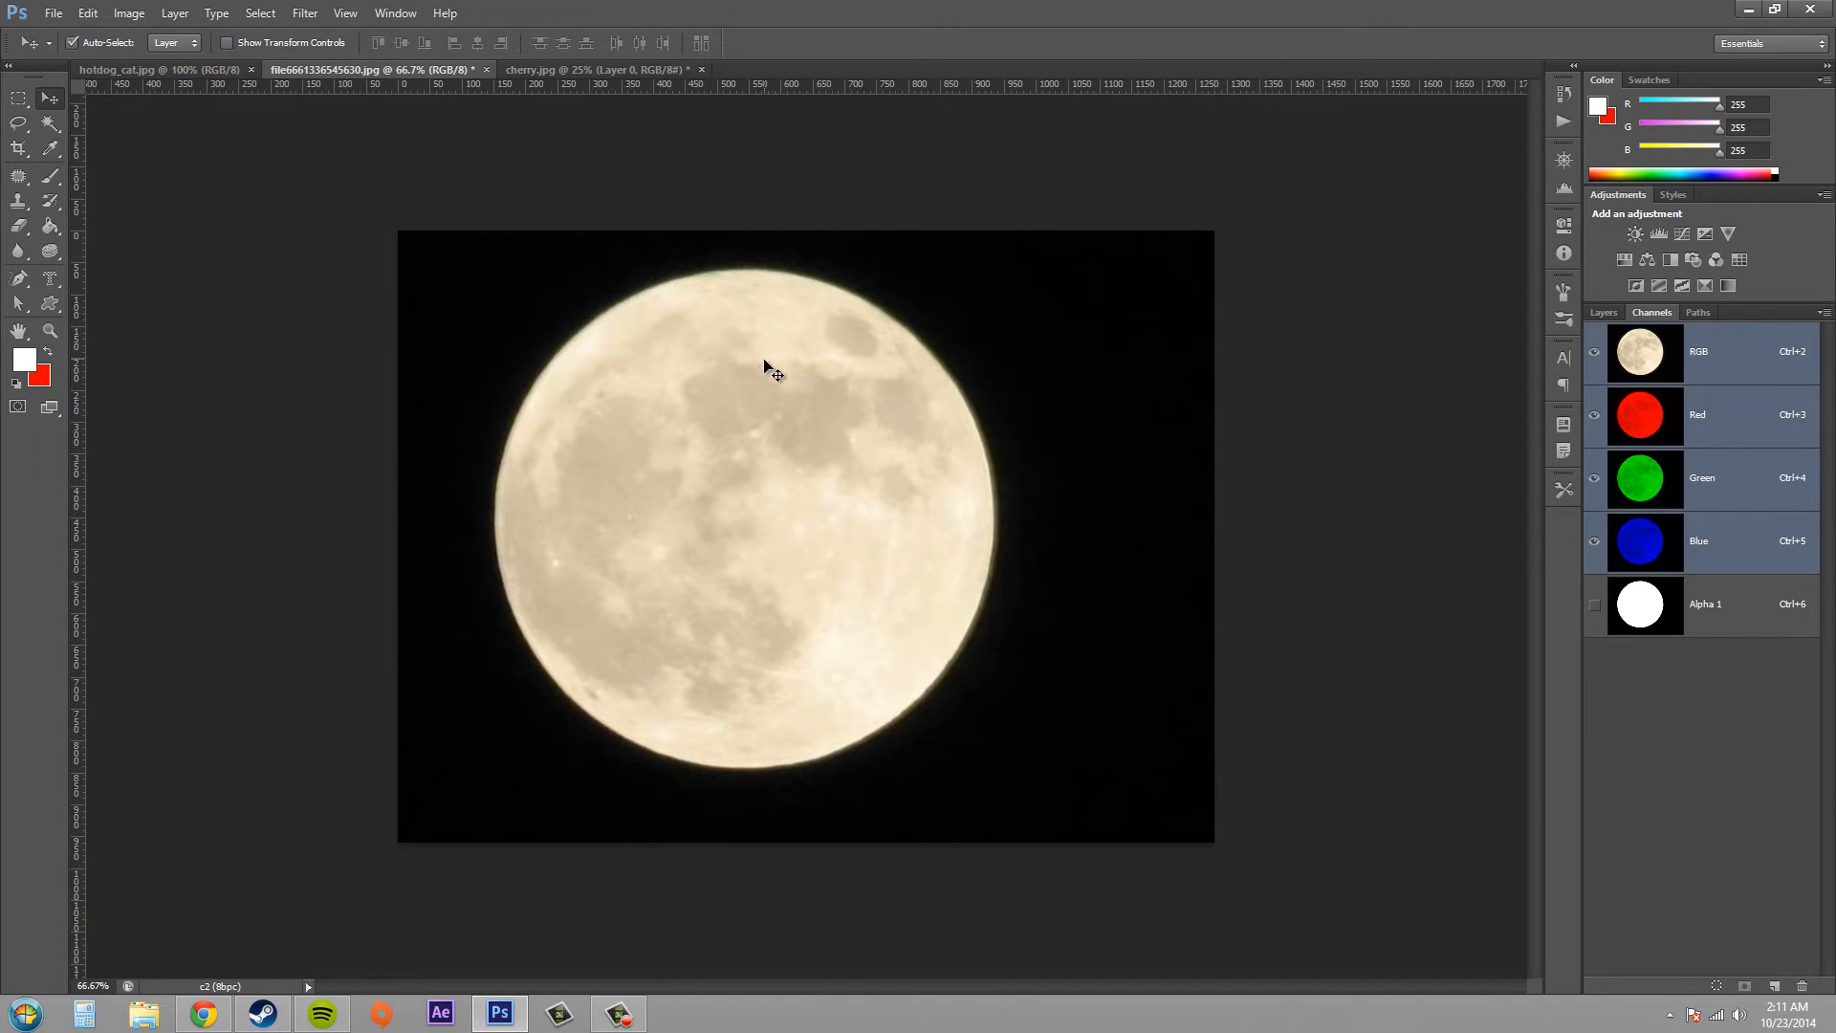
{"action": "mouse_move", "coordinate": [1821, 603]}
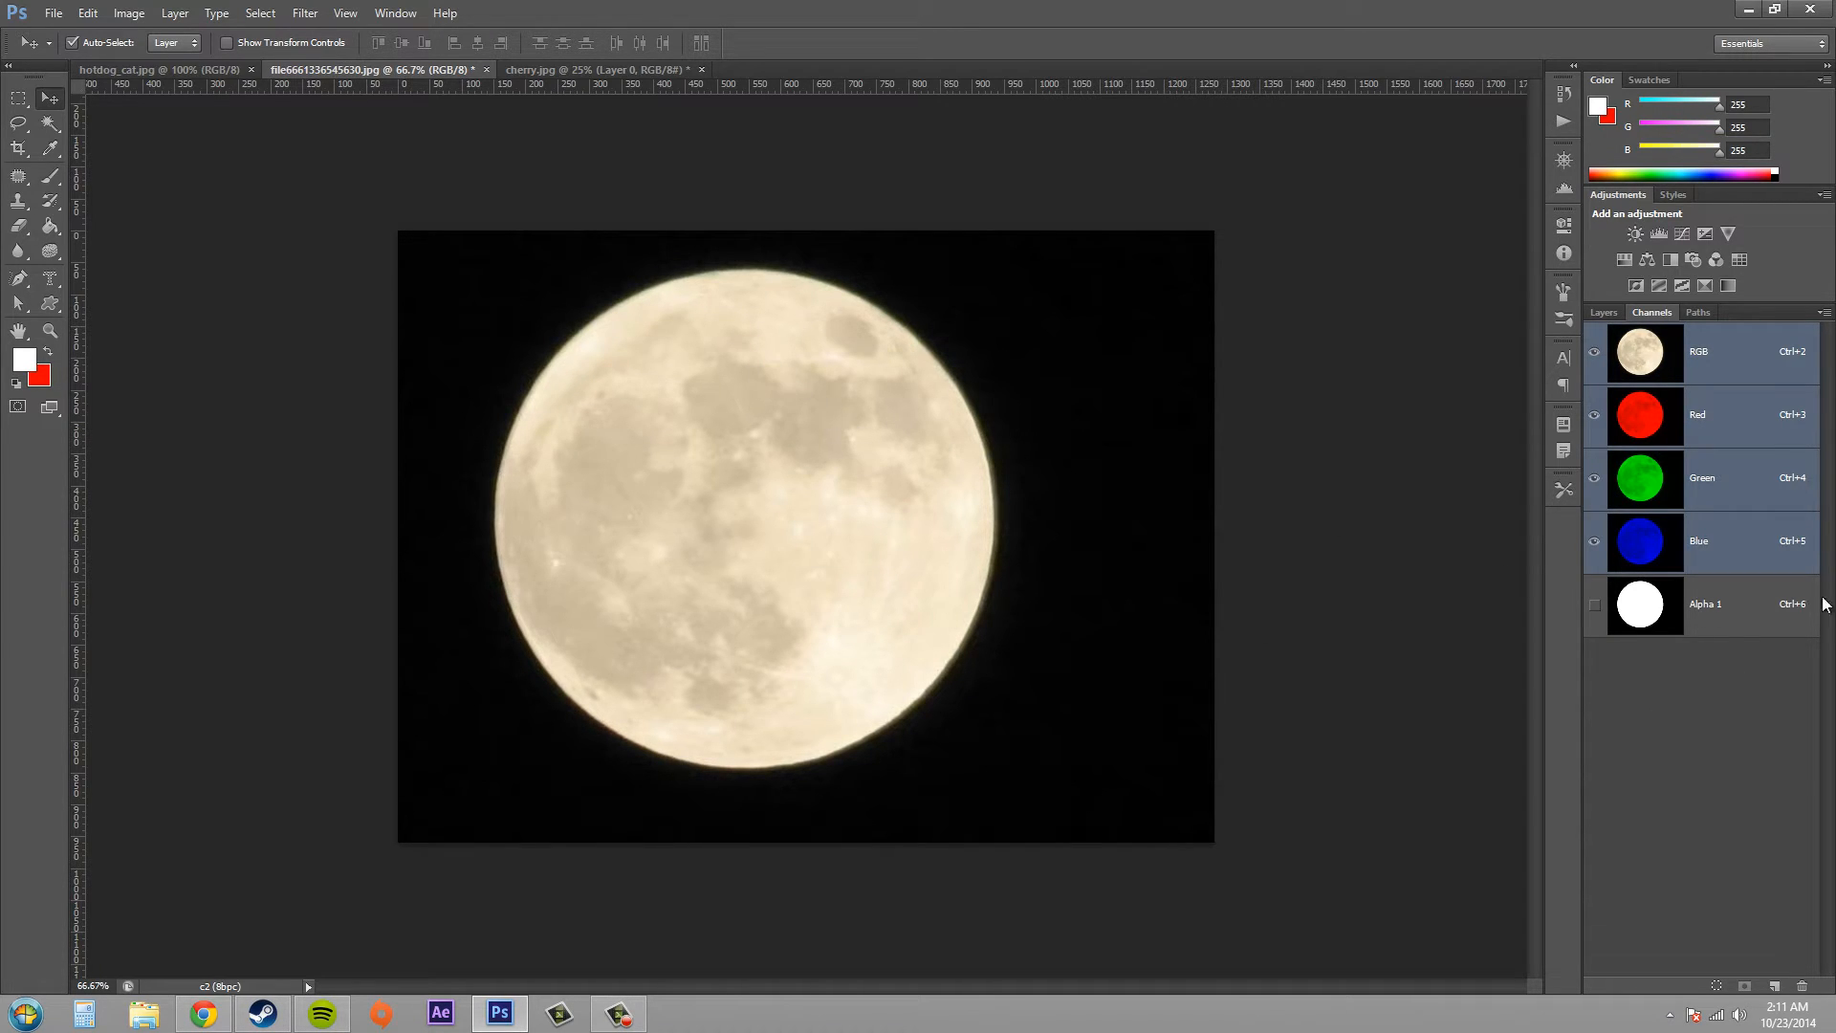
{"action": "mouse_move", "coordinate": [1750, 615]}
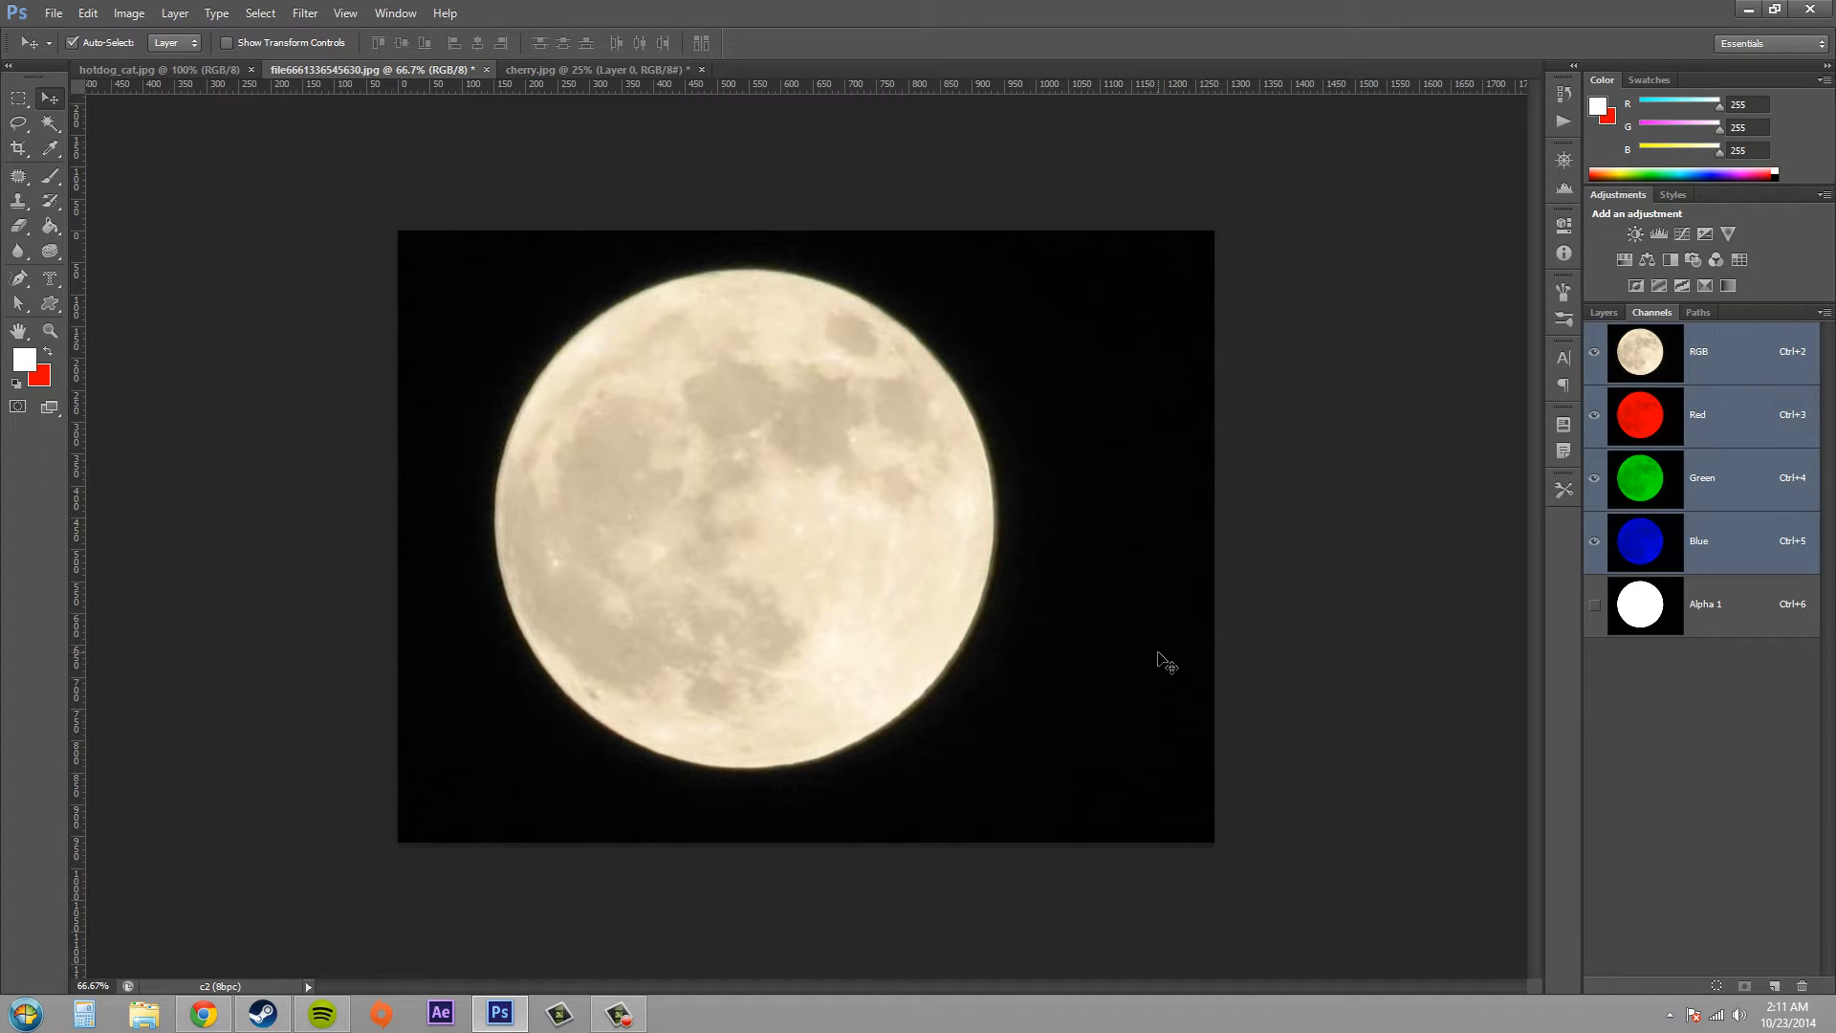
{"action": "mouse_move", "coordinate": [1257, 617]}
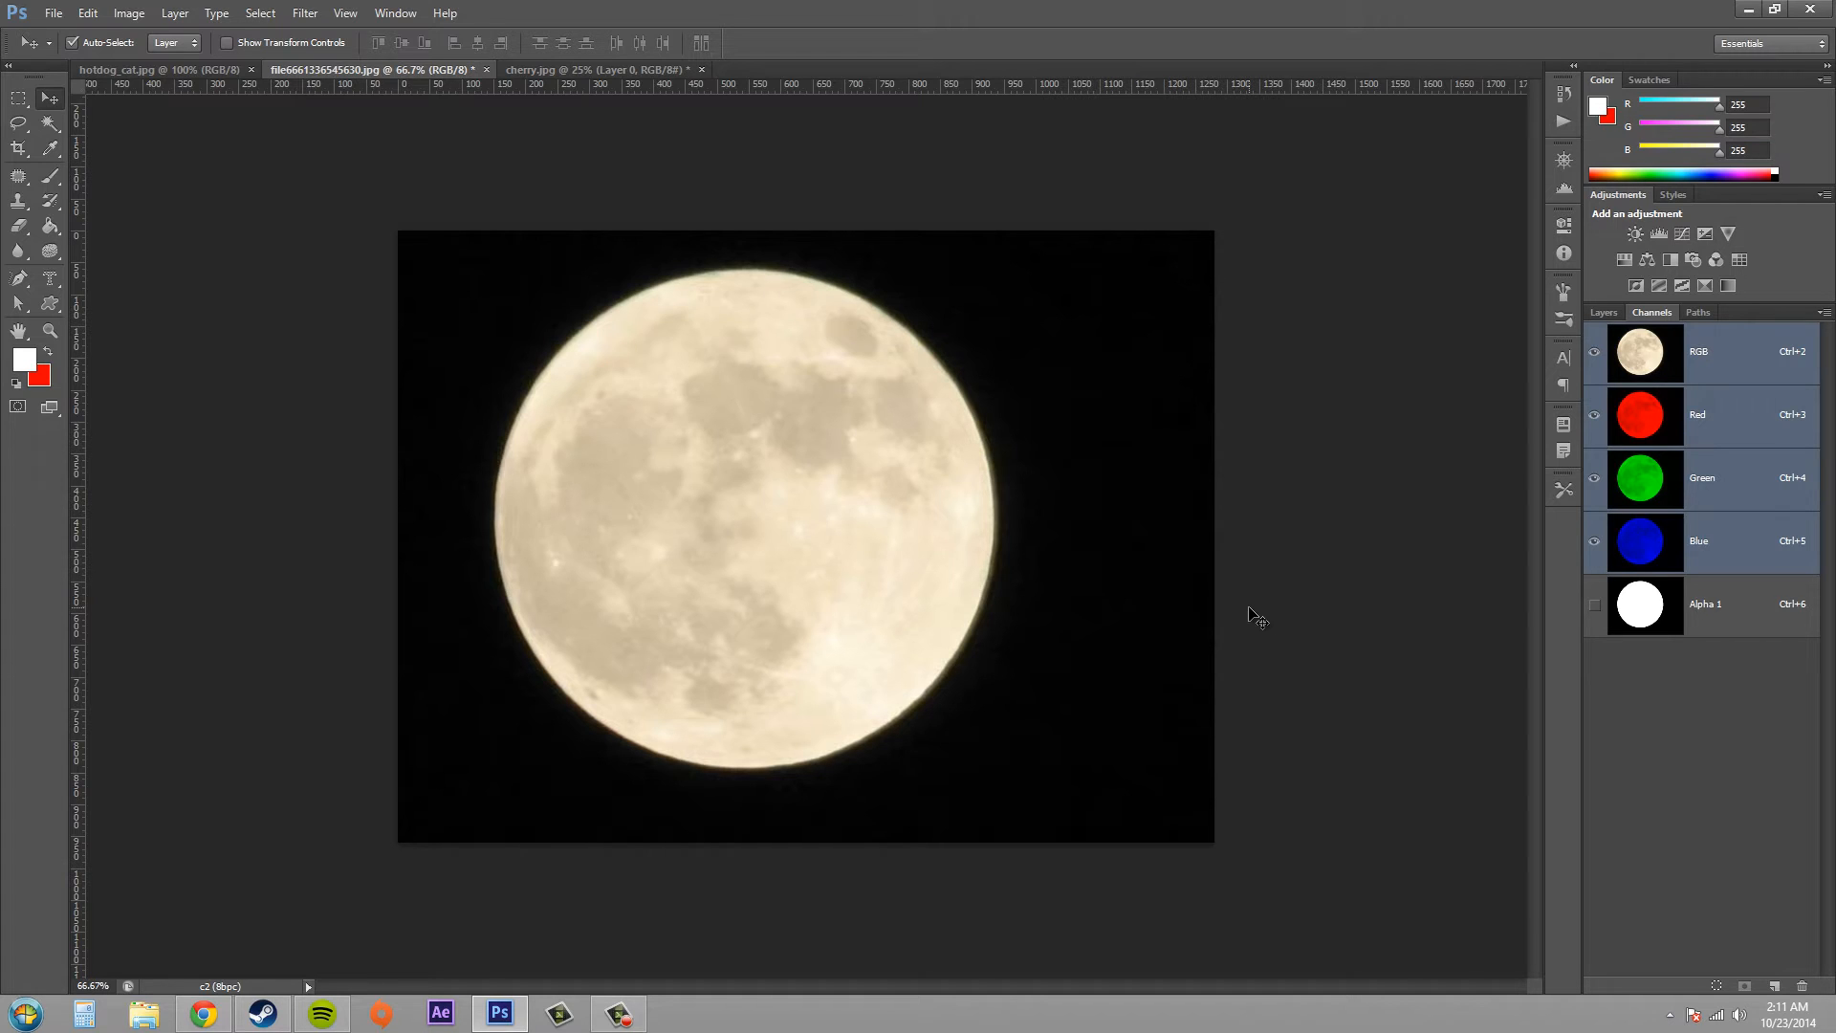
{"action": "mouse_move", "coordinate": [1282, 573]}
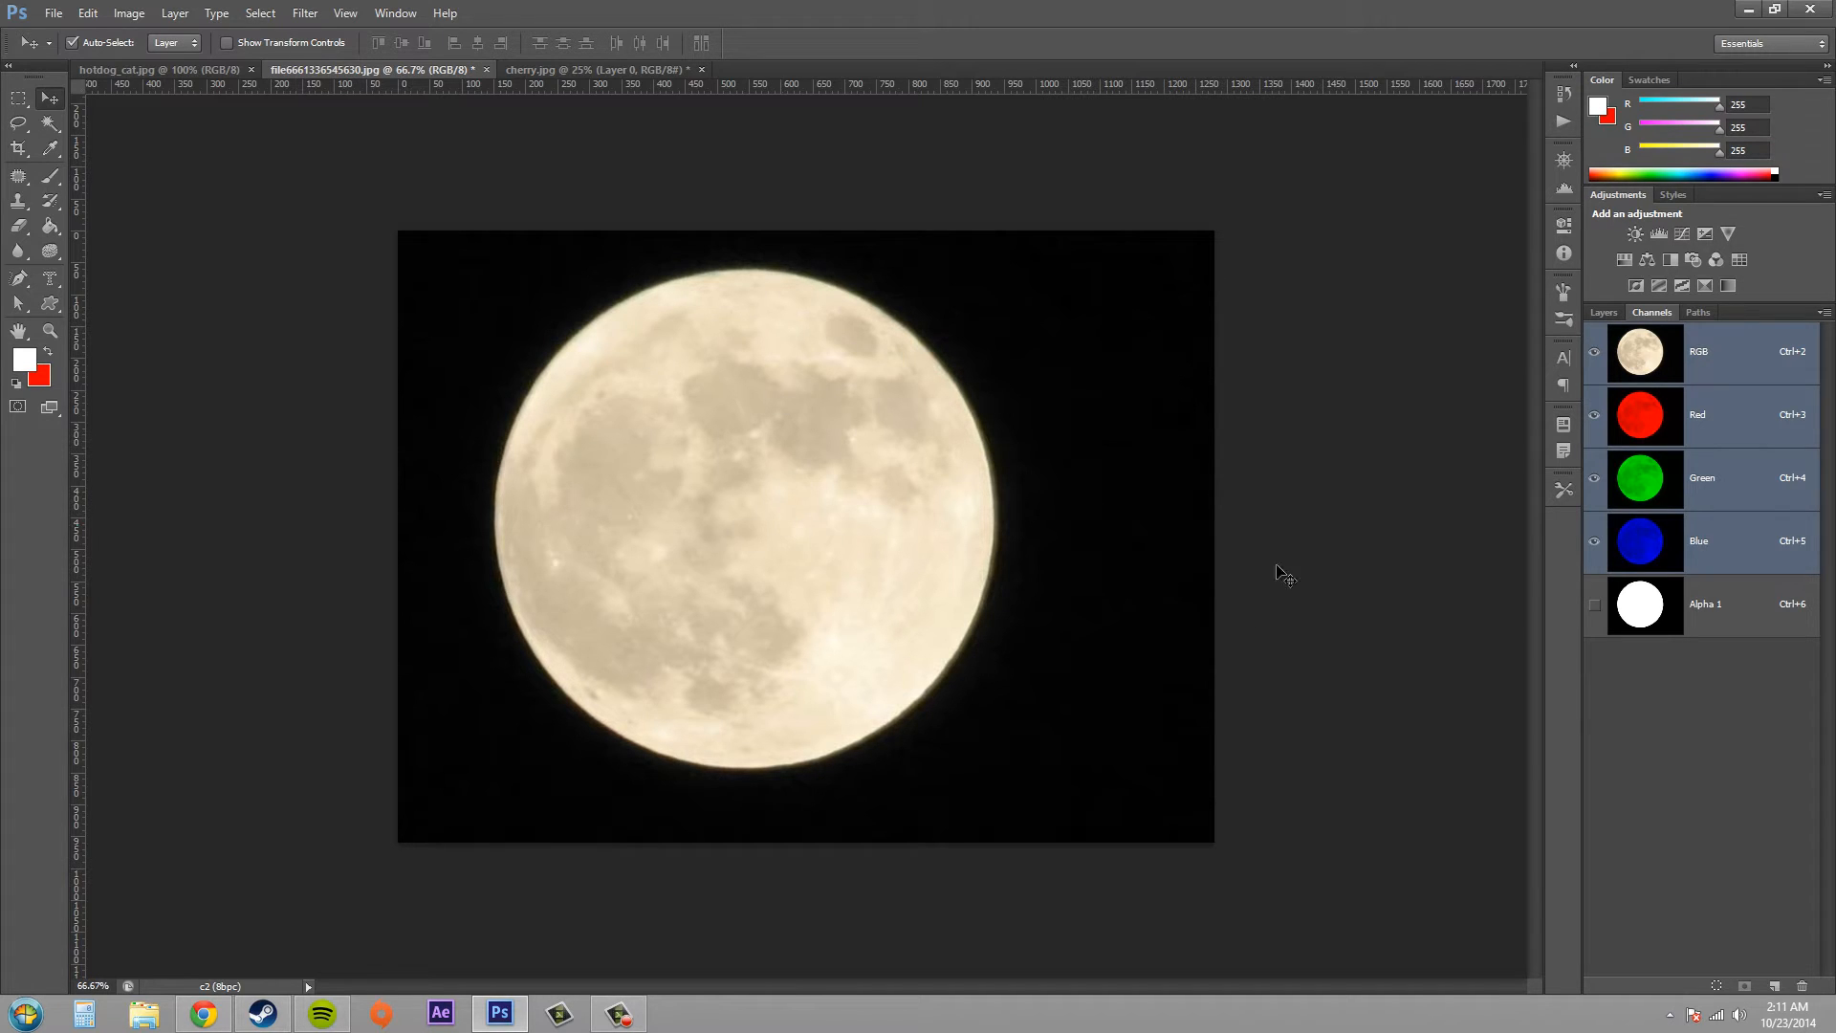
{"action": "left_click", "coordinate": [596, 69]}
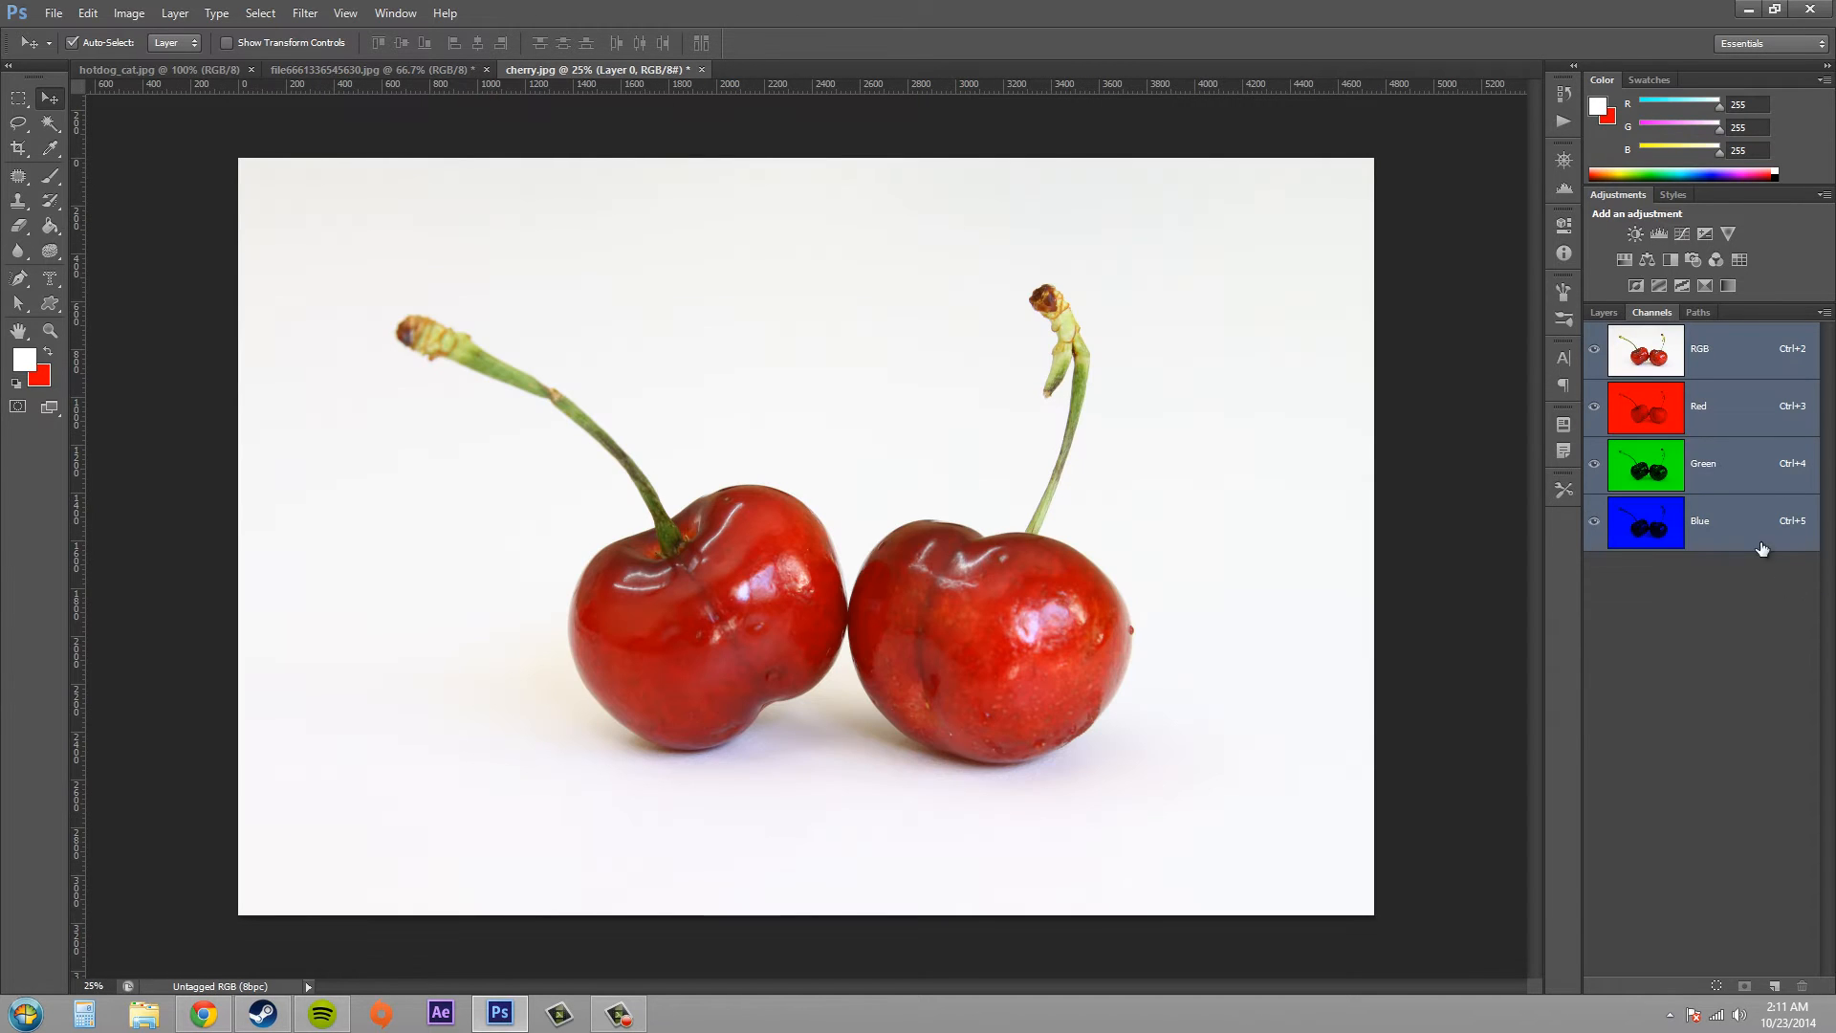
{"action": "mouse_move", "coordinate": [1526, 527]}
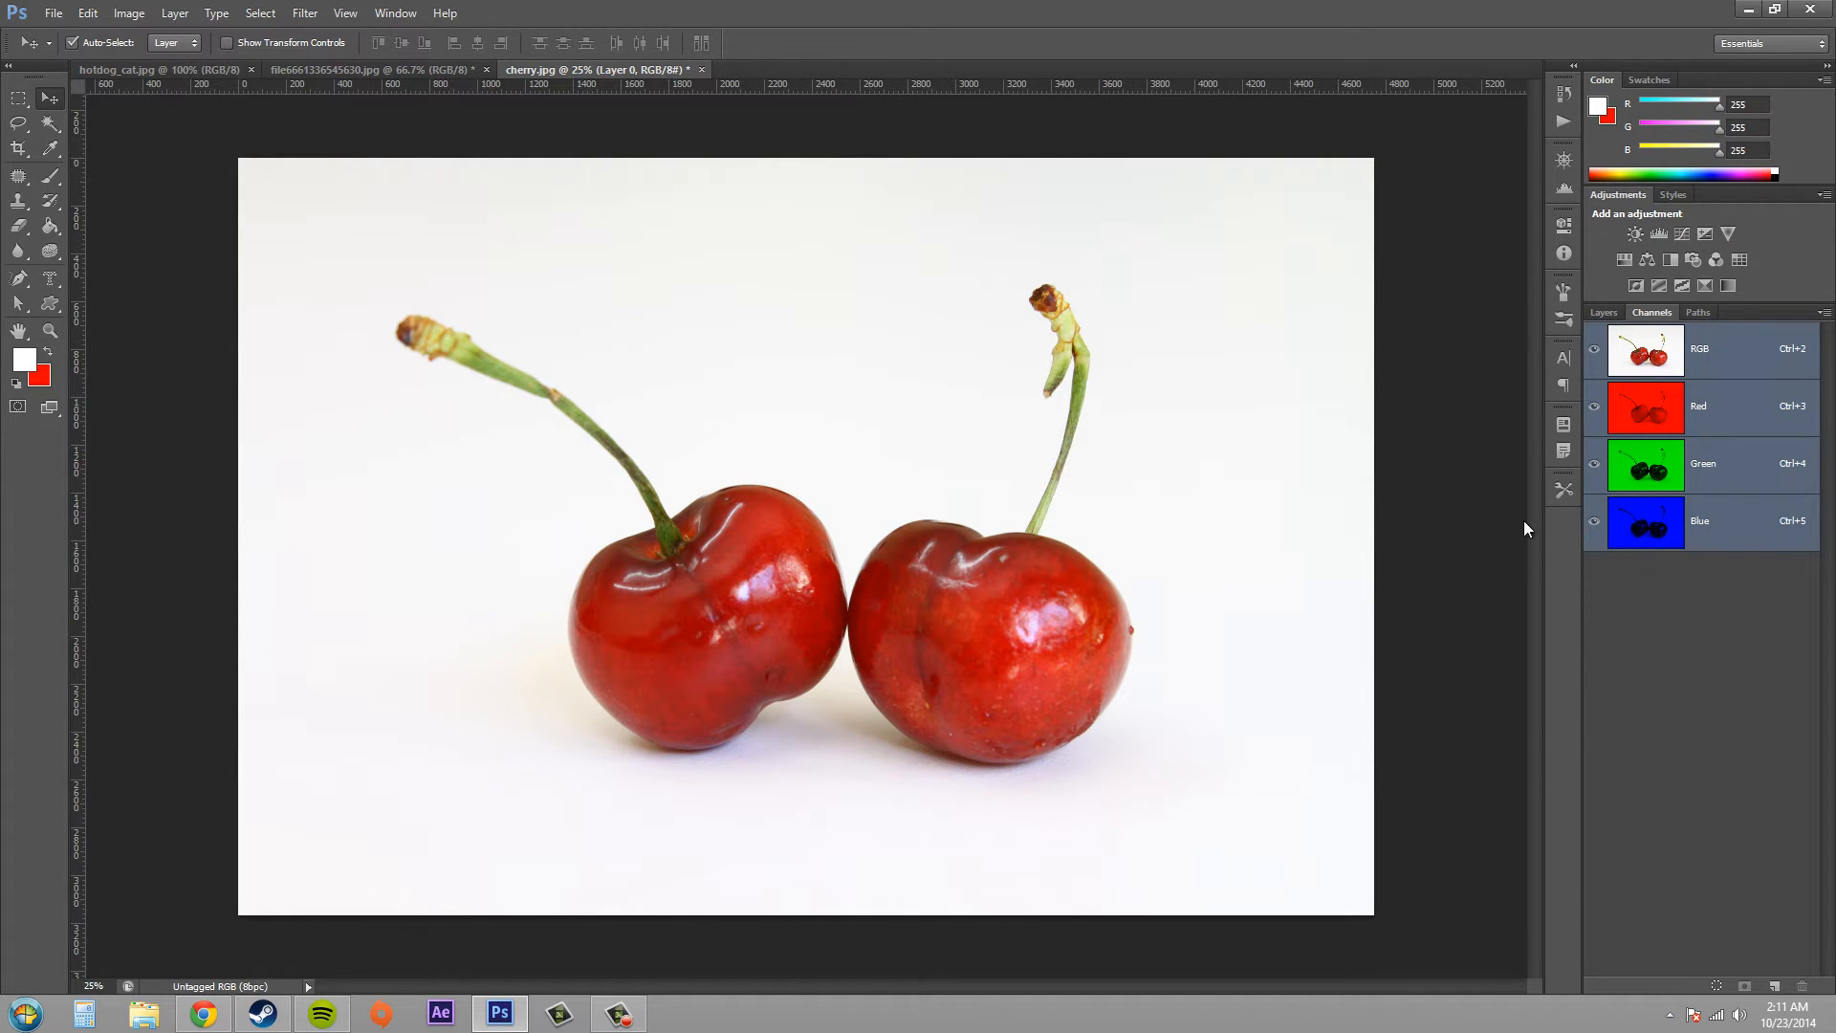
{"action": "left_click", "coordinate": [328, 69]}
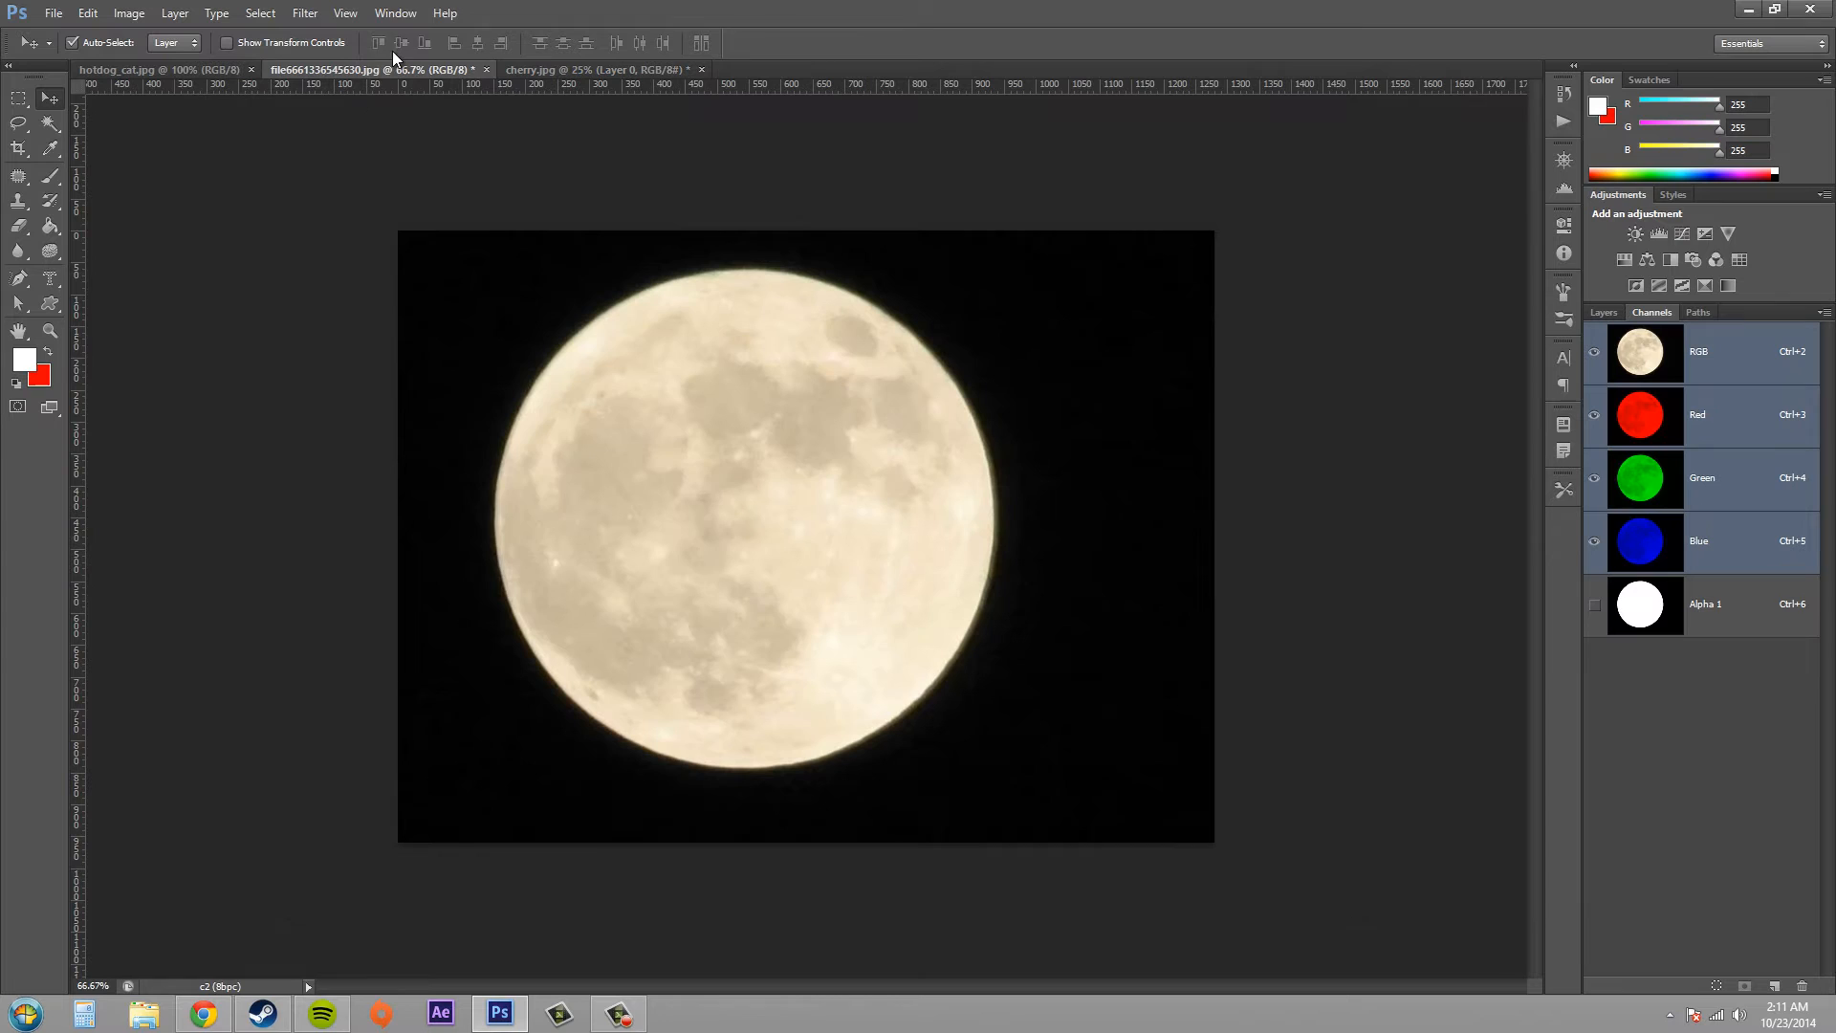
- Tile the moon and cherry photos side by side and copy the moon circle mask into the cherry document
{"action": "left_click", "coordinate": [395, 12]}
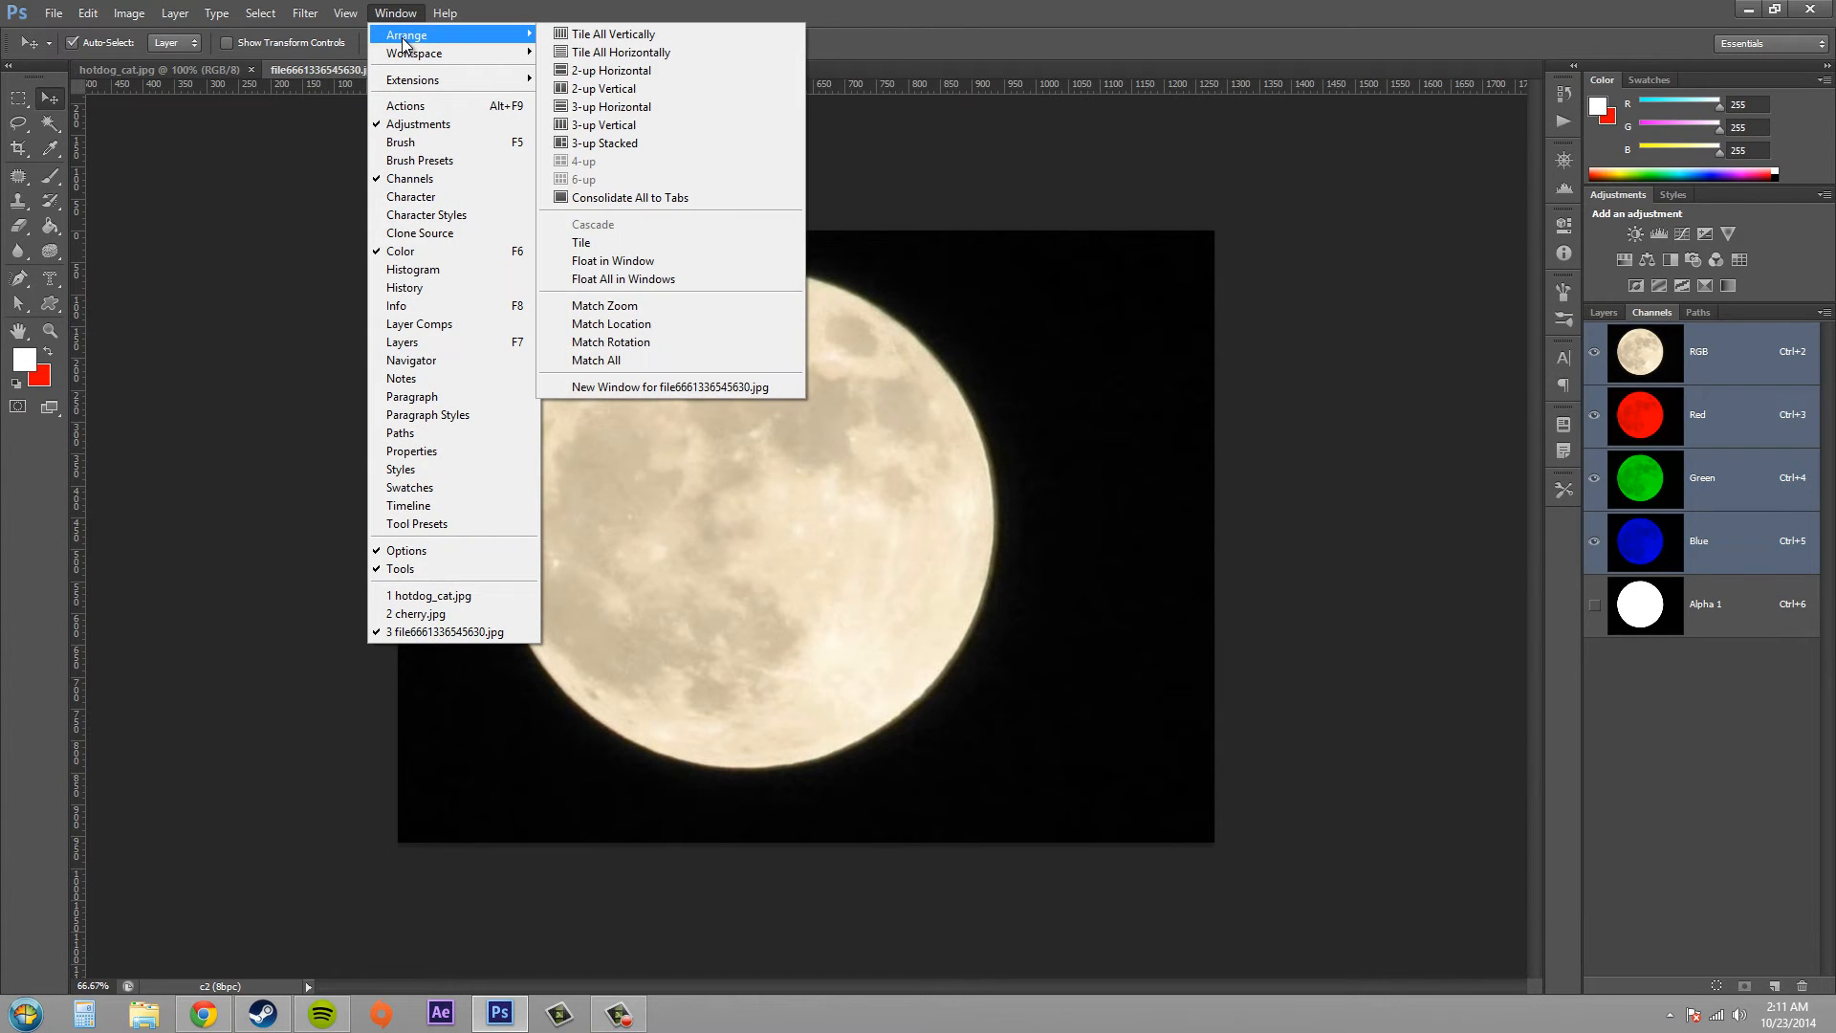
{"action": "mouse_move", "coordinate": [601, 88]}
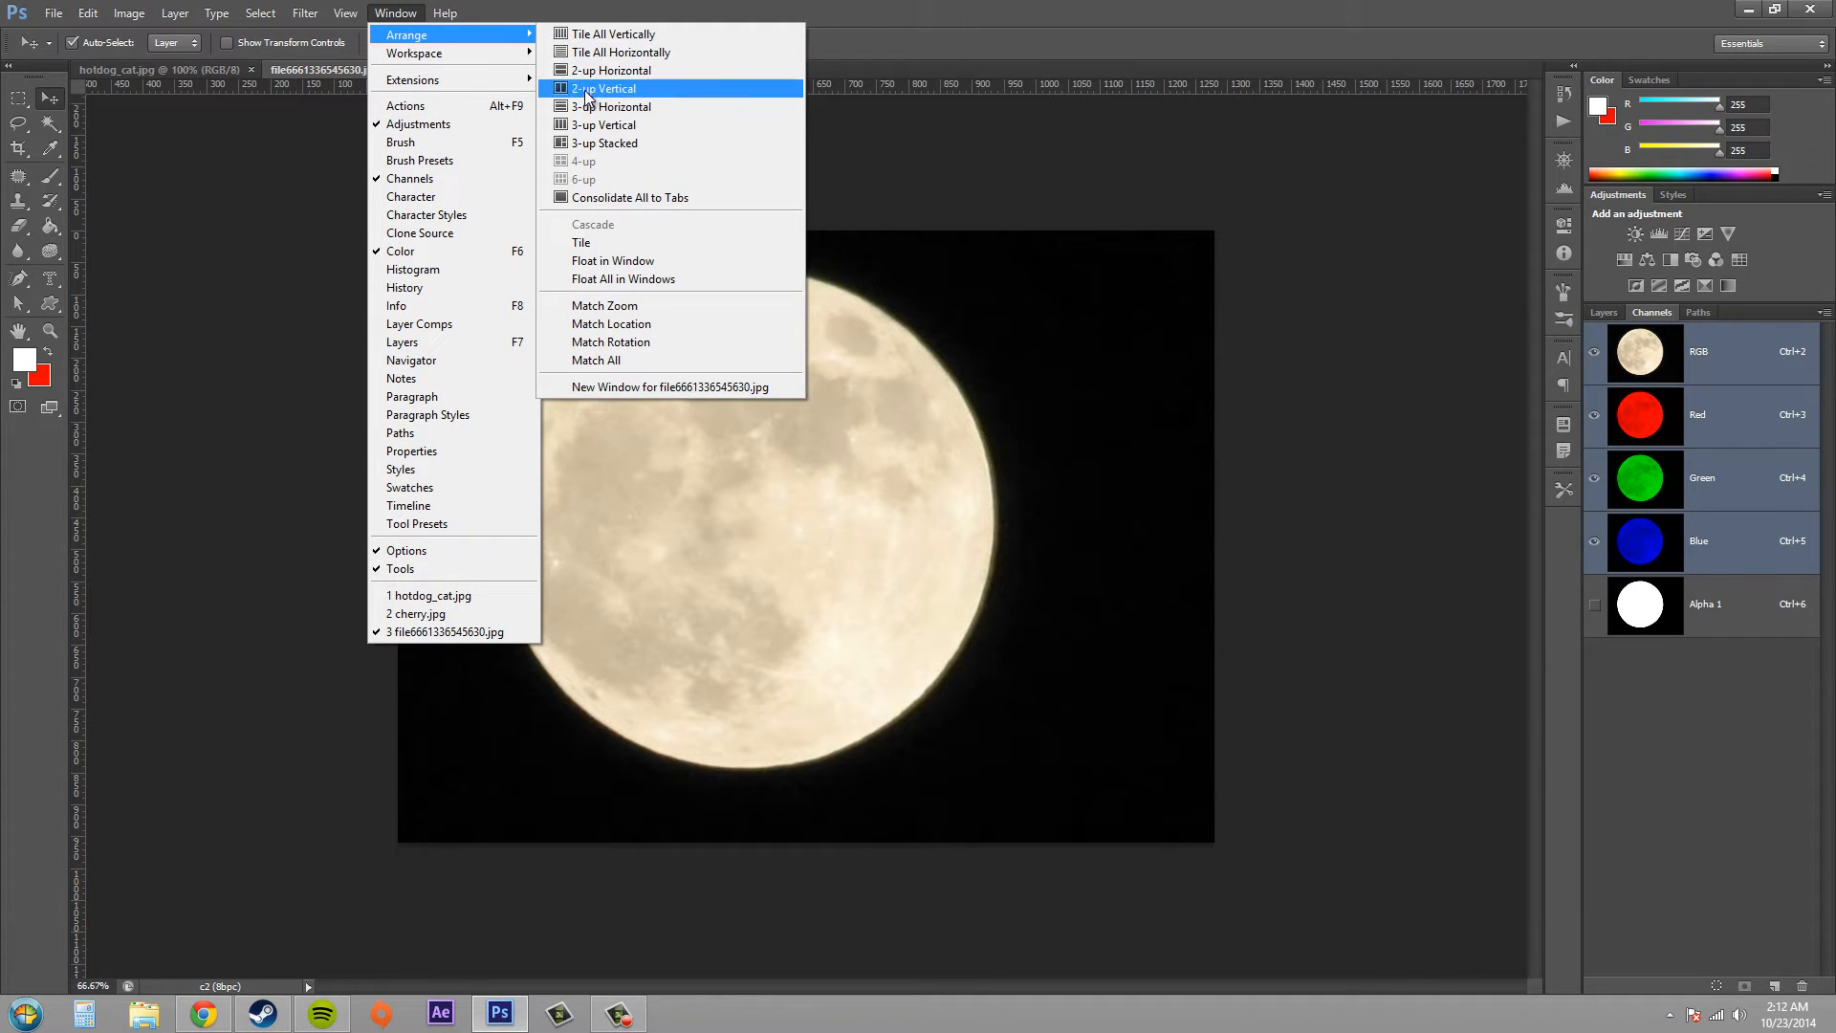
{"action": "left_click", "coordinate": [605, 88]}
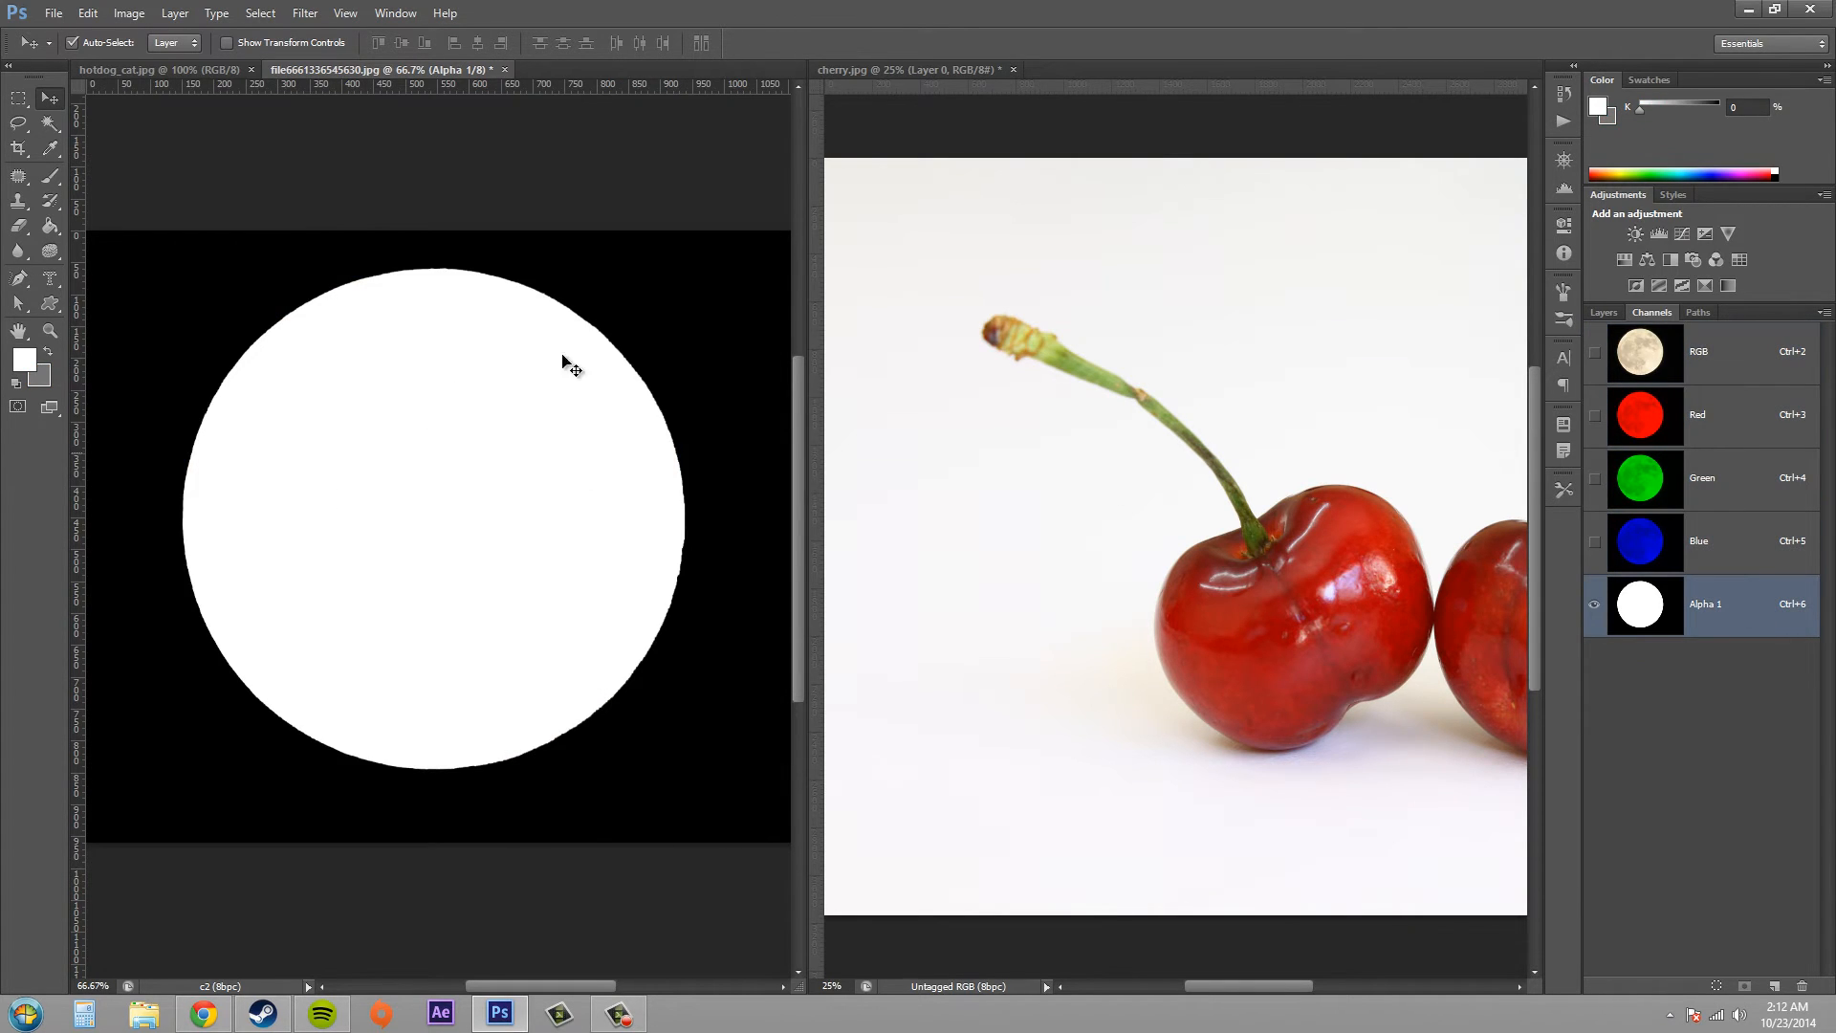
{"action": "mouse_move", "coordinate": [1748, 651]}
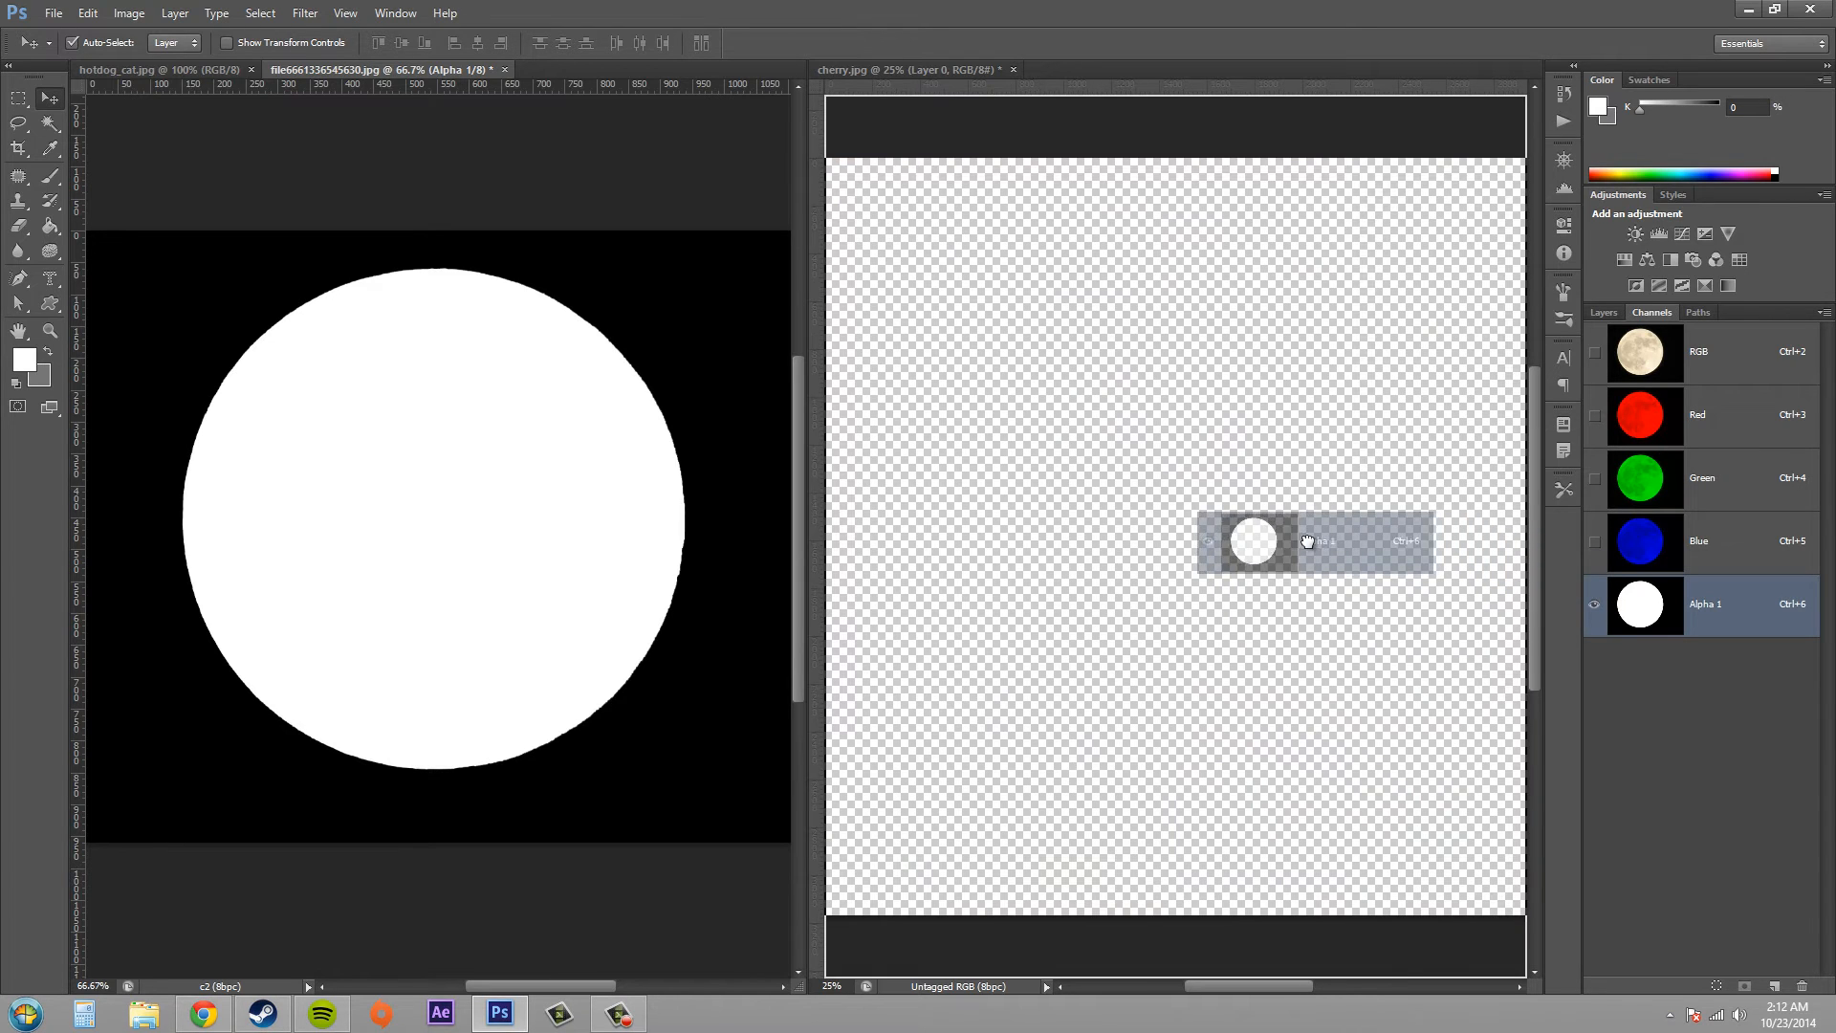
{"action": "left_click", "coordinate": [1705, 604]}
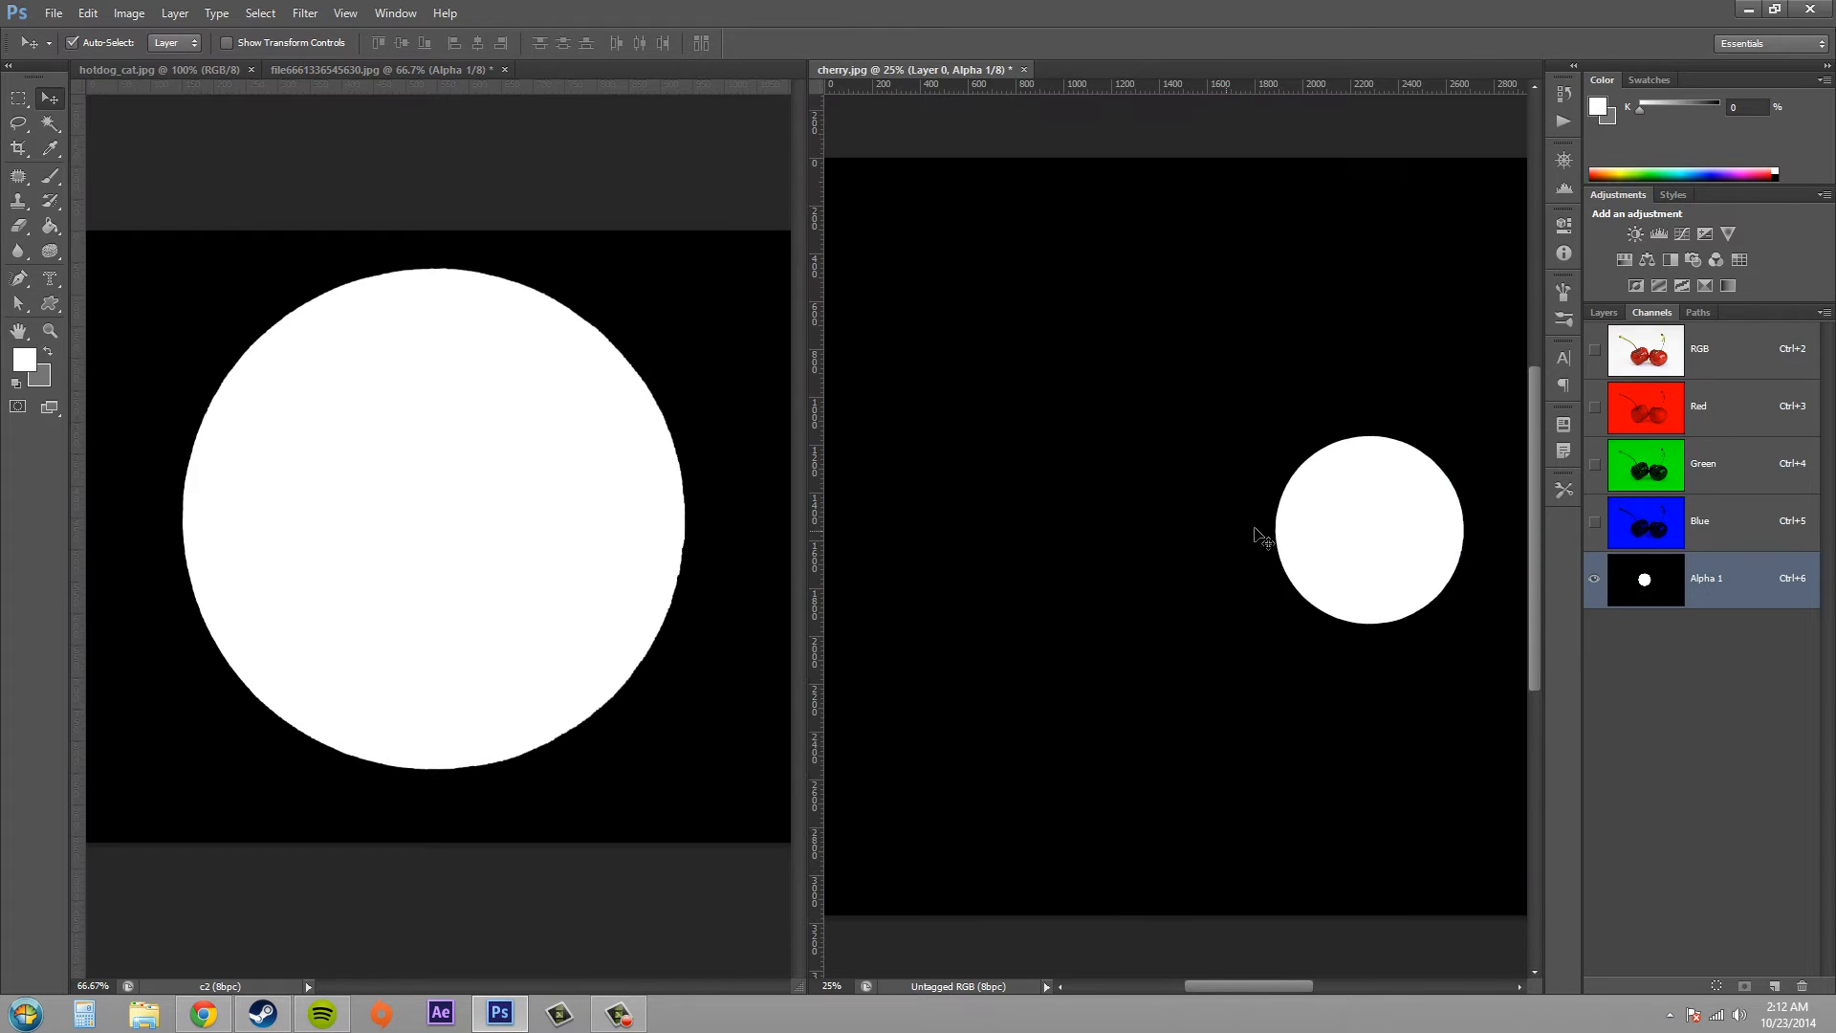
{"action": "mouse_move", "coordinate": [878, 94]}
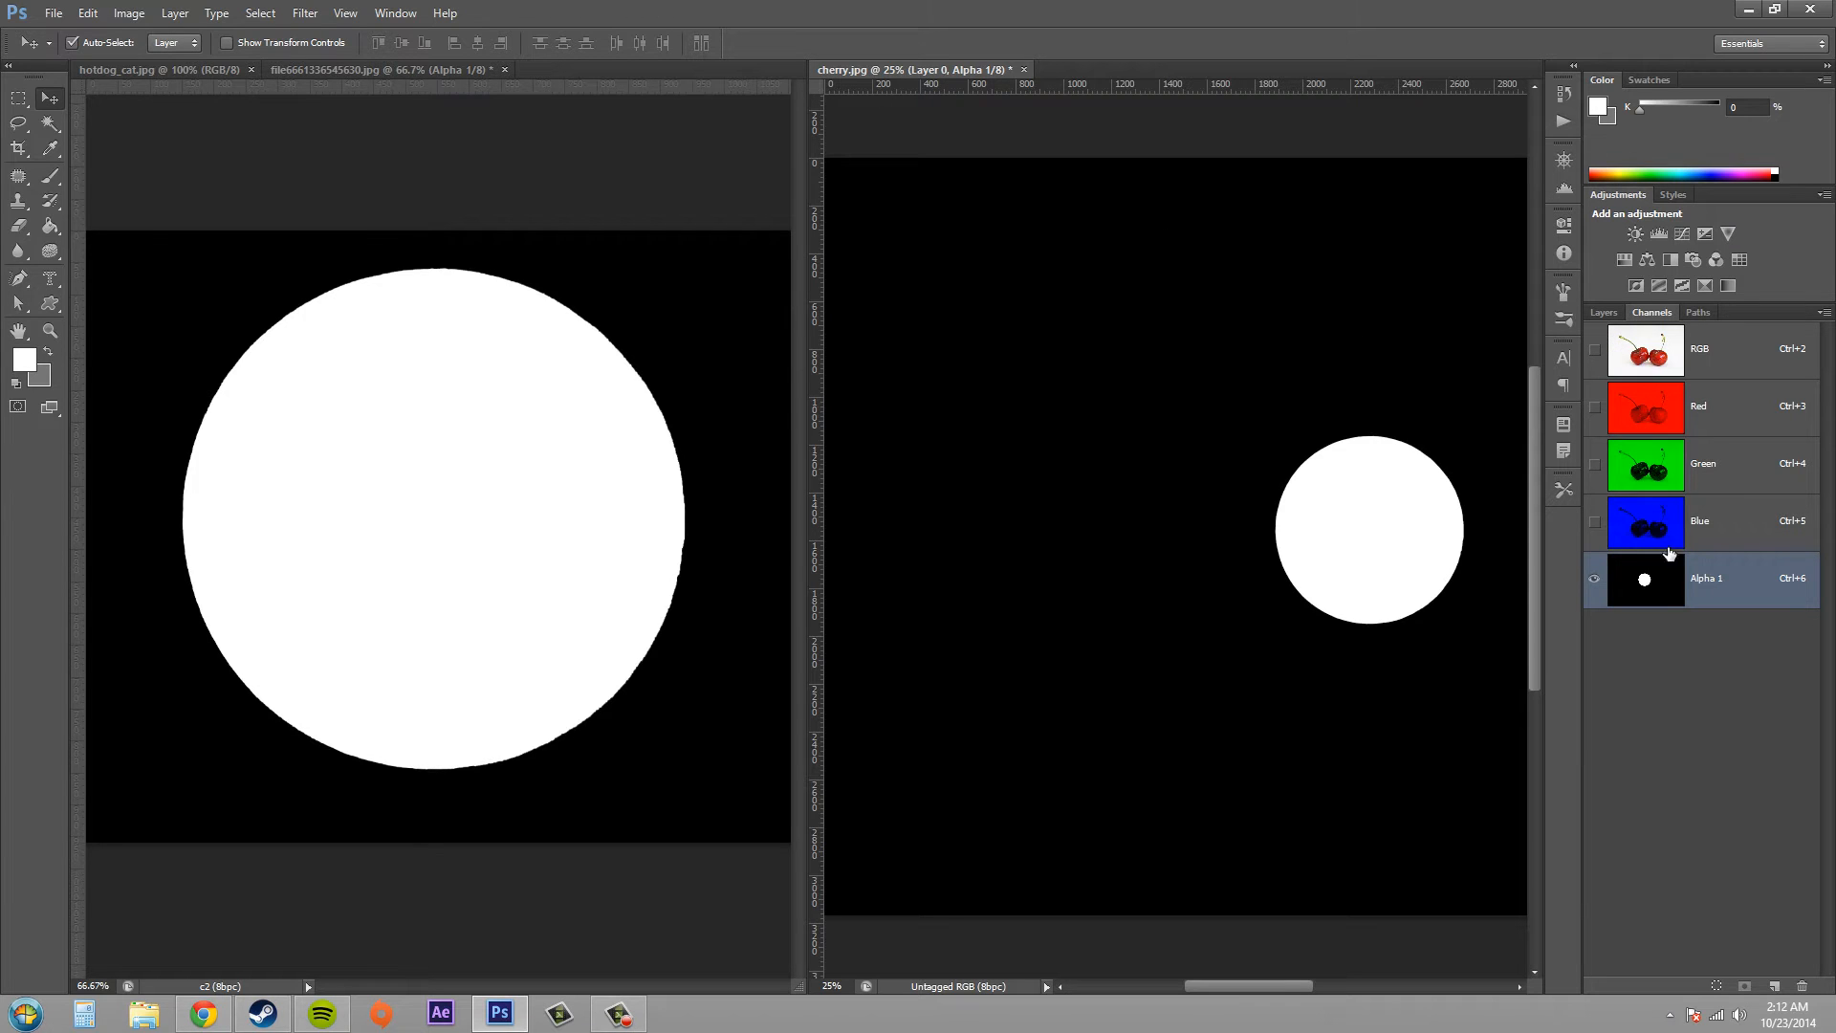
{"action": "mouse_move", "coordinate": [1648, 586]}
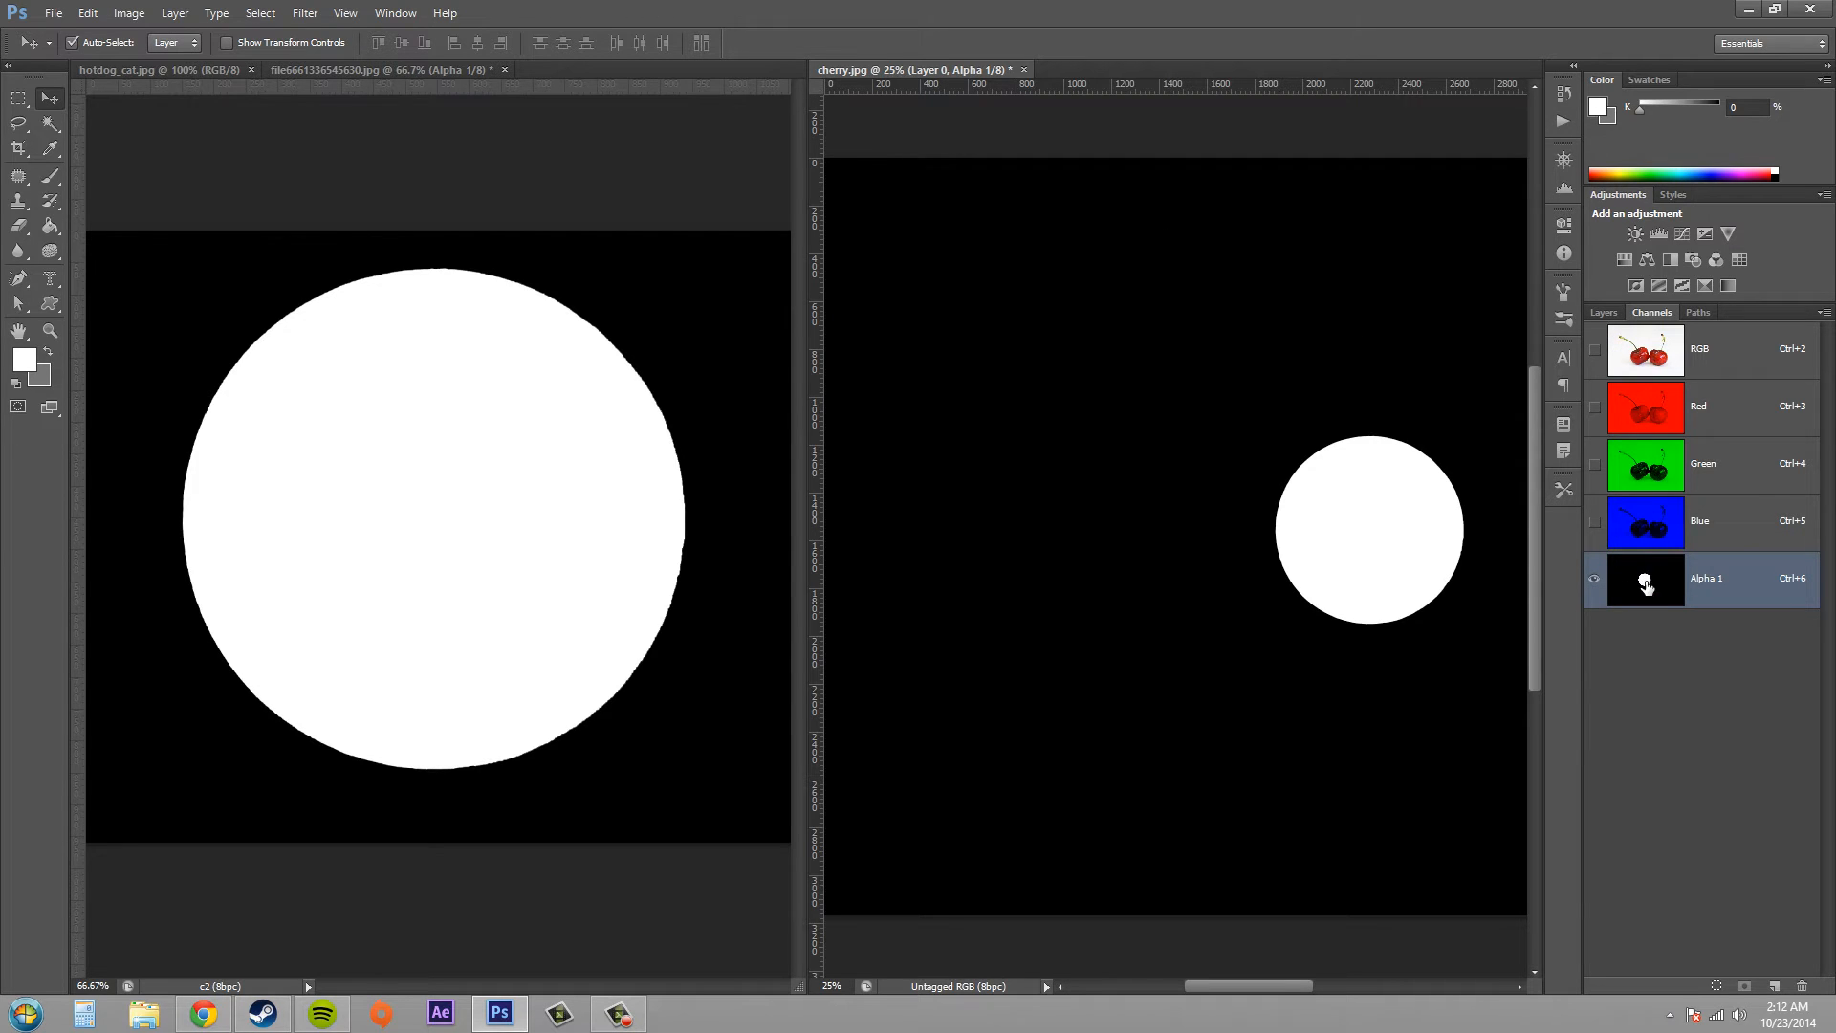
{"action": "left_click", "coordinate": [1603, 312]}
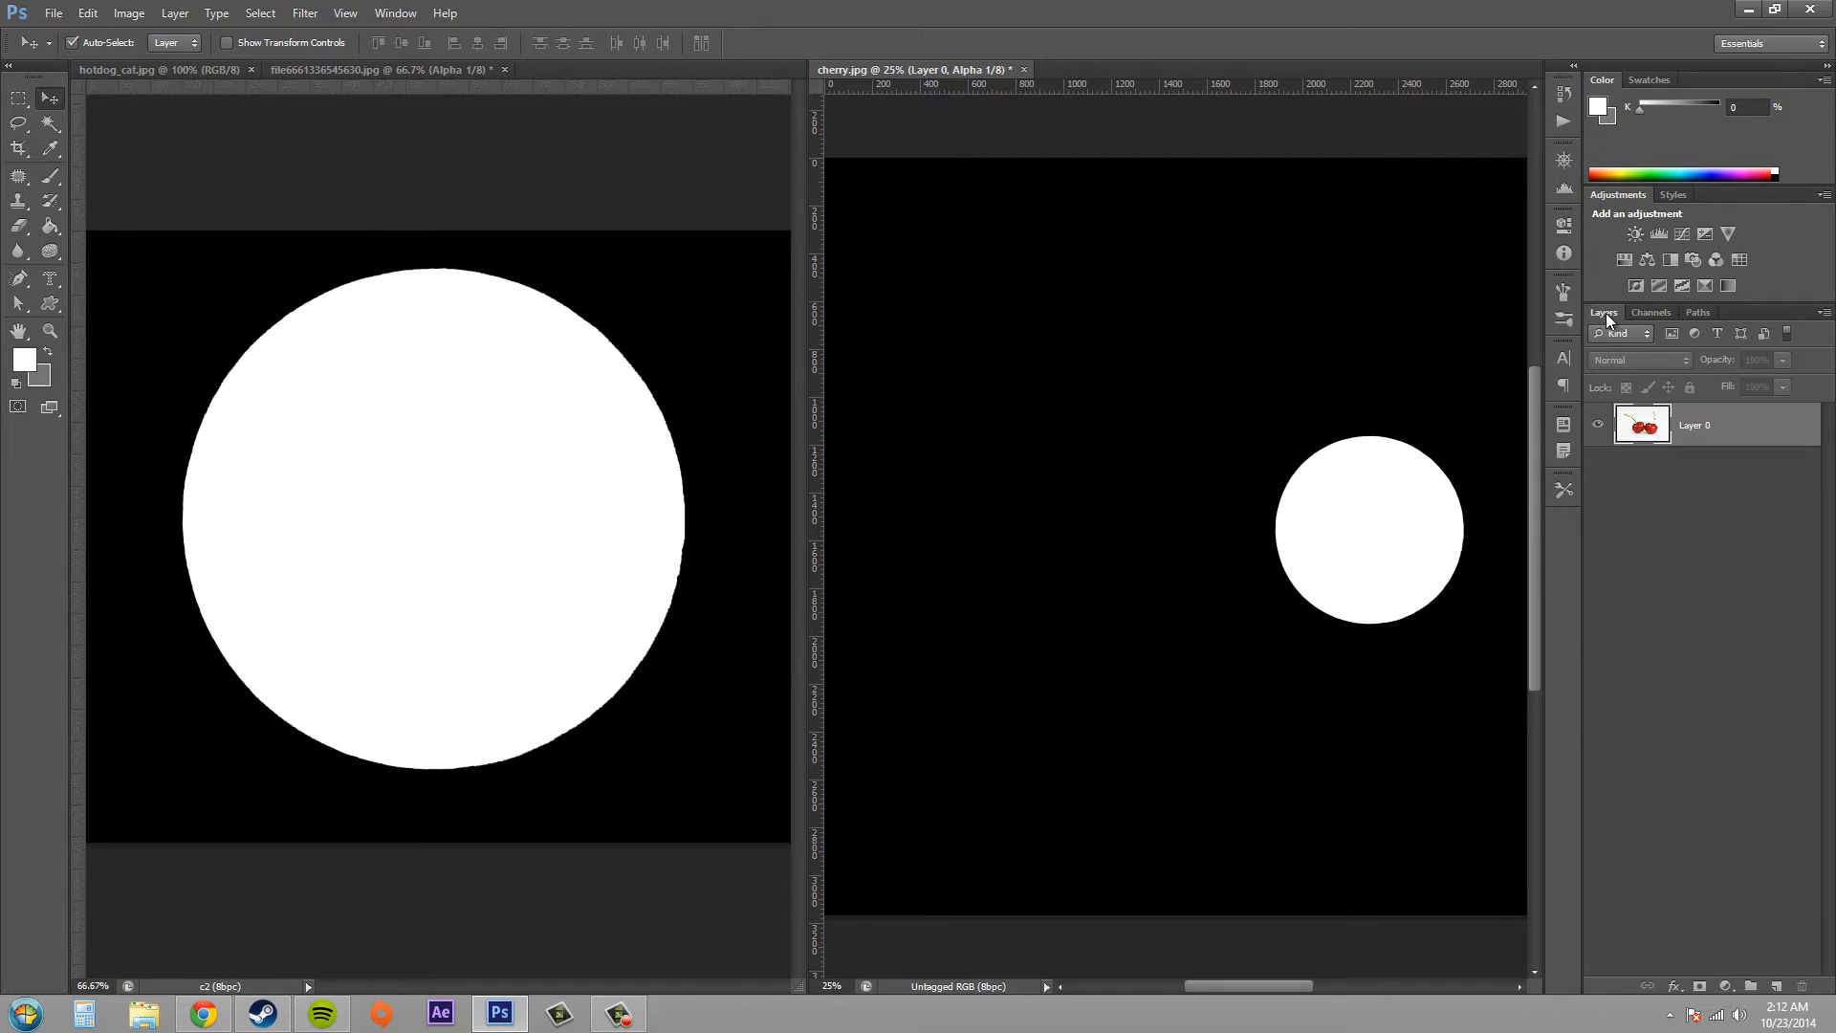
{"action": "left_click", "coordinate": [1652, 311]}
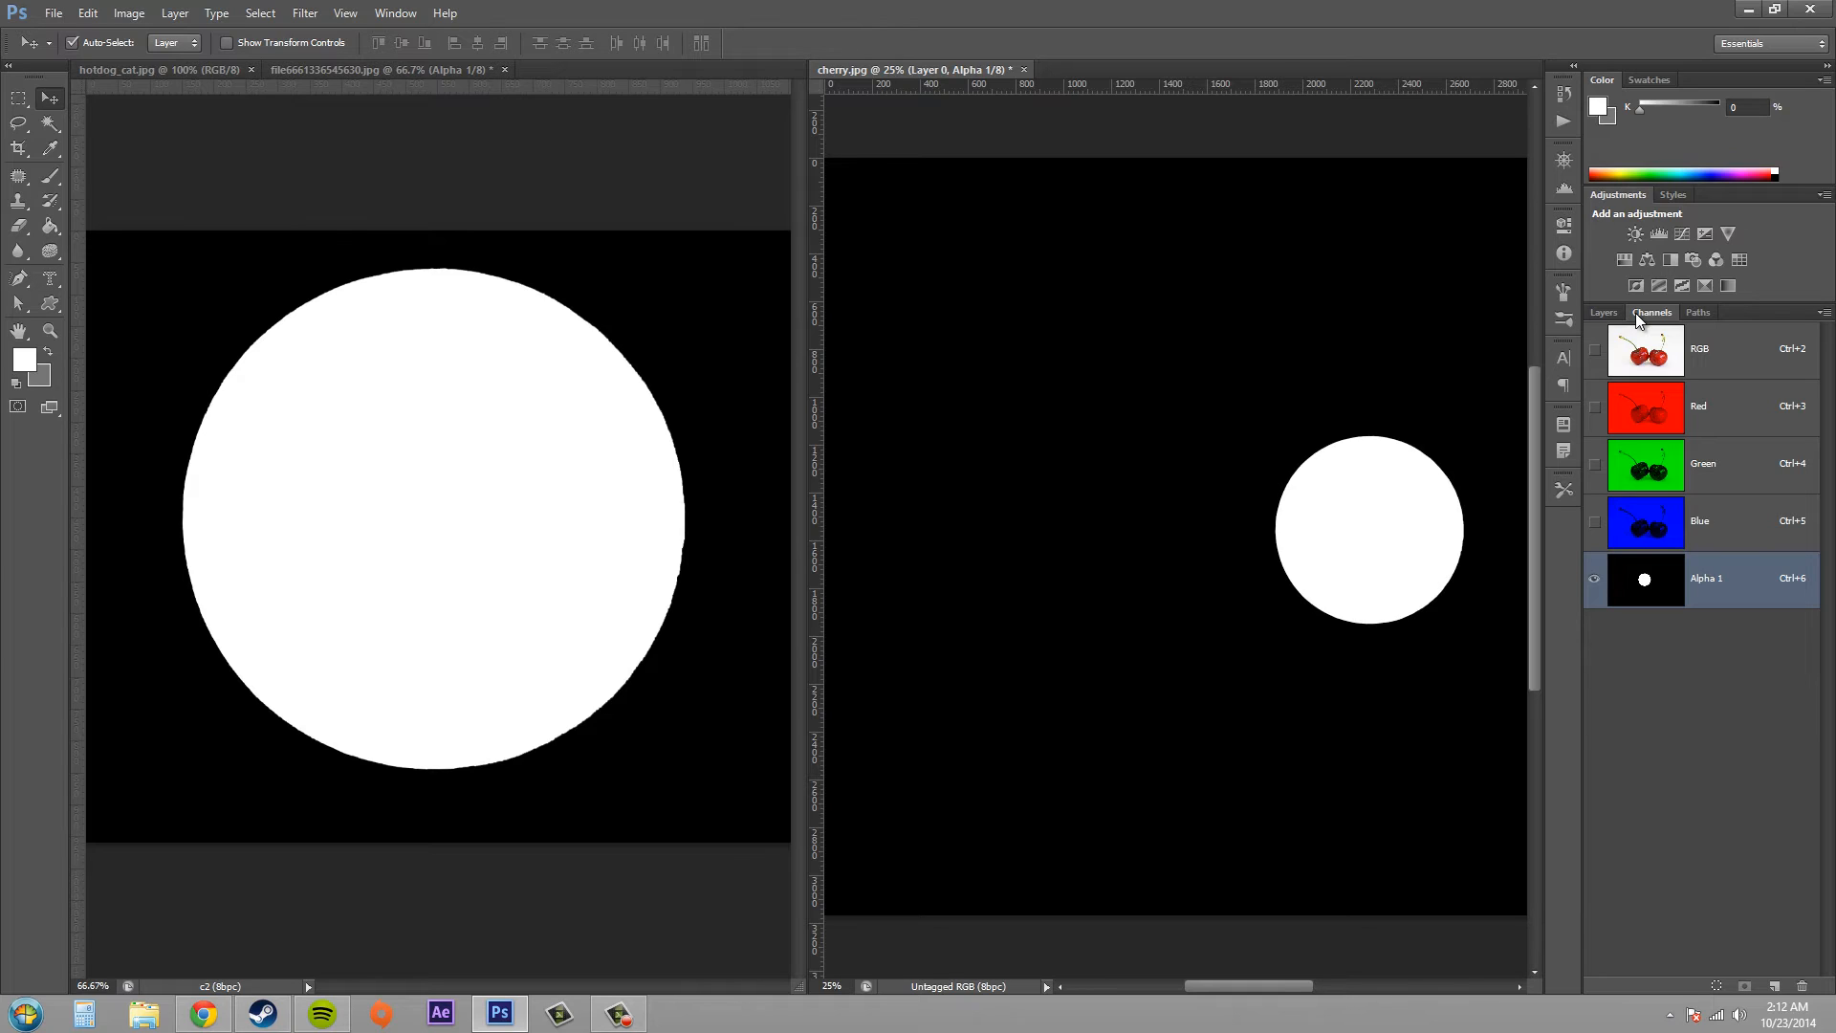
{"action": "mouse_move", "coordinate": [1443, 370]}
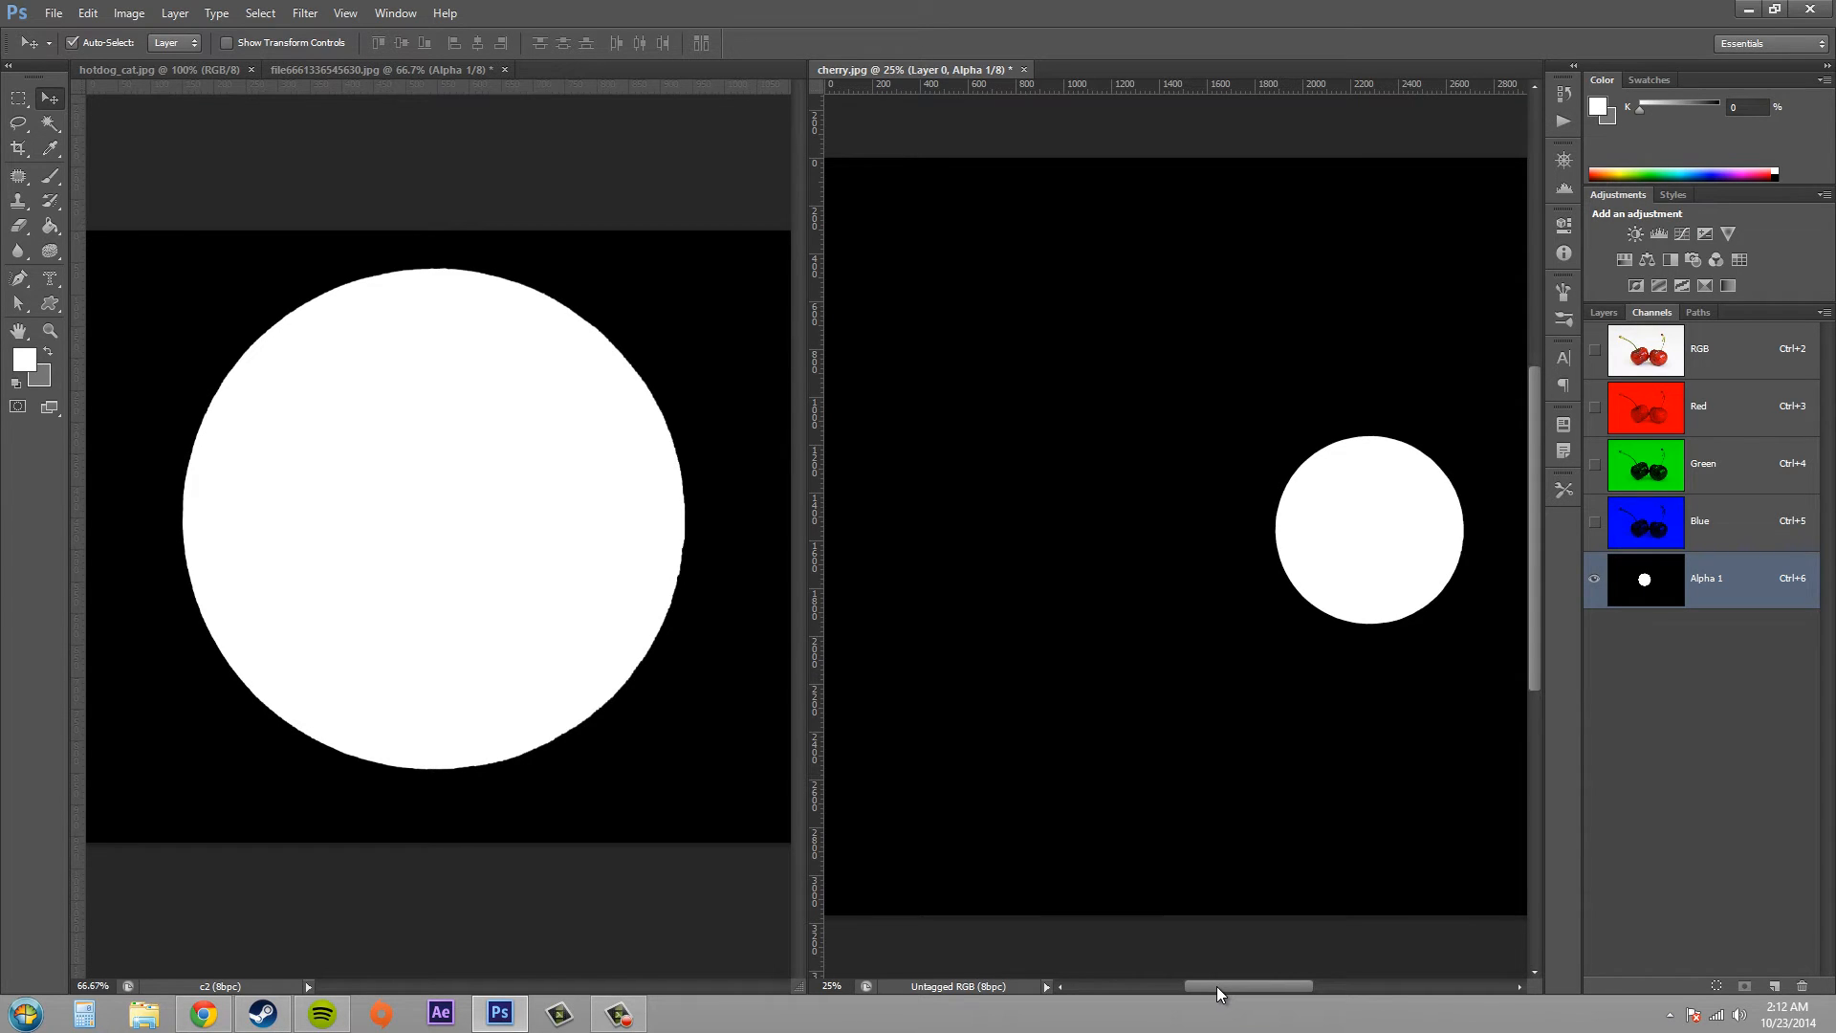
- In the moon photo's channels, preview the Alpha 1 circle mask and Alpha 2 text mask
{"action": "left_click", "coordinate": [386, 69]}
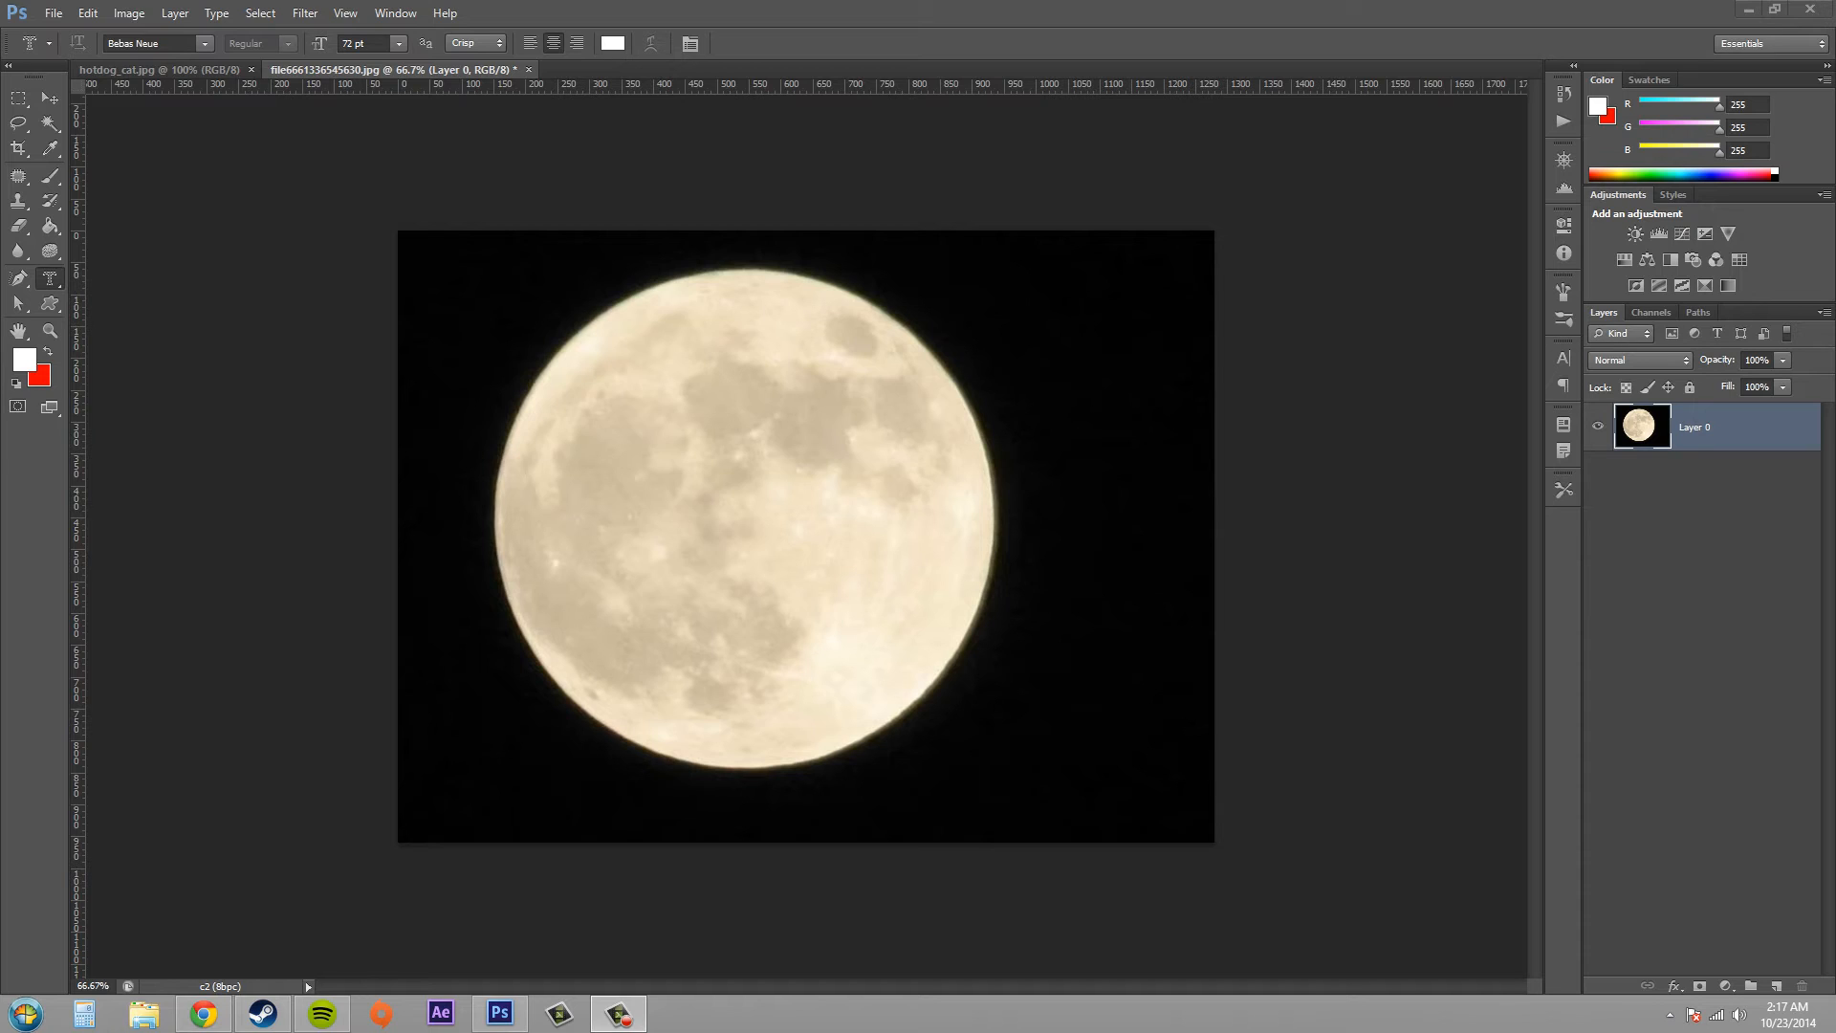
{"action": "mouse_move", "coordinate": [1634, 804]}
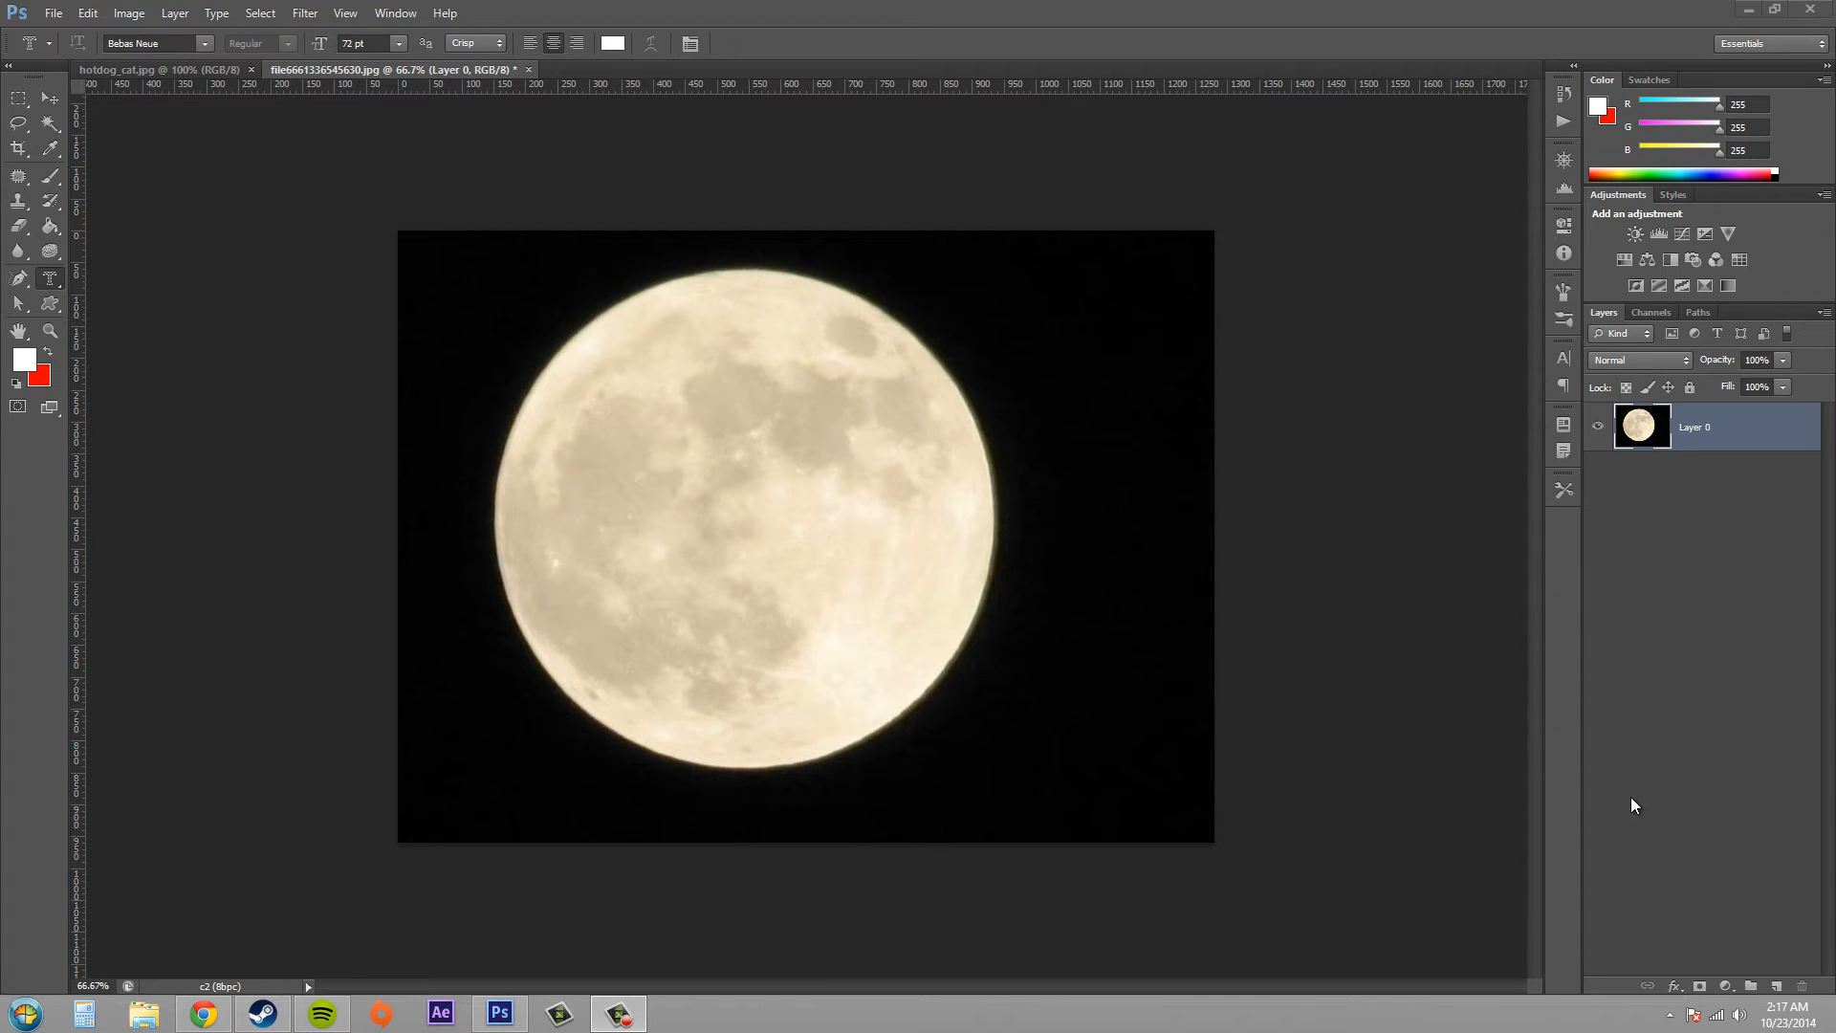
{"action": "mouse_move", "coordinate": [1393, 389]}
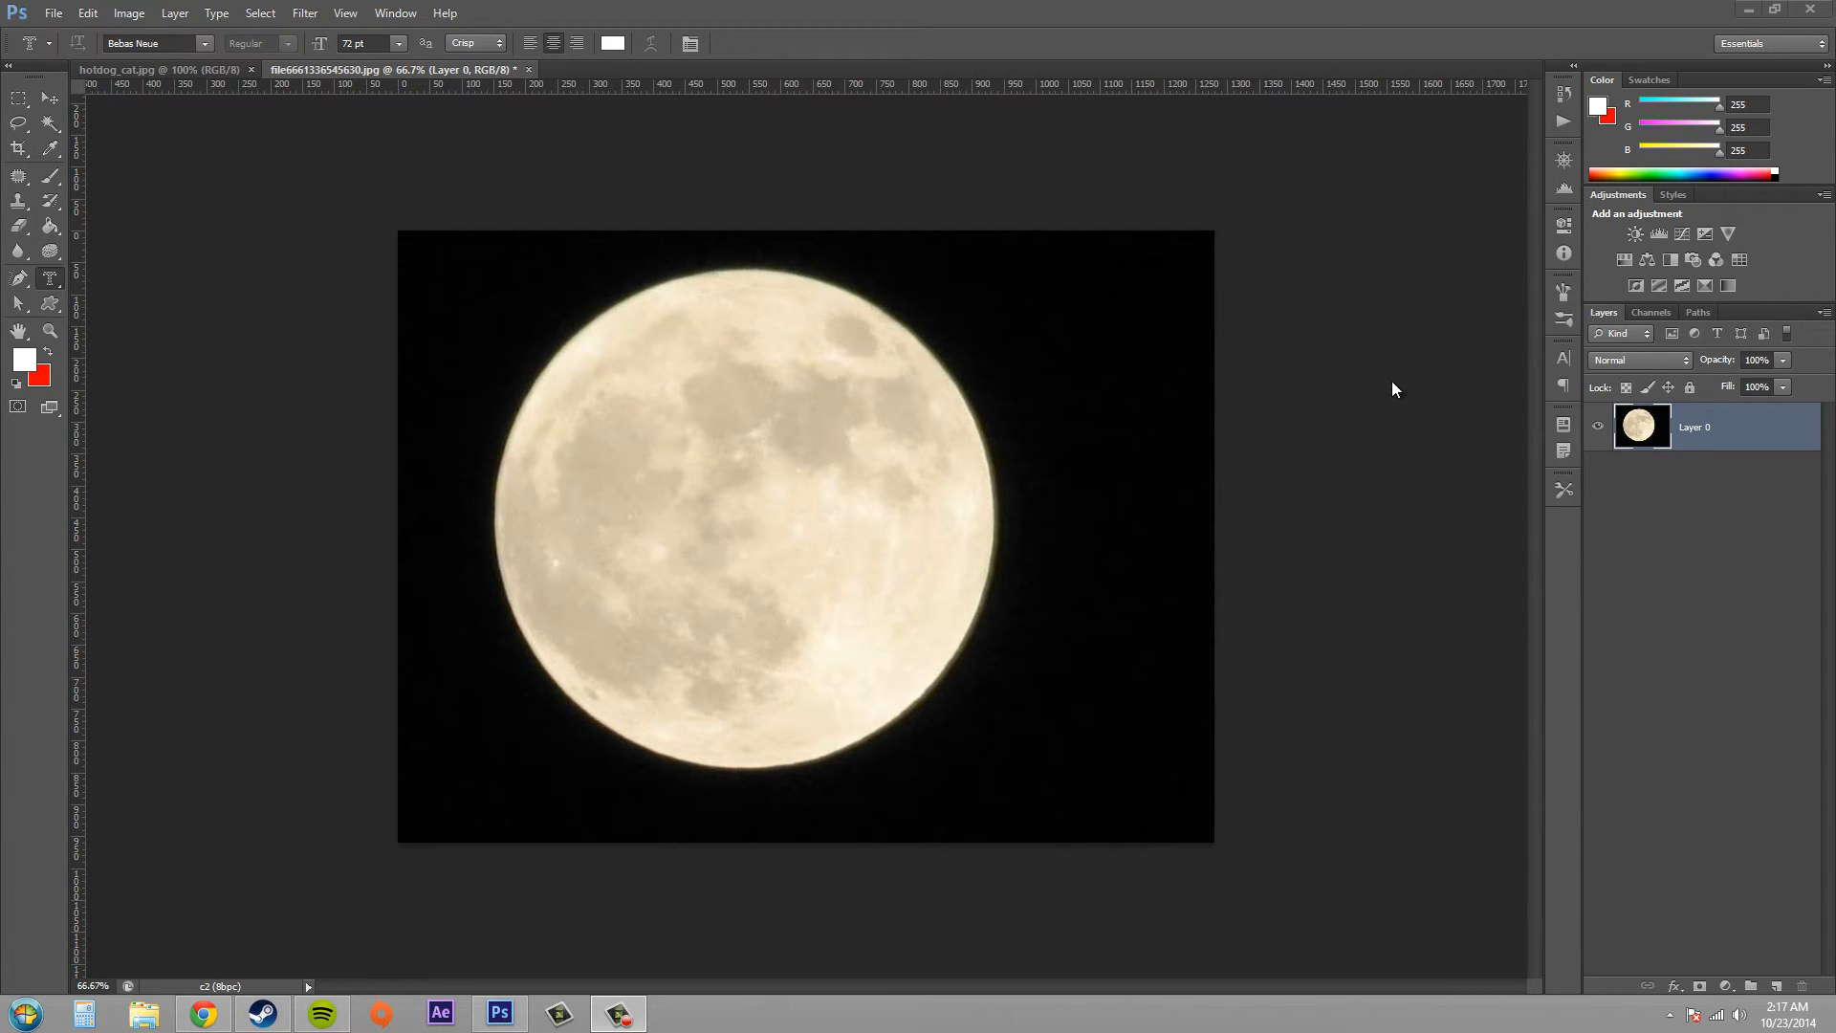
{"action": "left_click", "coordinate": [1650, 312]}
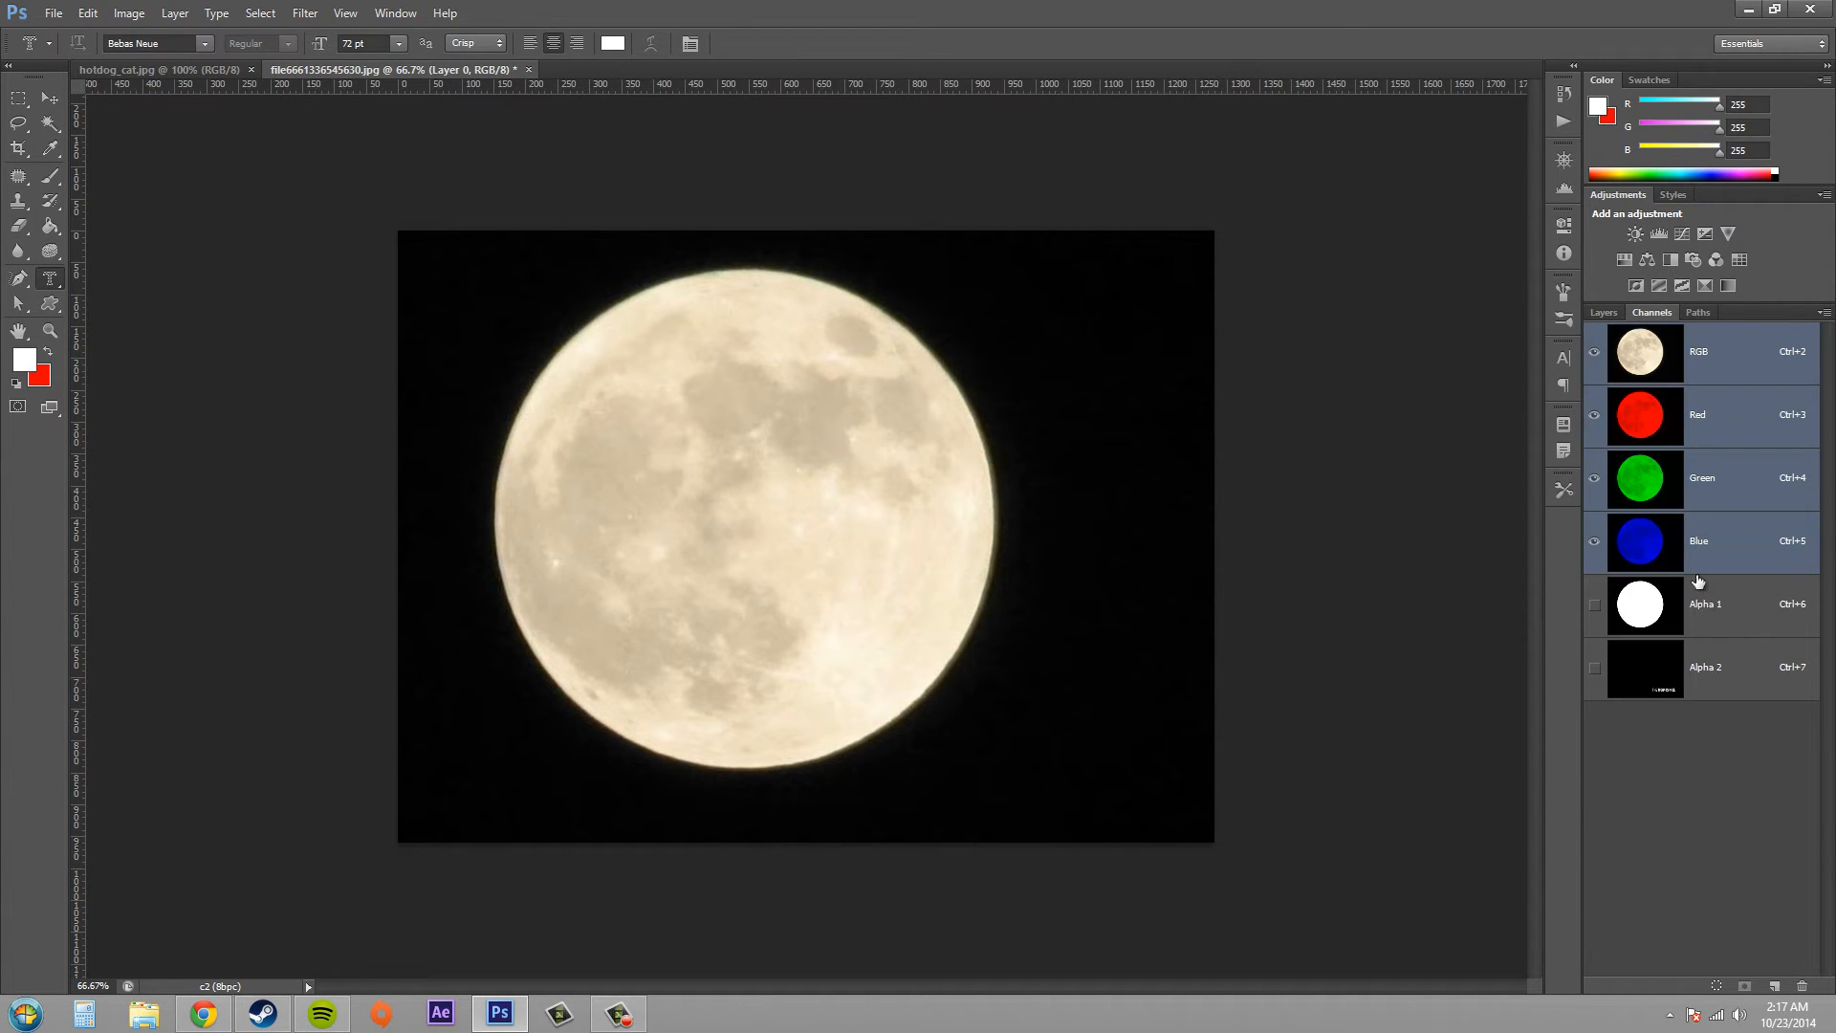
{"action": "mouse_move", "coordinate": [1235, 714]}
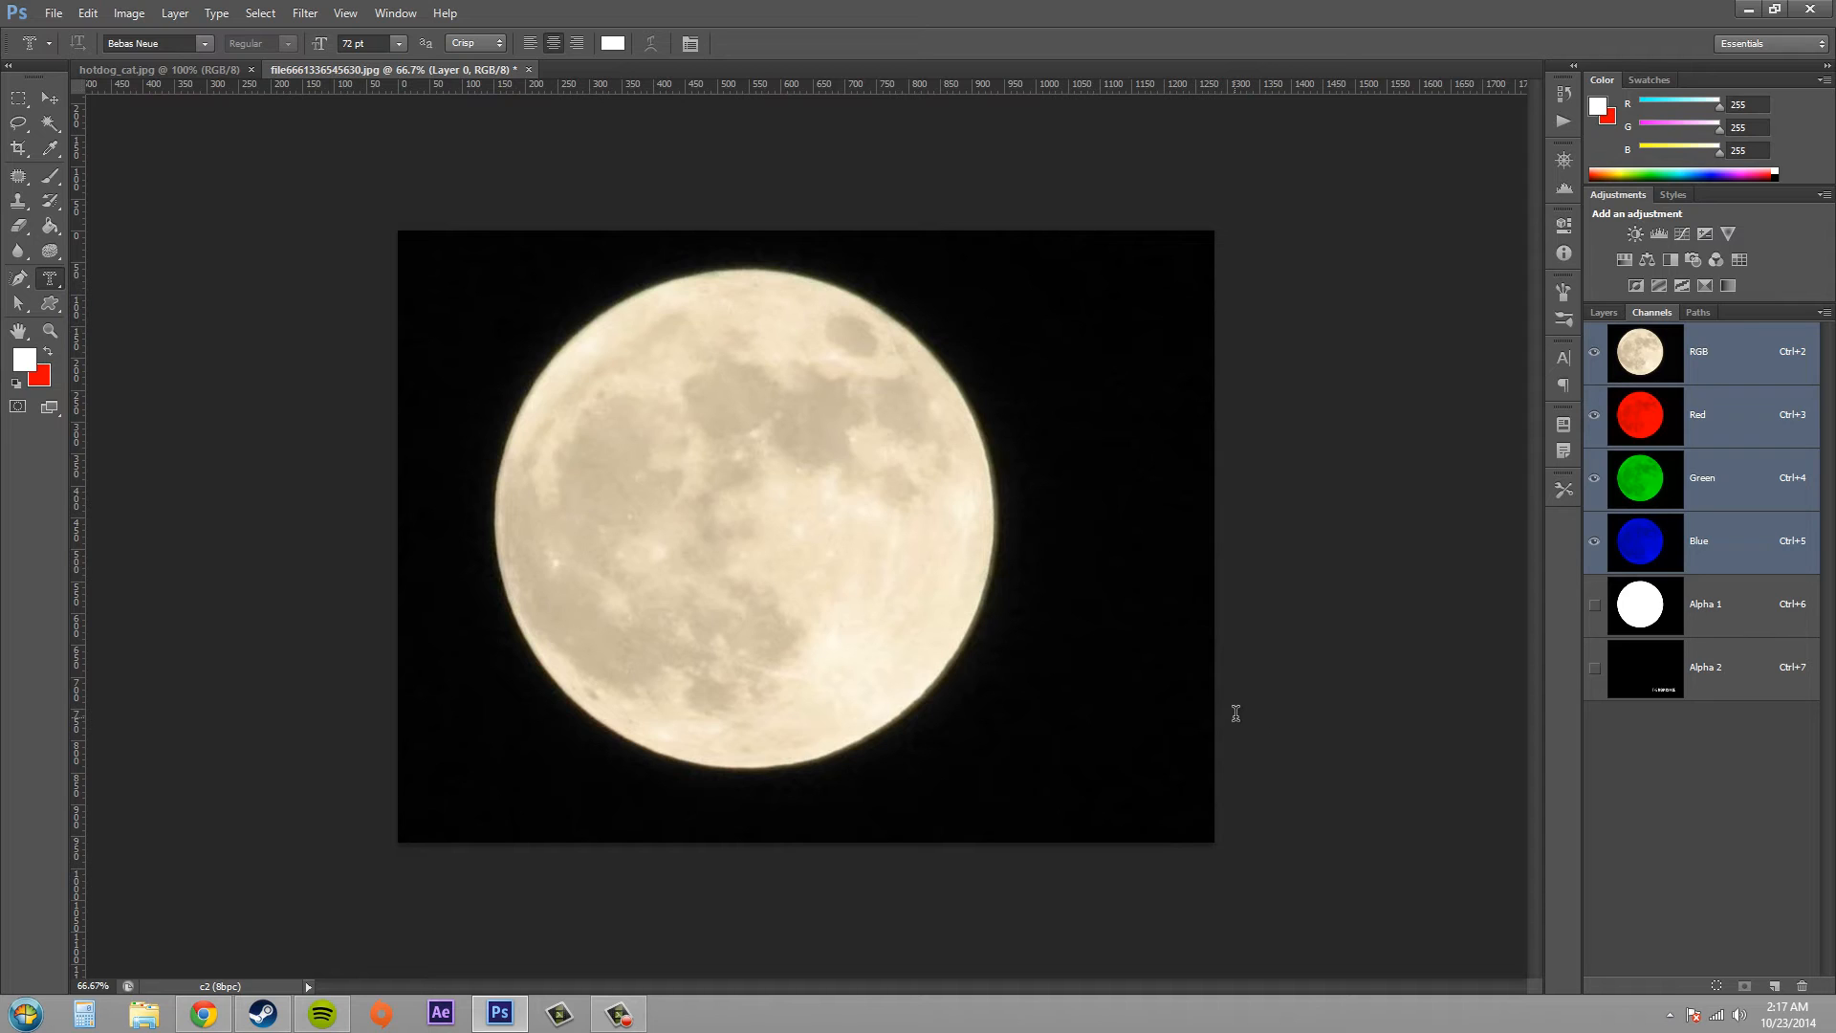
{"action": "left_click", "coordinate": [1705, 603]}
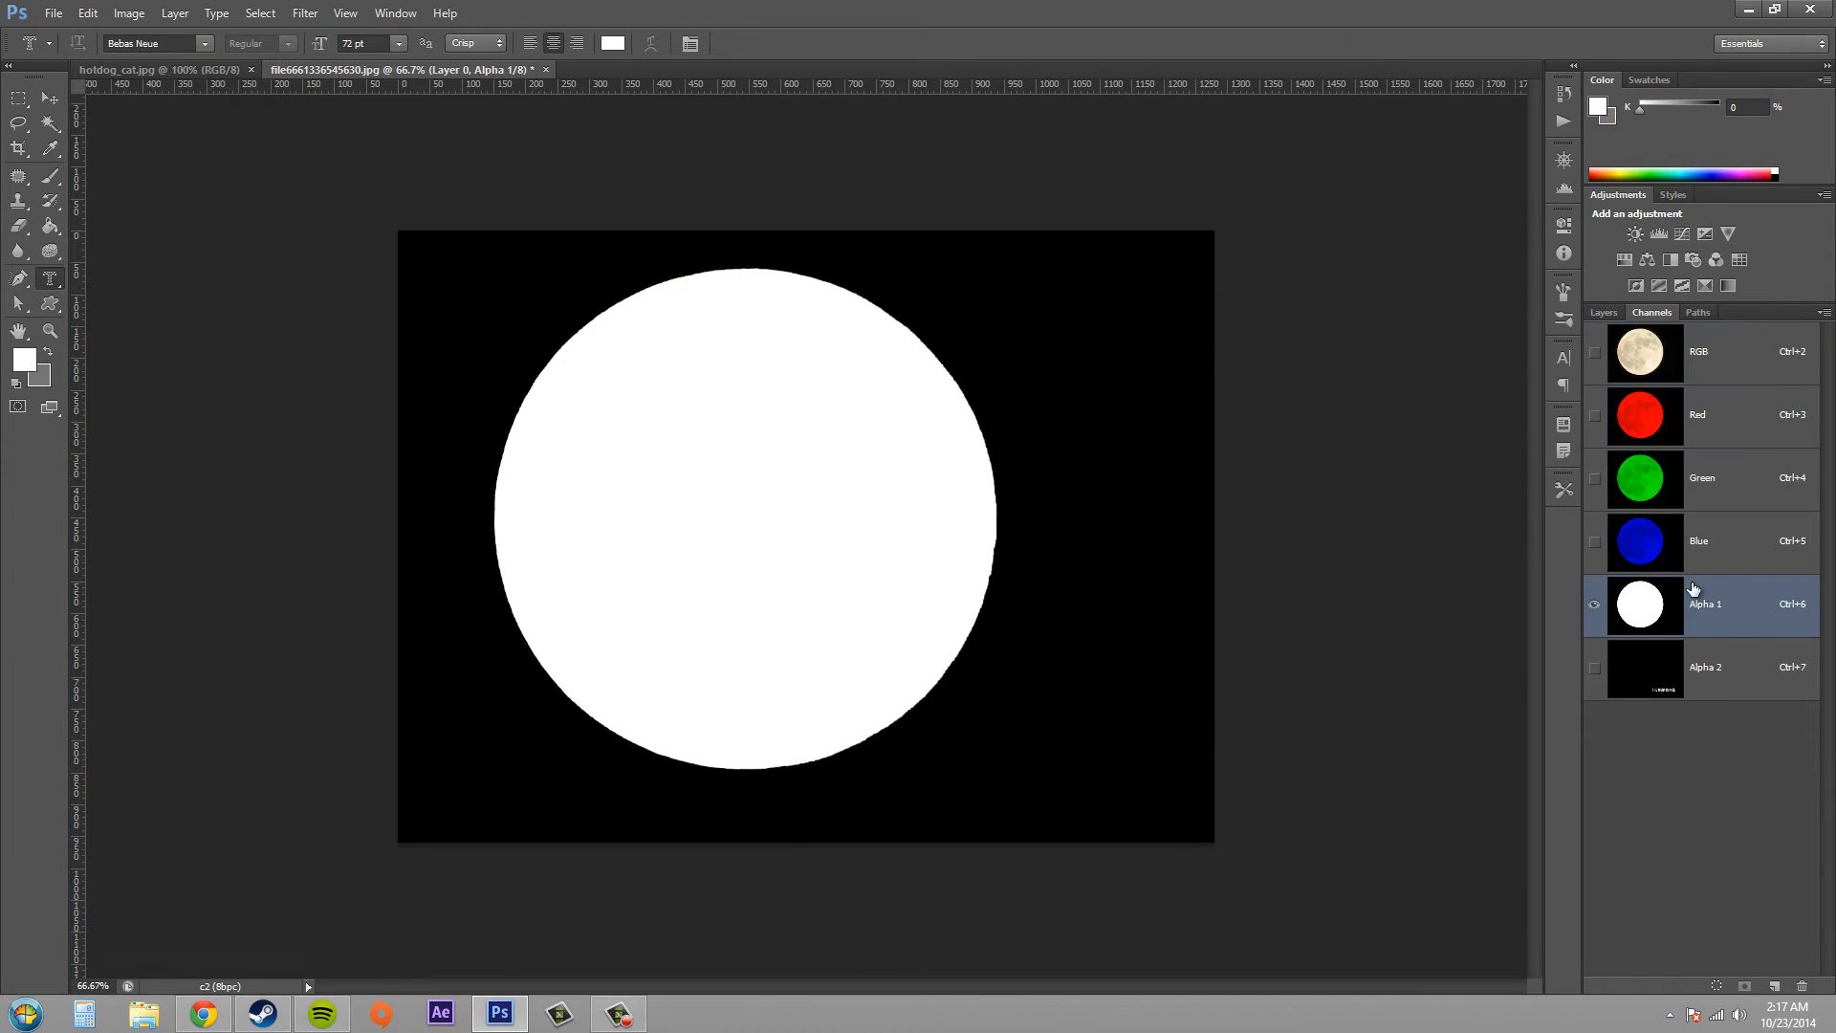
{"action": "mouse_move", "coordinate": [981, 506]}
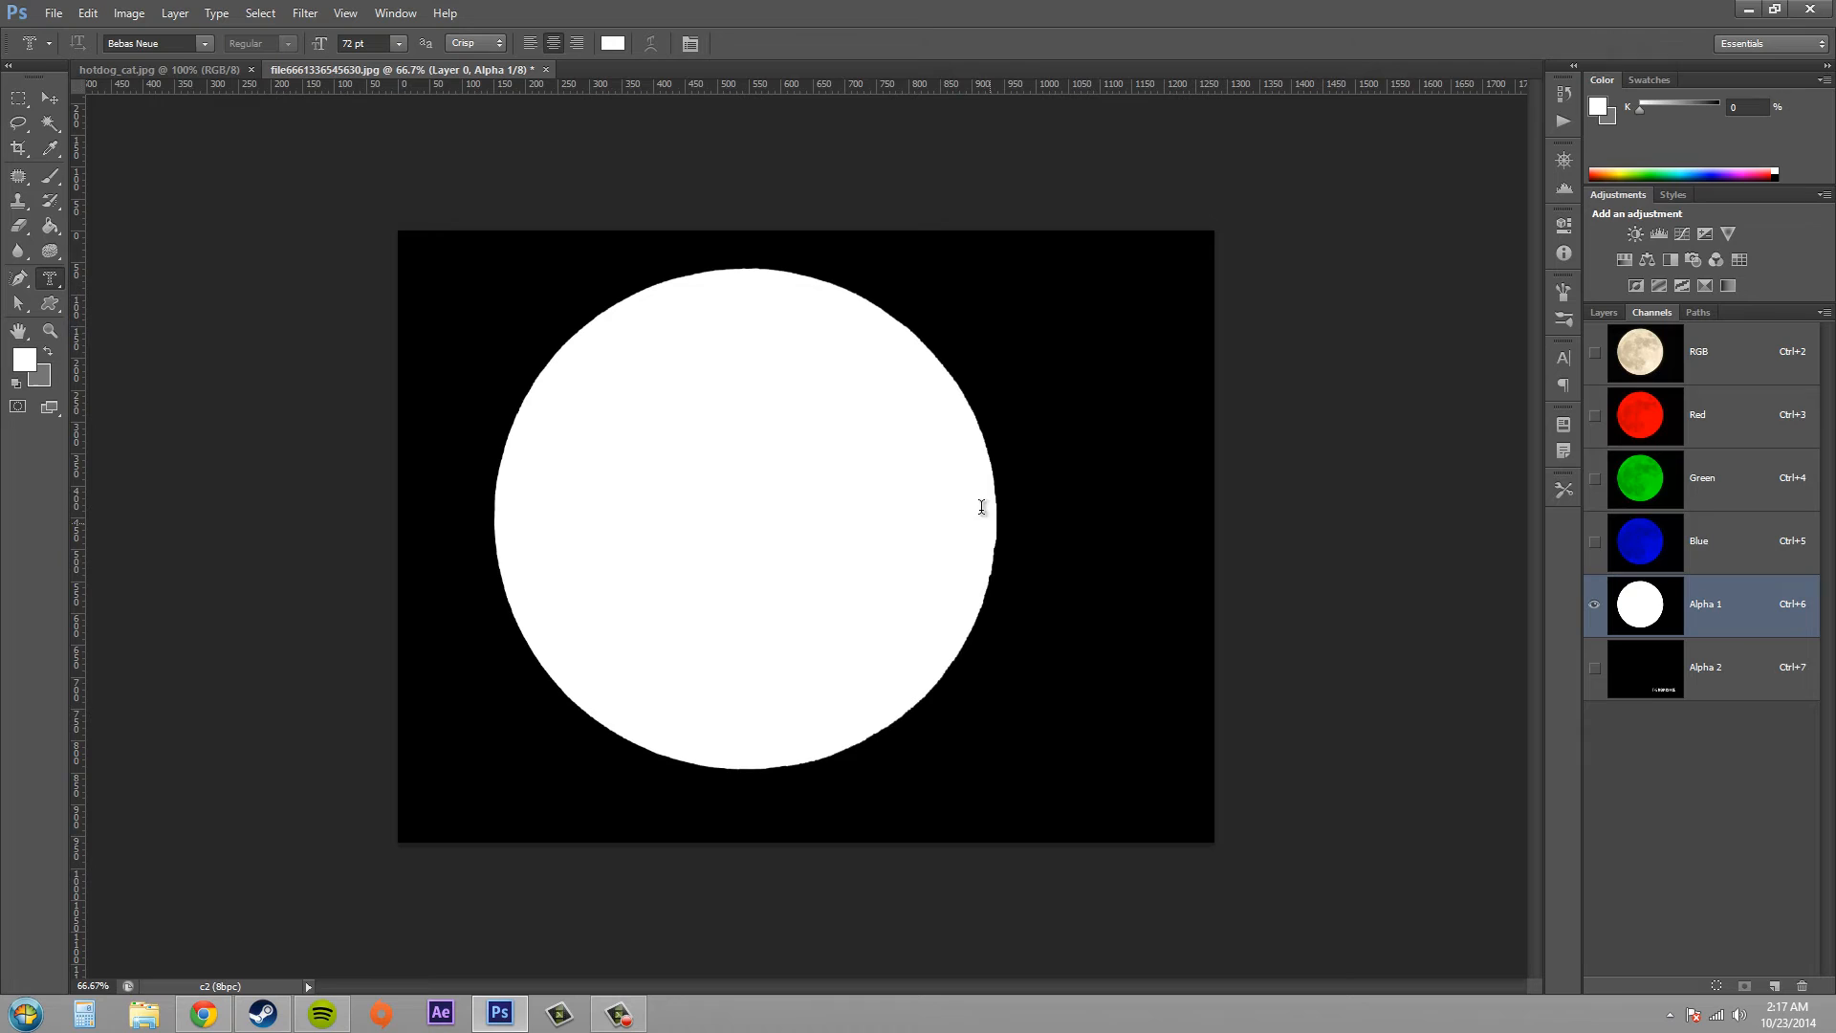
{"action": "left_click", "coordinate": [1705, 666]}
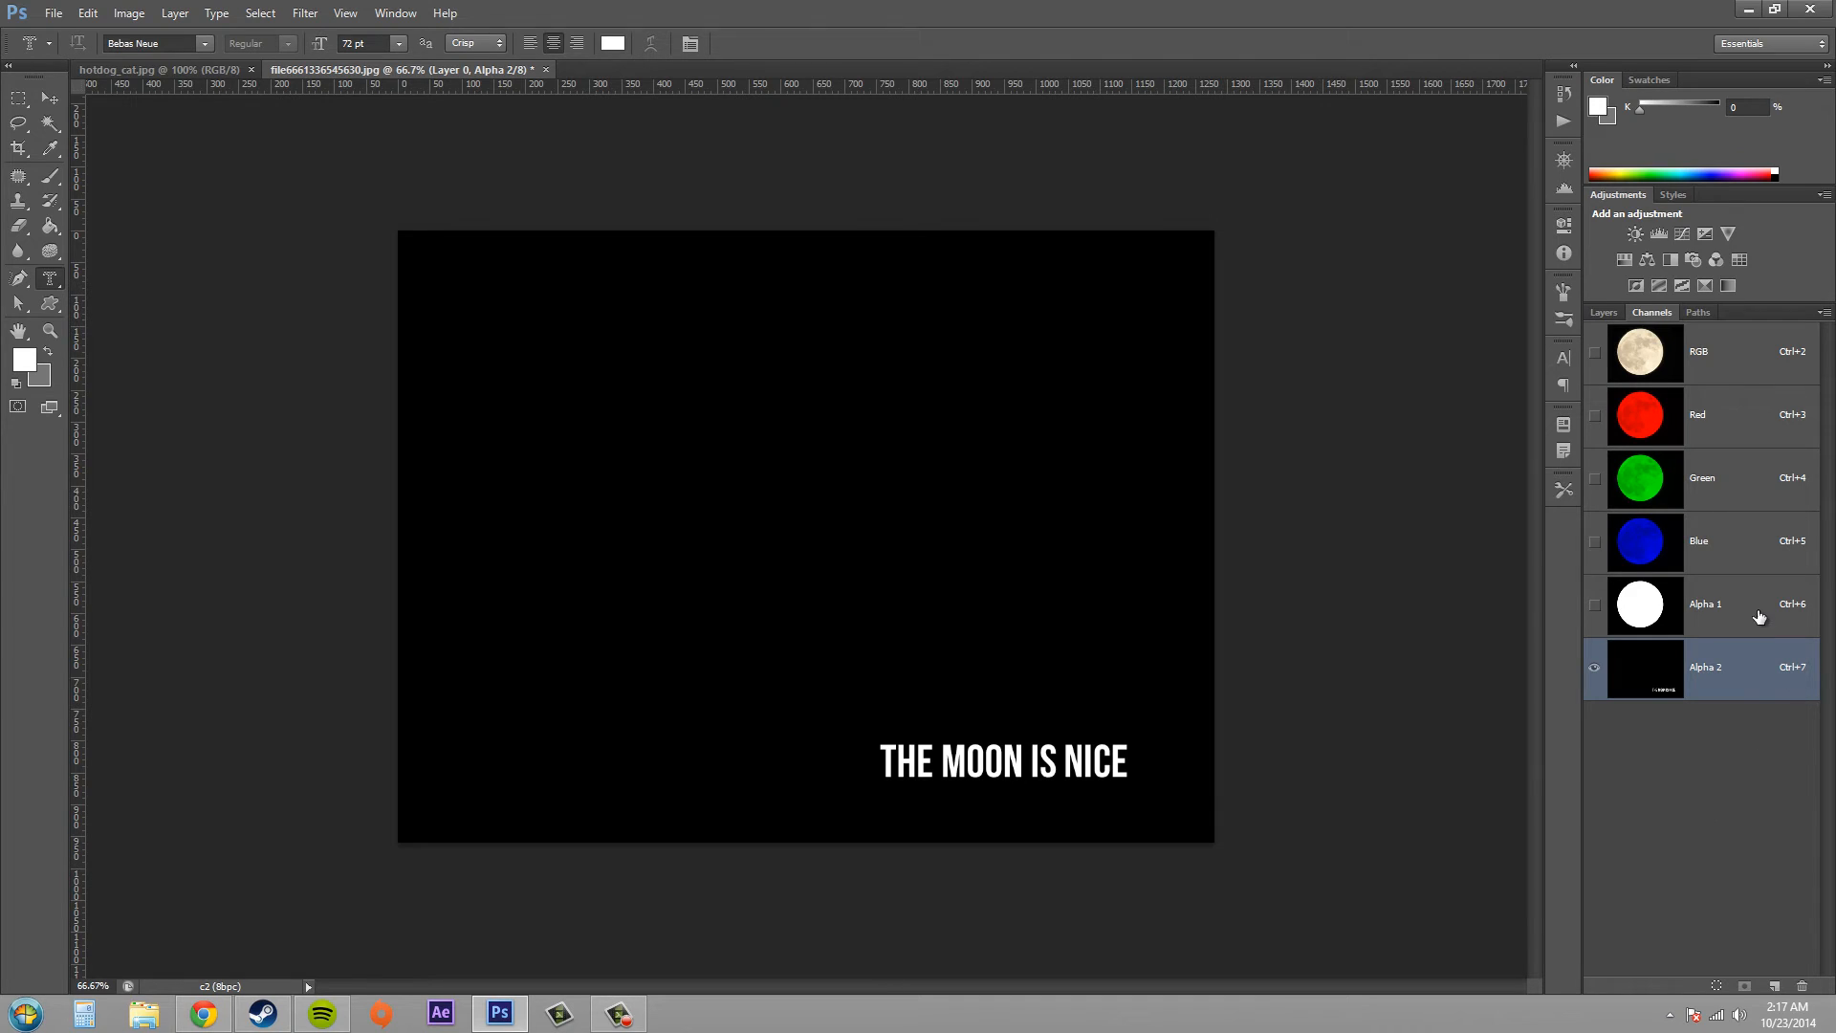
{"action": "mouse_move", "coordinate": [1747, 632]}
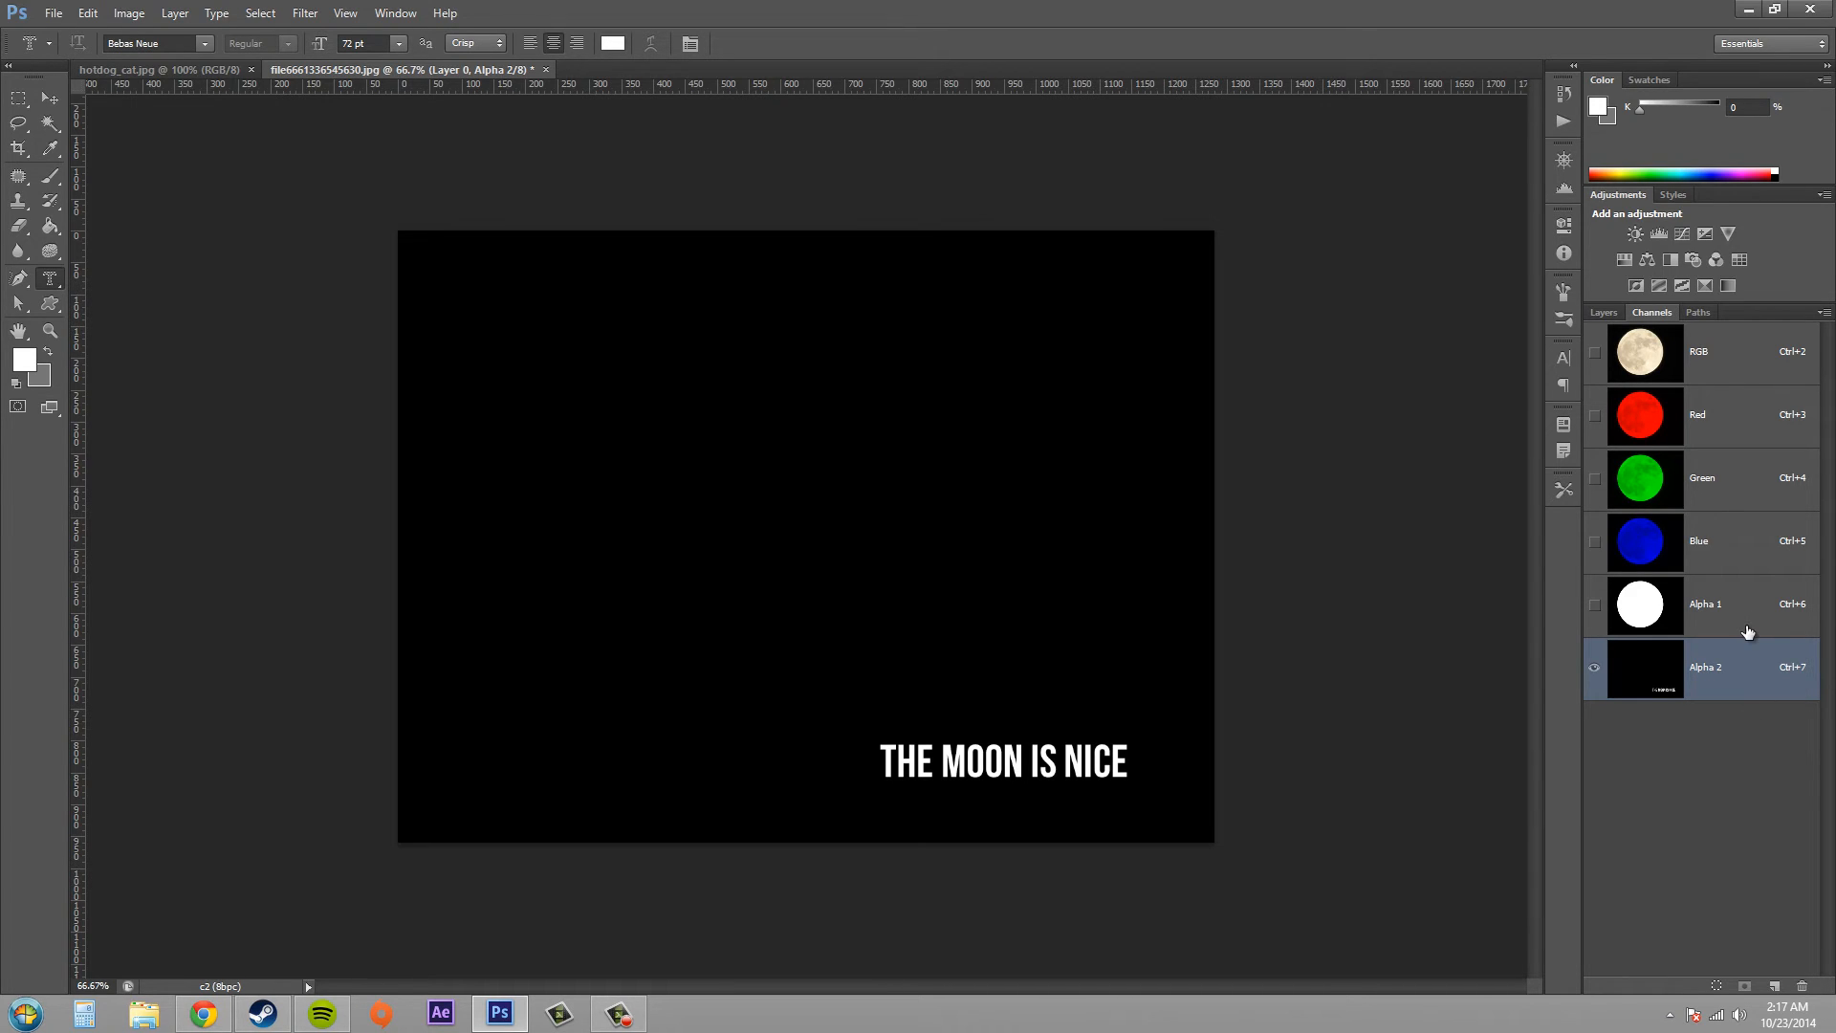
{"action": "mouse_move", "coordinate": [1611, 315]}
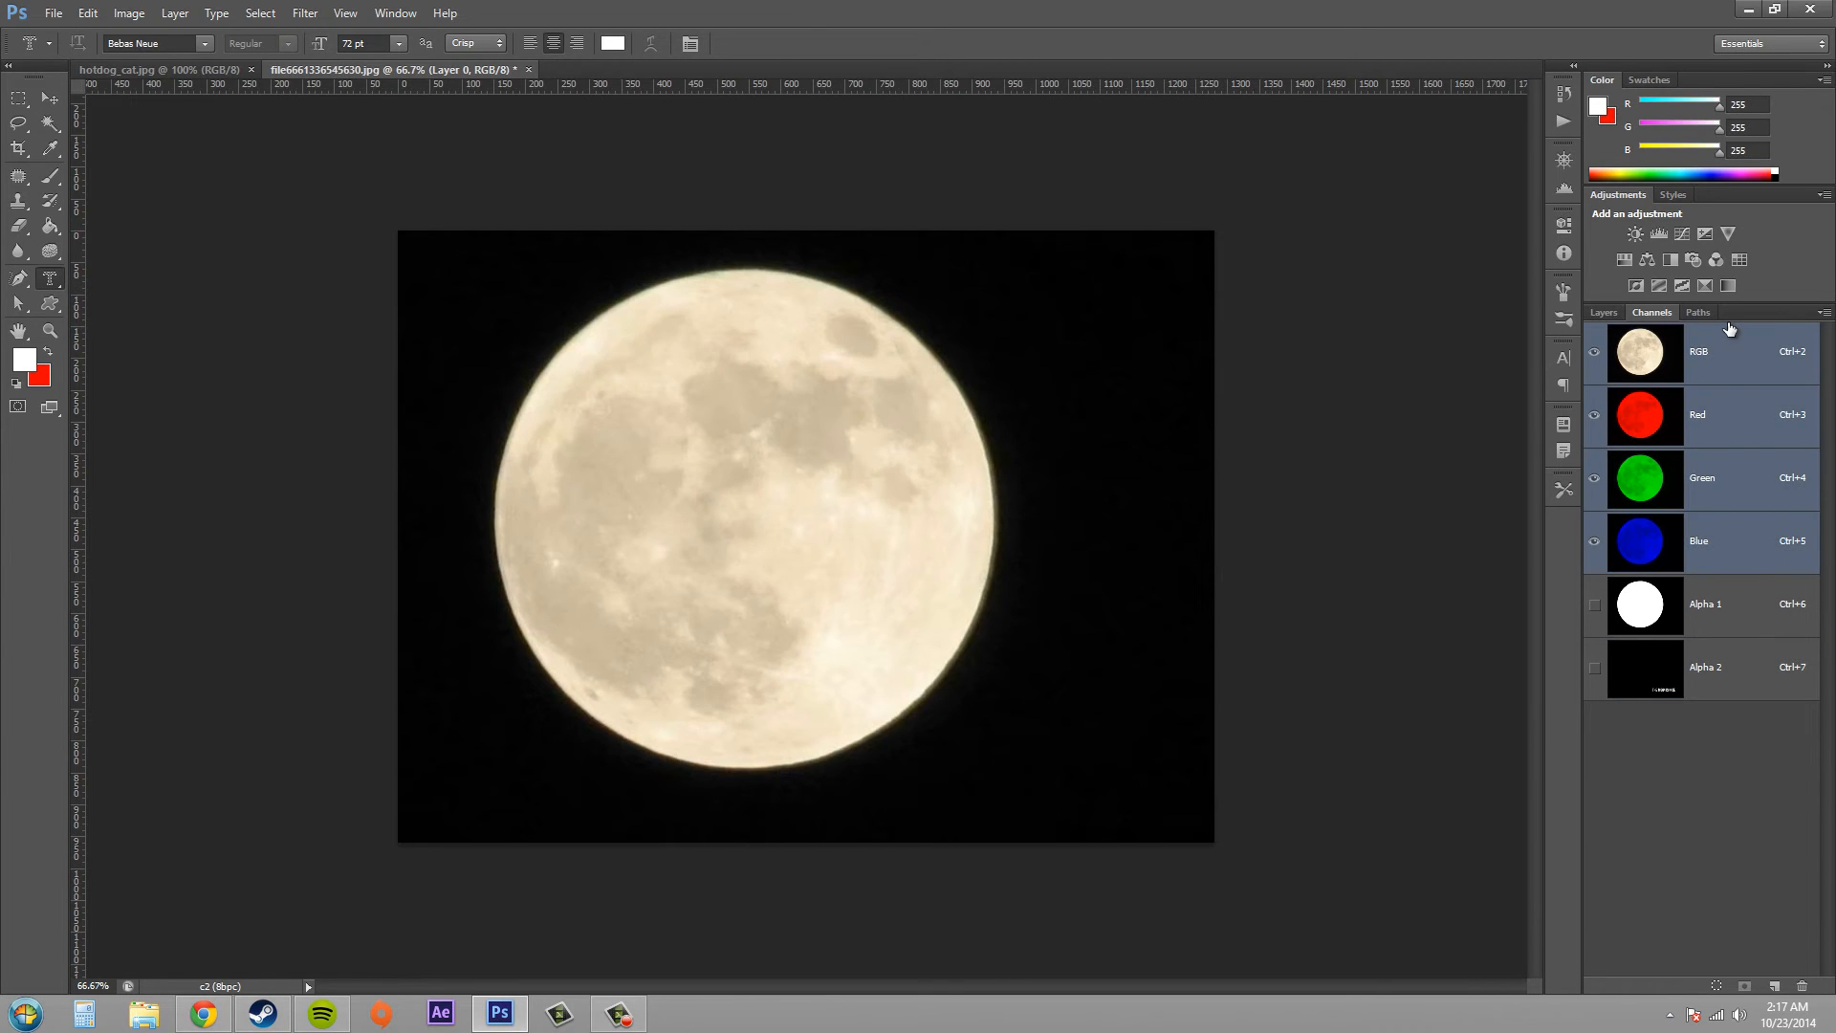
{"action": "mouse_move", "coordinate": [1699, 355]}
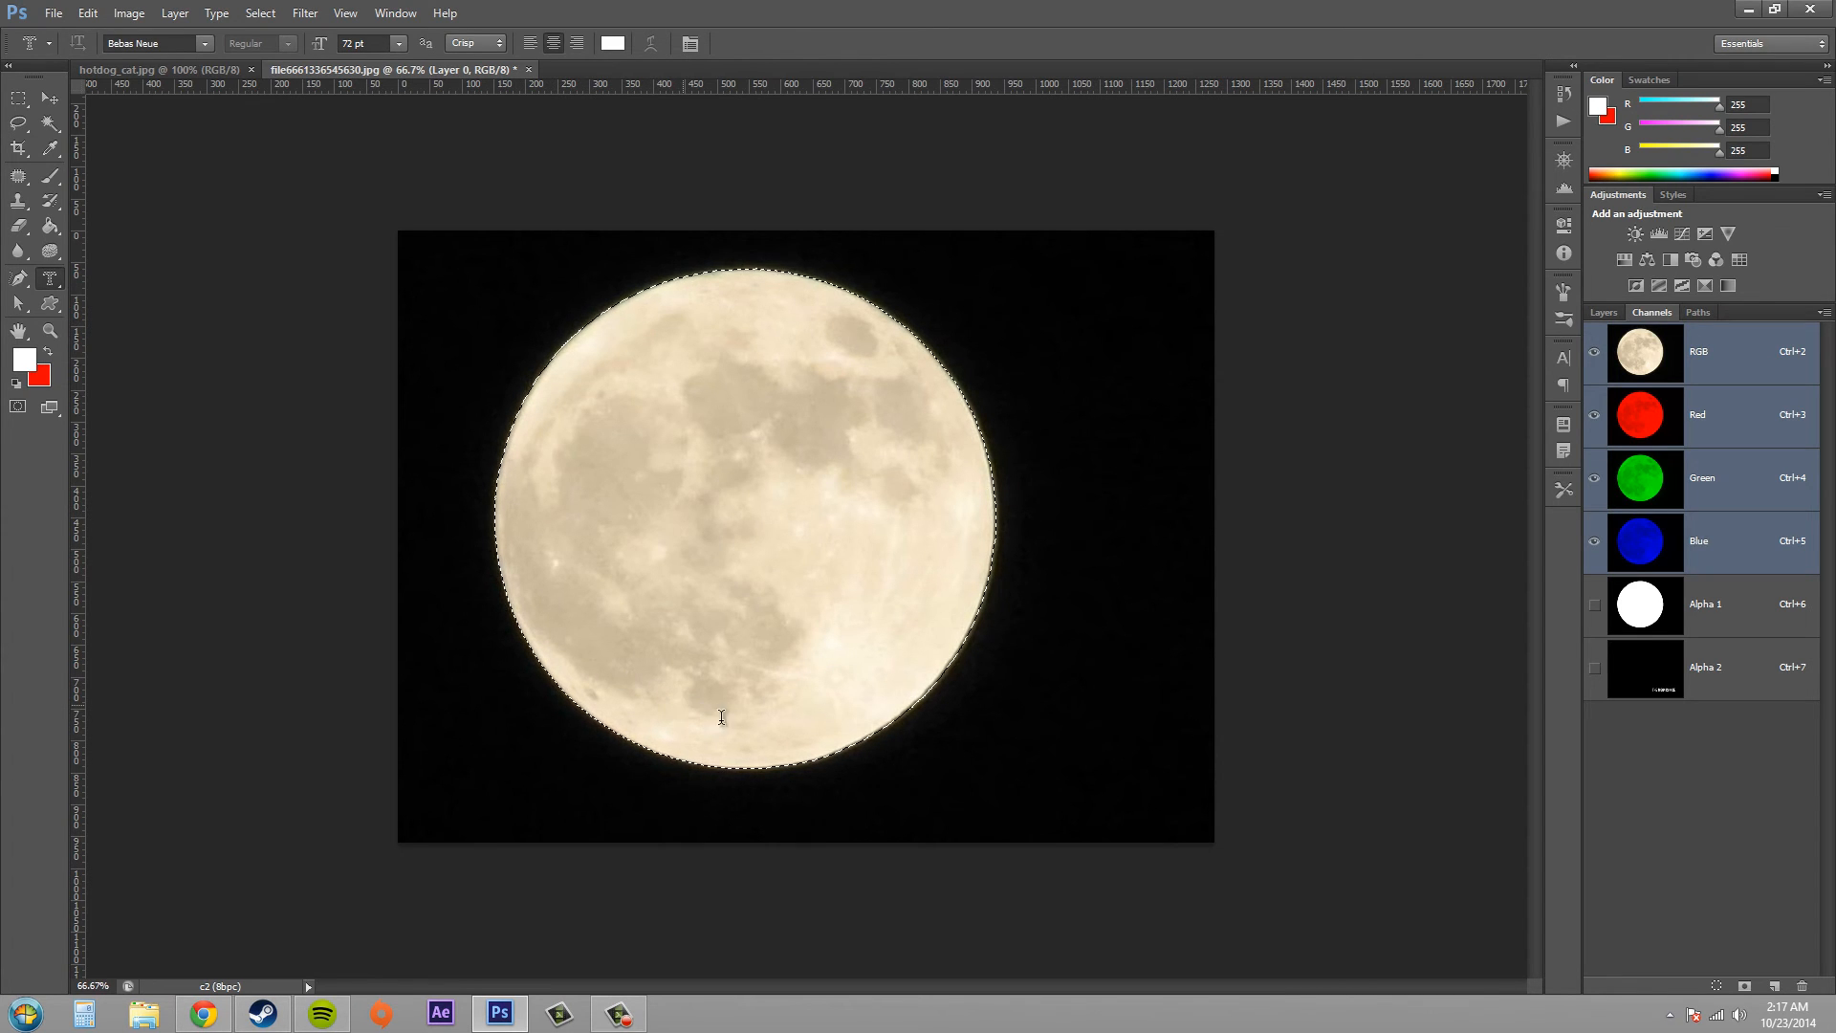
{"action": "mouse_move", "coordinate": [1706, 690]}
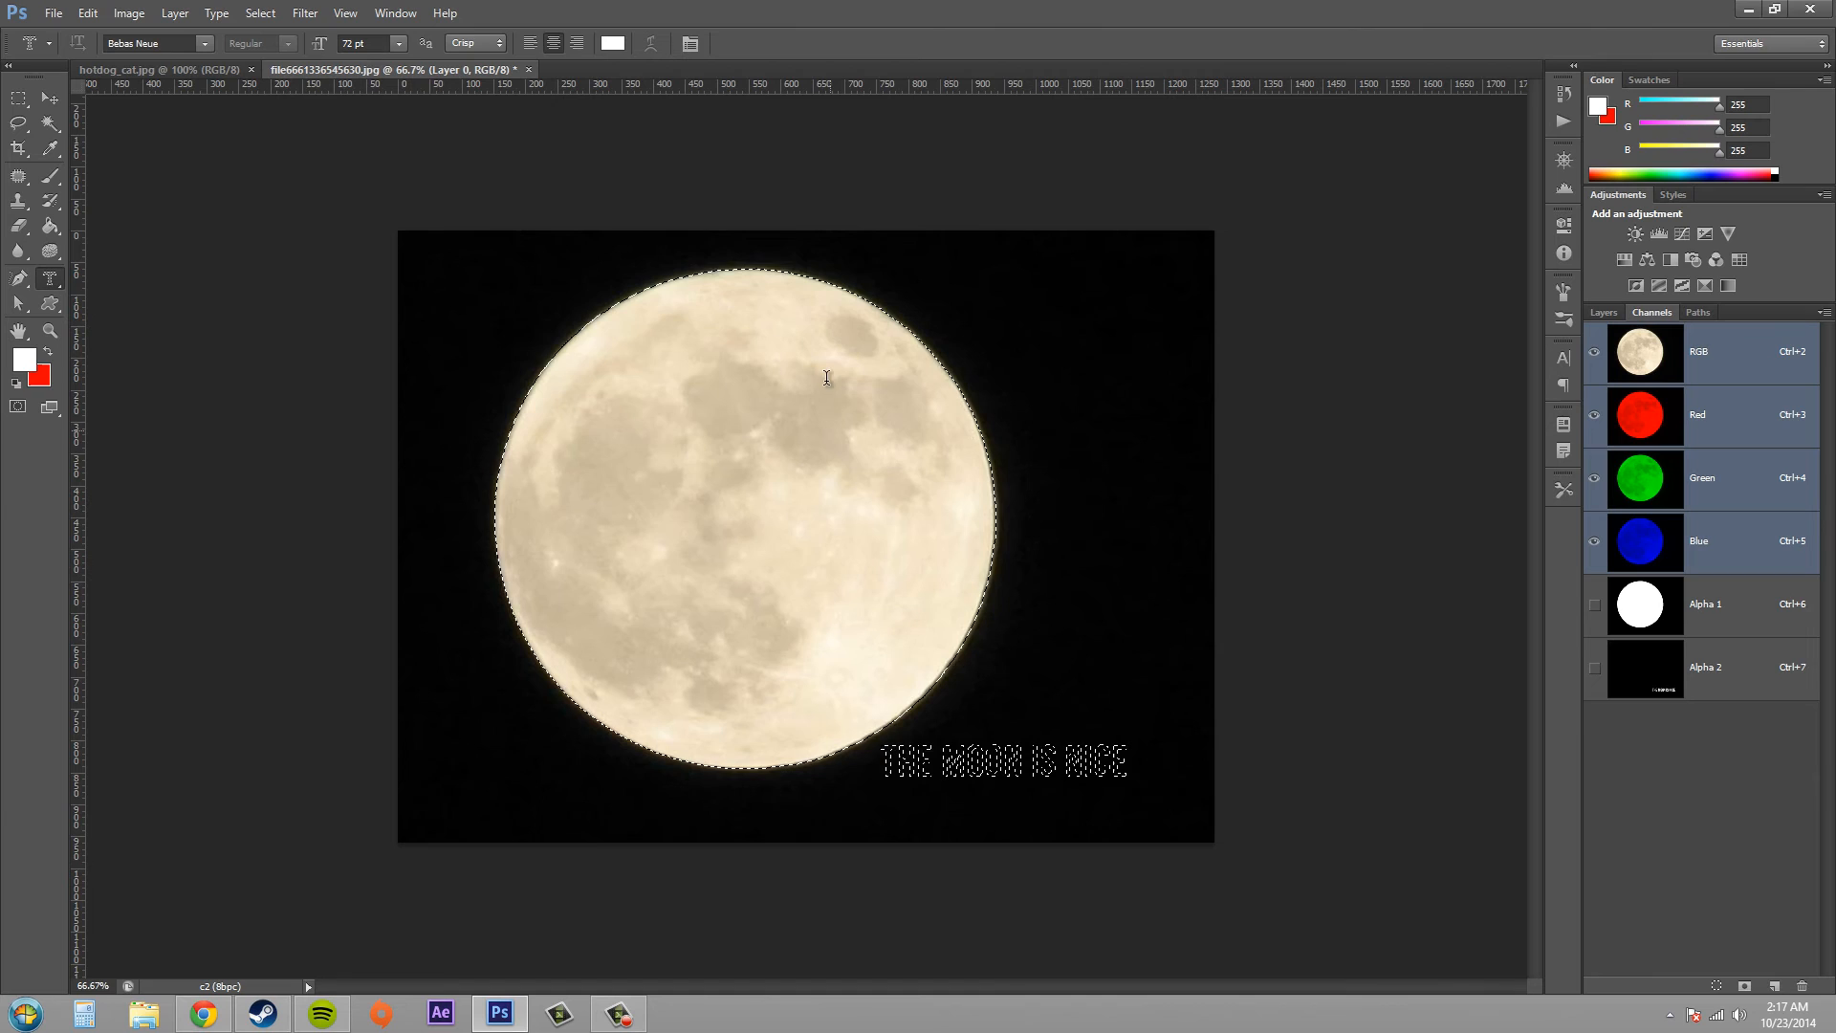
{"action": "mouse_move", "coordinate": [1229, 734]}
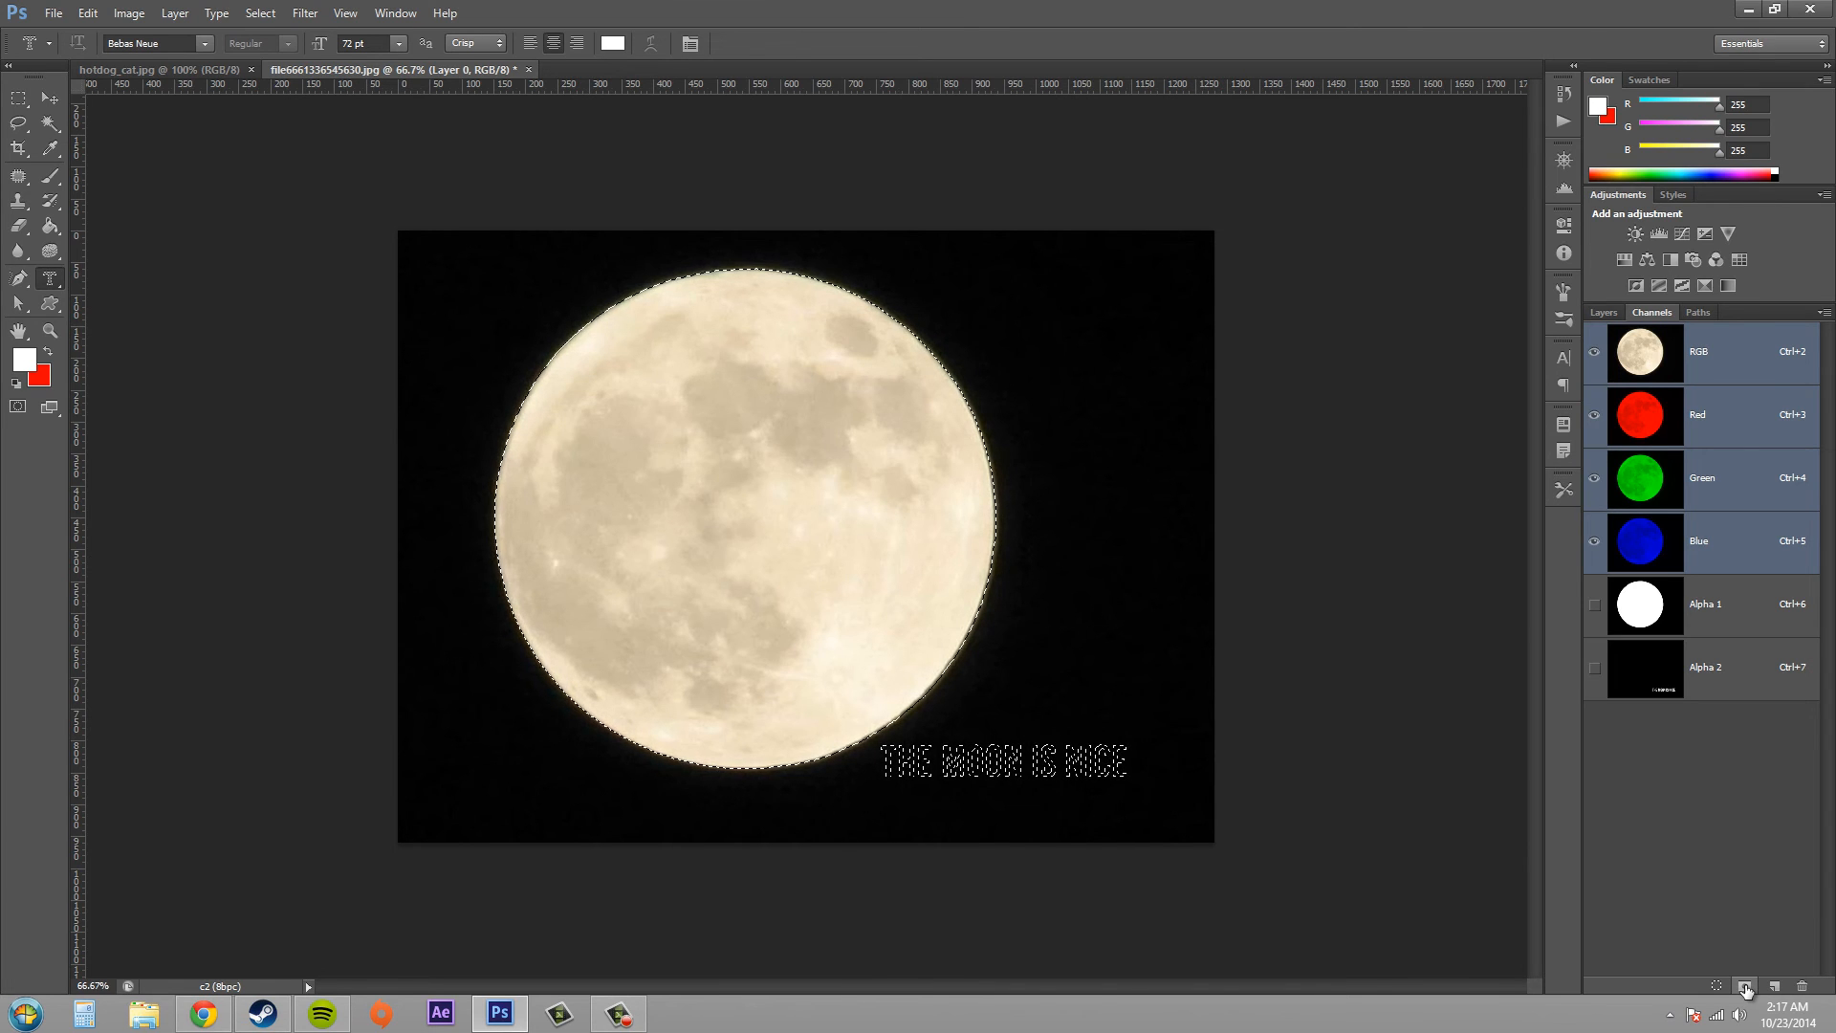
{"action": "mouse_move", "coordinate": [1744, 986]}
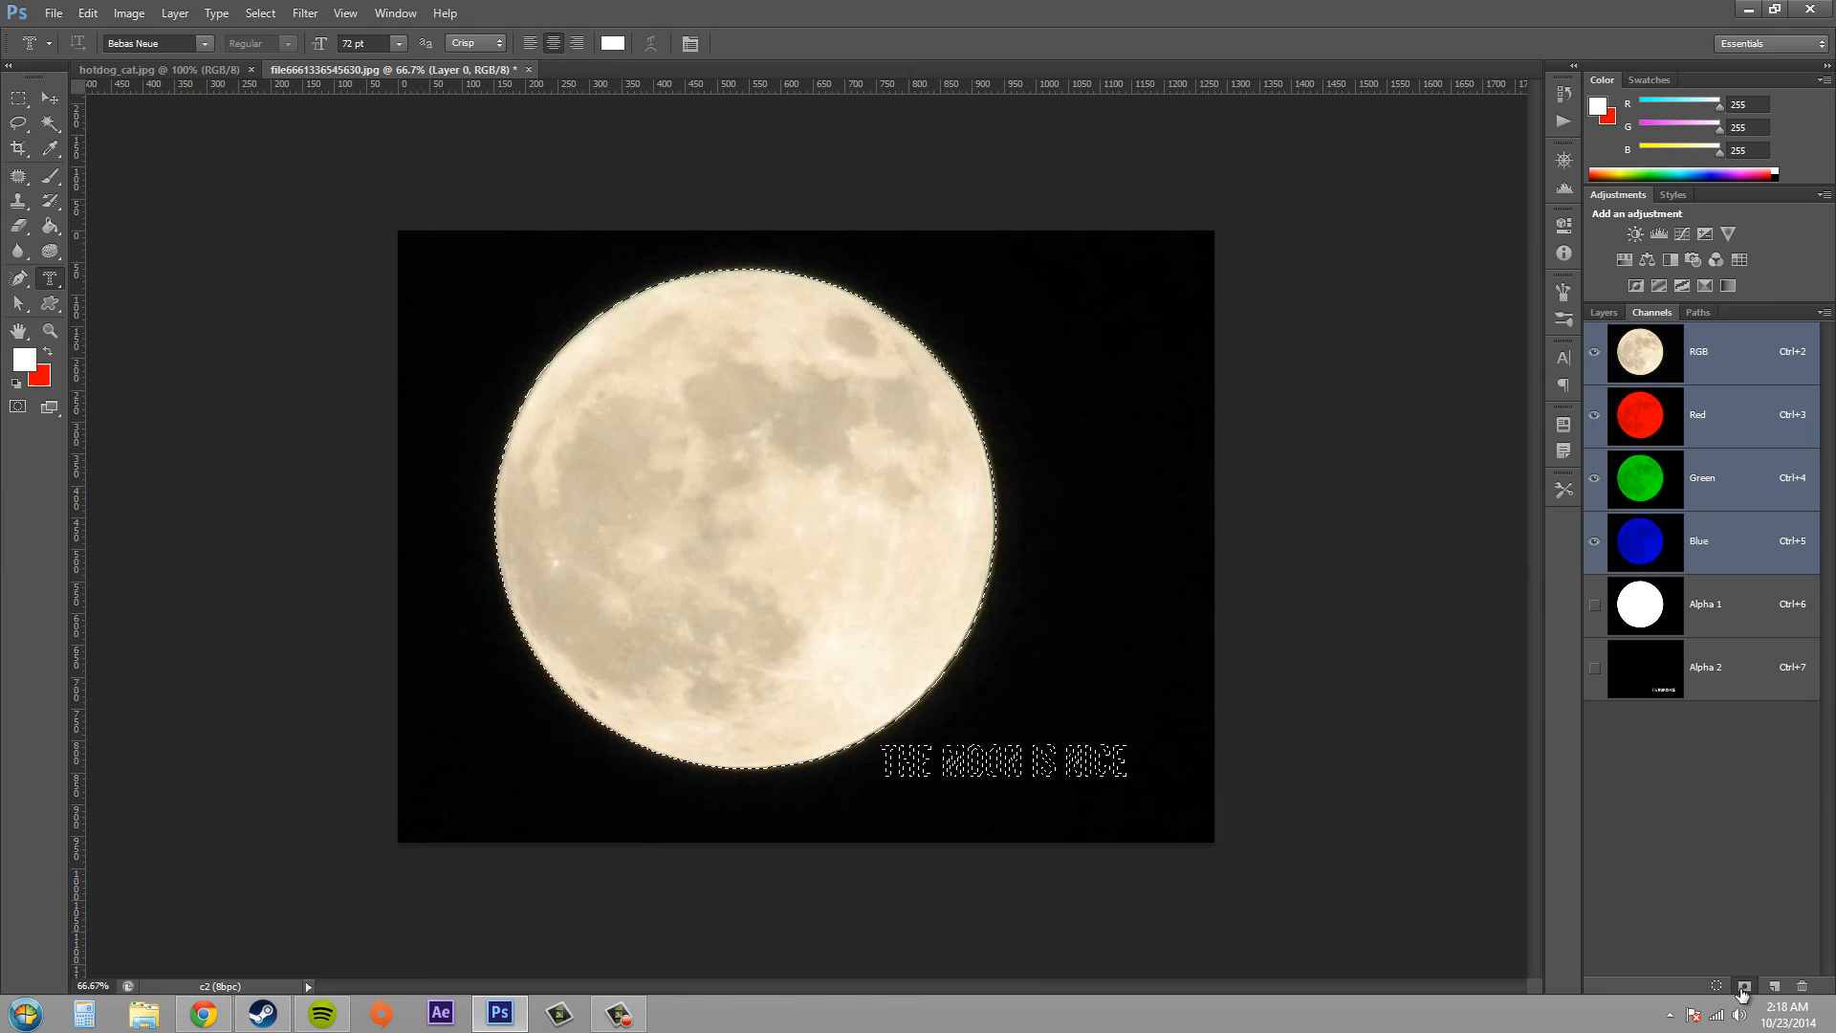
- Save the moon circle plus 'THE MOON IS NICE' text selection as channel Alpha 3
{"action": "left_click", "coordinate": [1743, 985]}
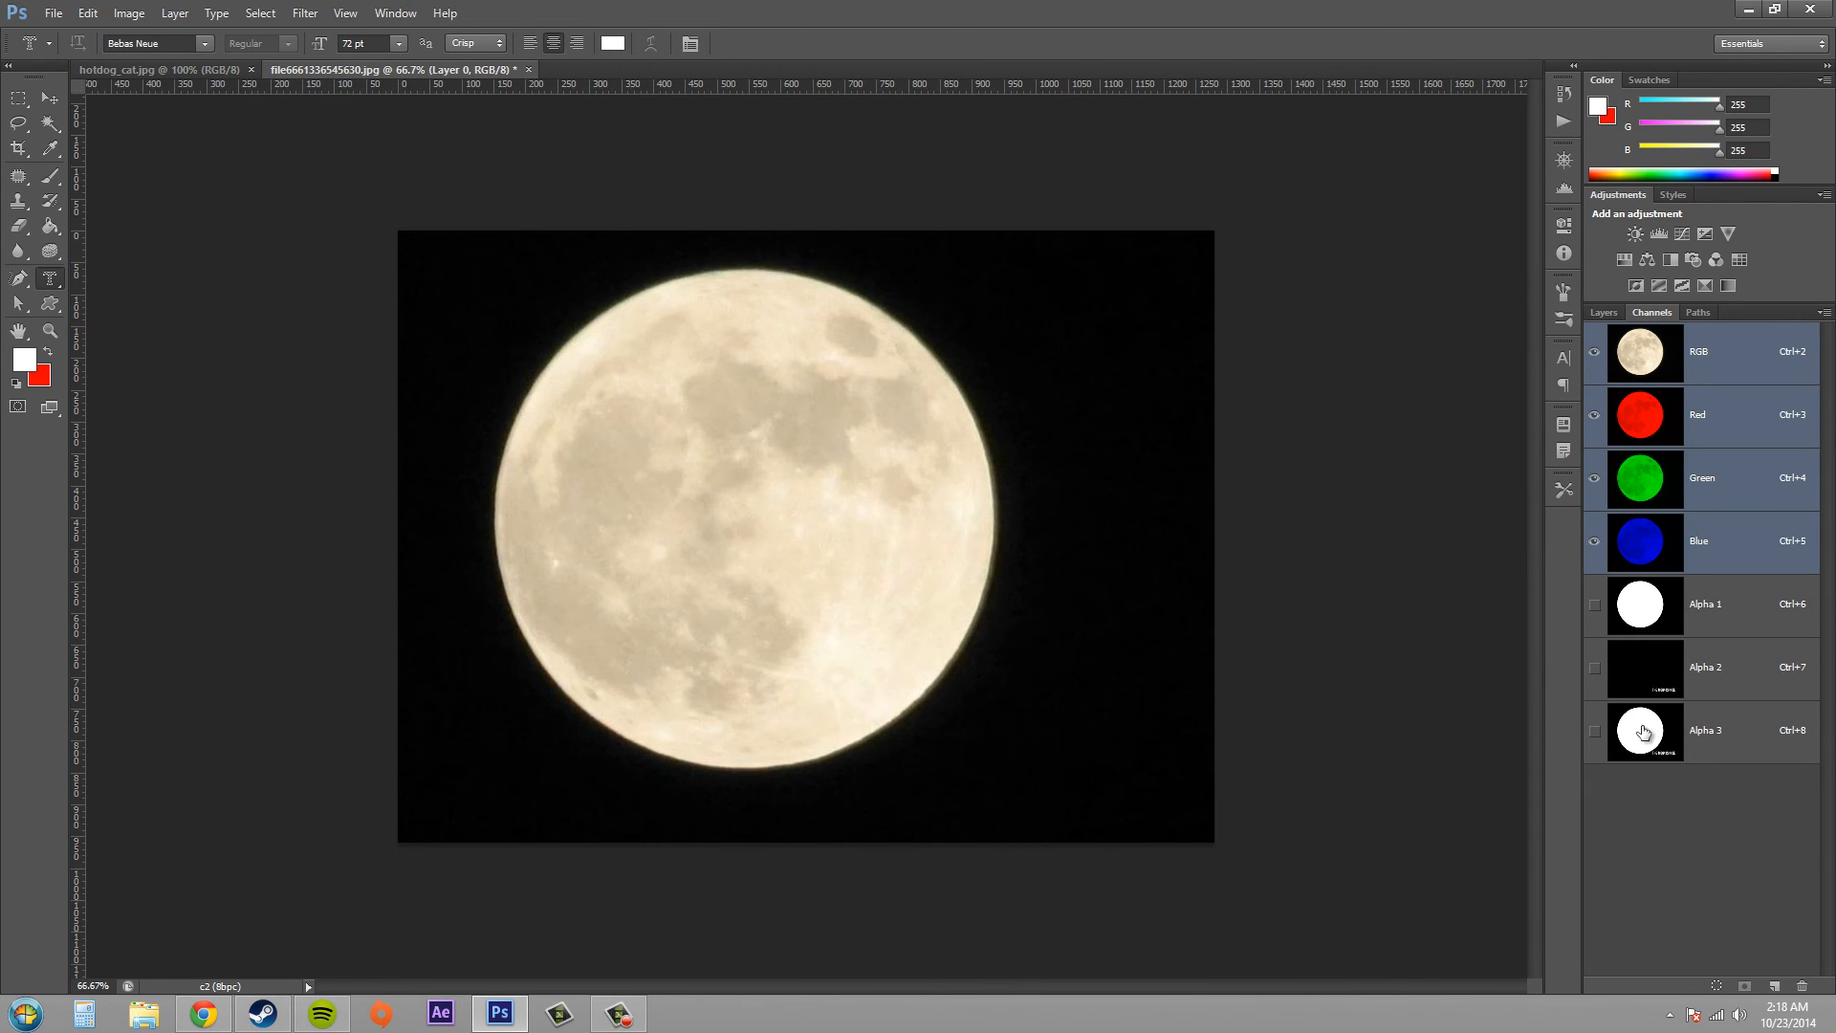
{"action": "mouse_move", "coordinate": [1704, 751]}
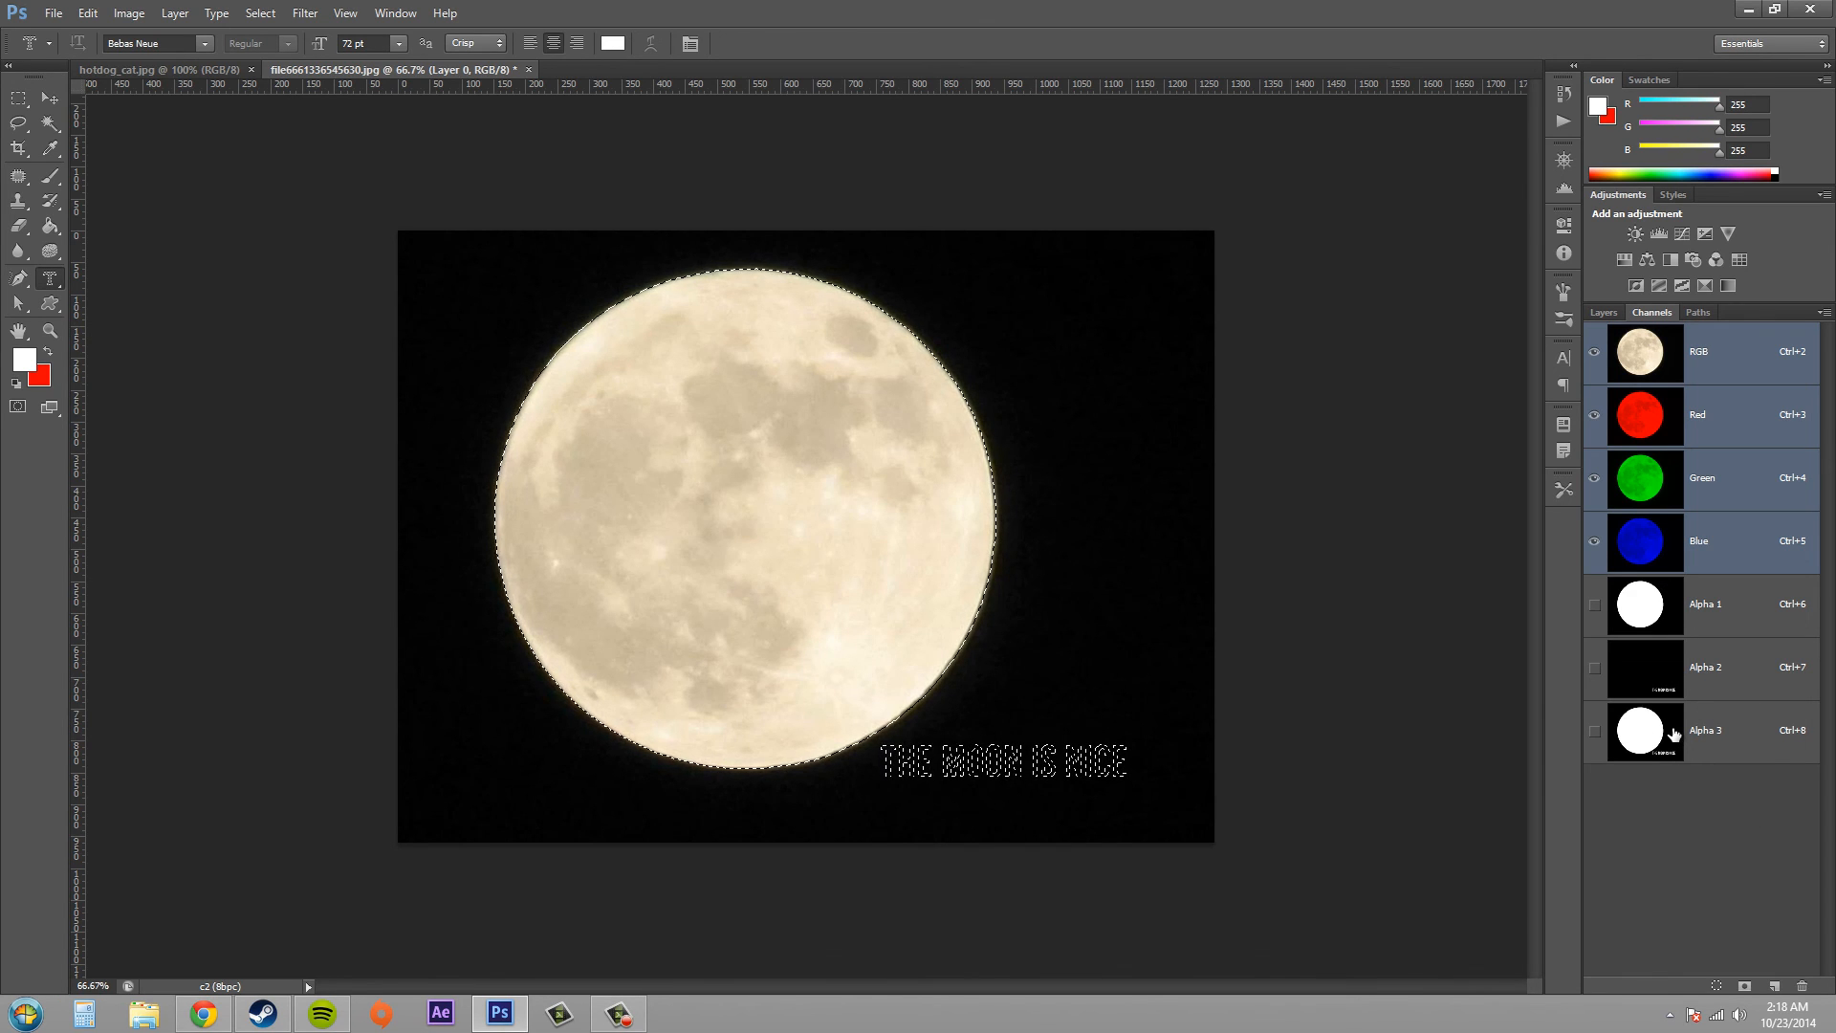
{"action": "mouse_move", "coordinate": [1674, 734]}
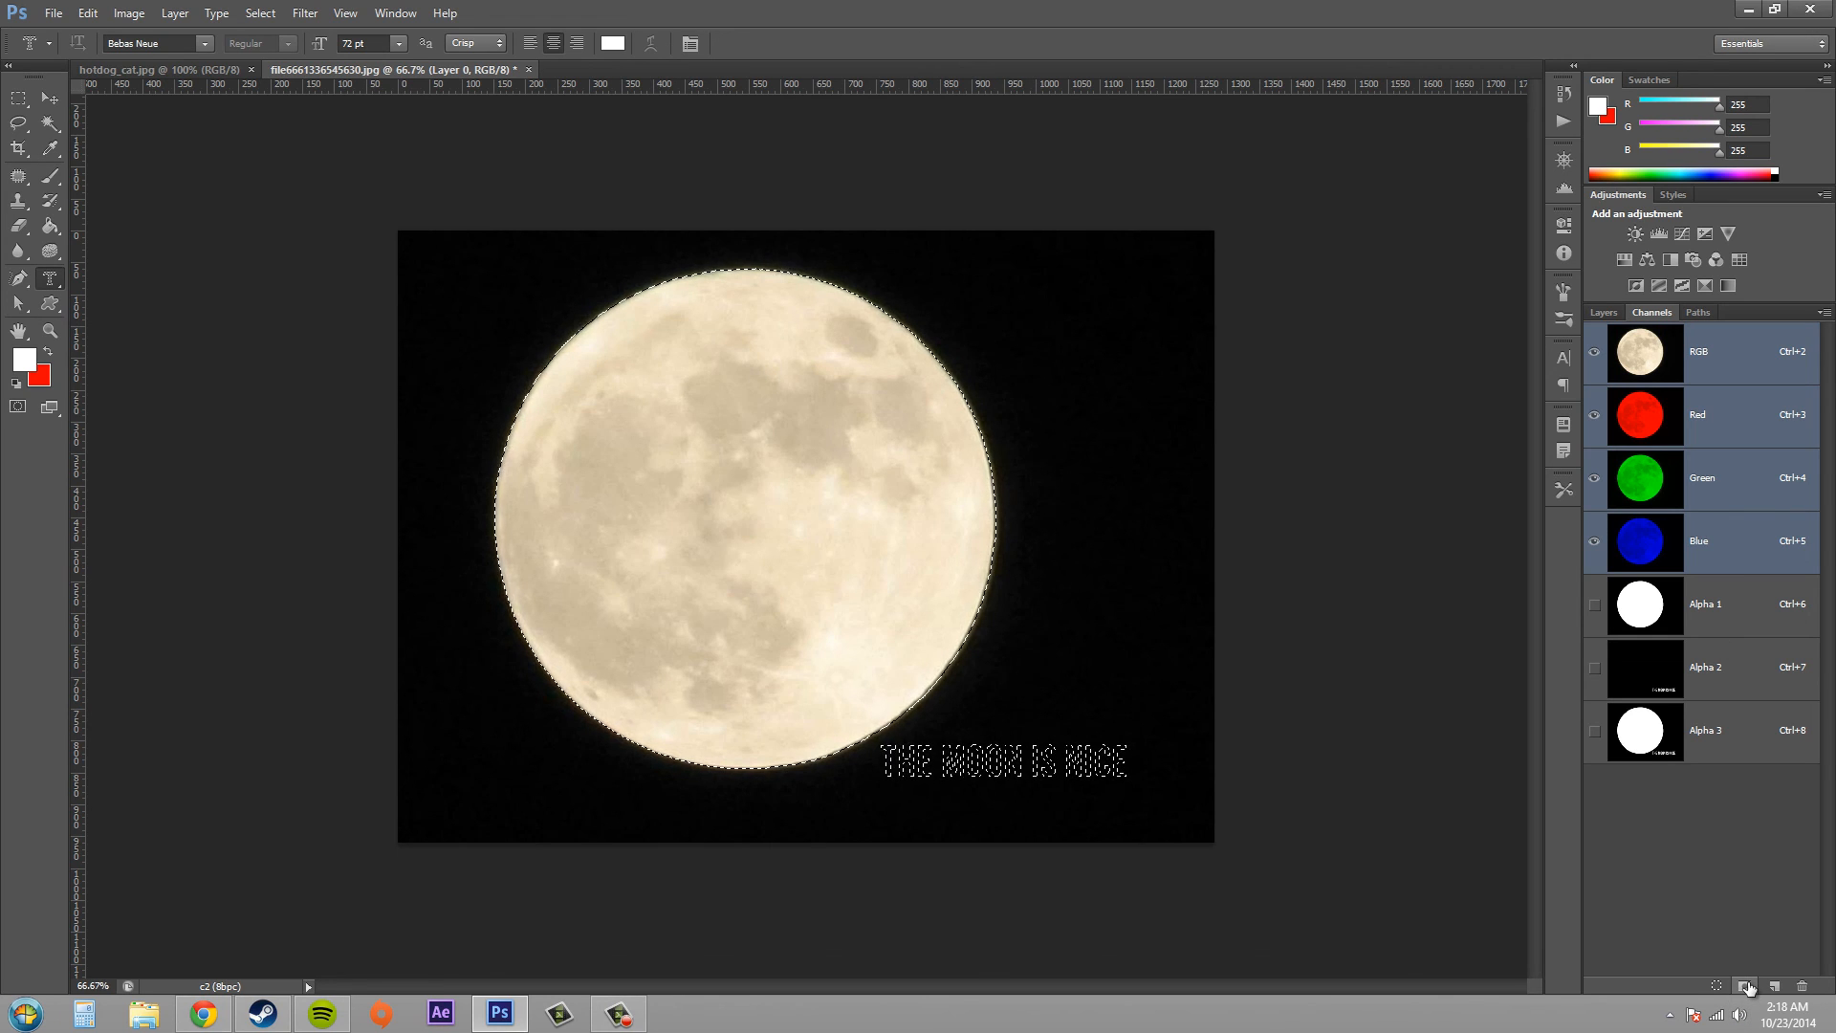
{"action": "mouse_move", "coordinate": [1748, 987]}
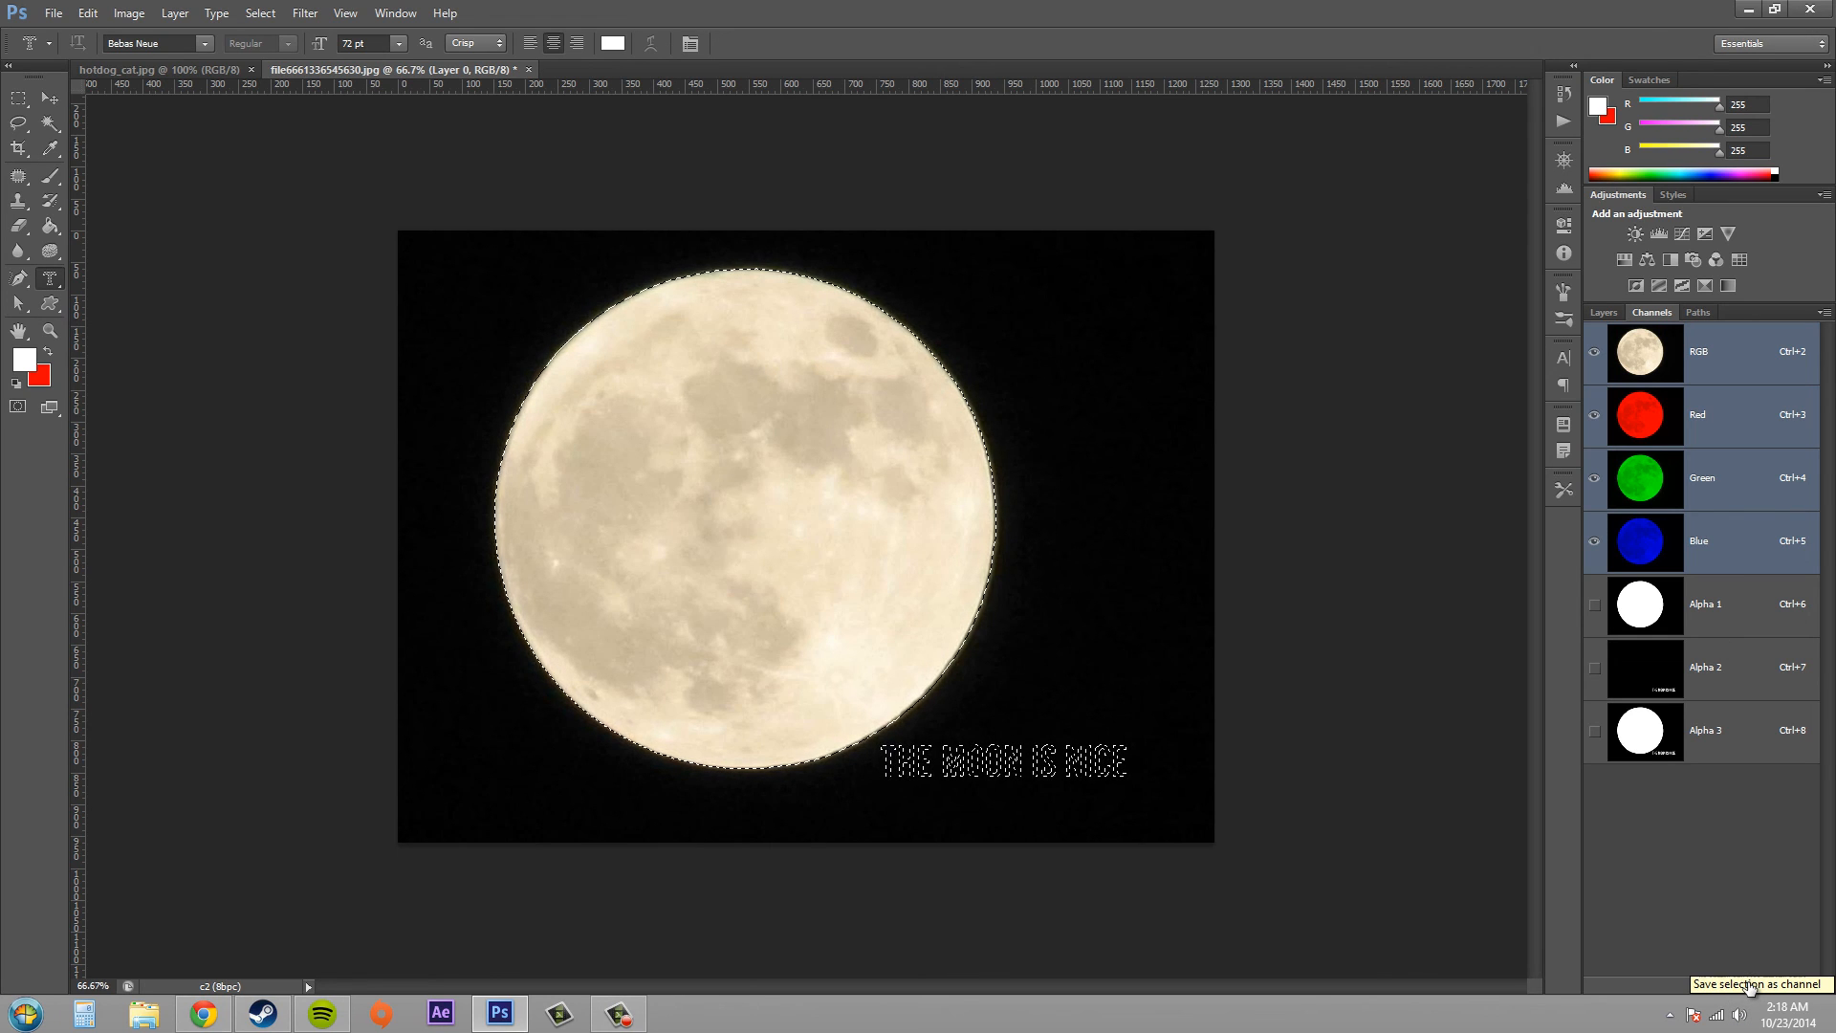